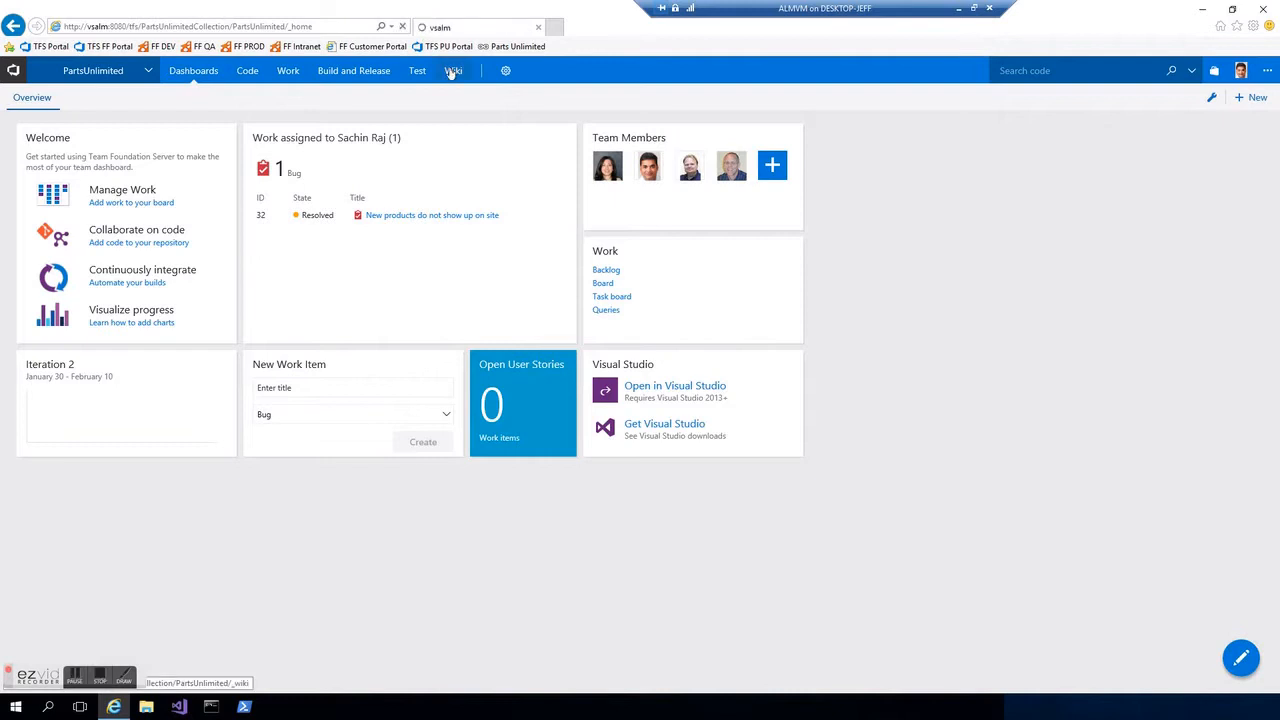
# - Go to the PartsUnlimited project's Wiki hub, showing the empty wiki landing page
pyautogui.click(454, 70)
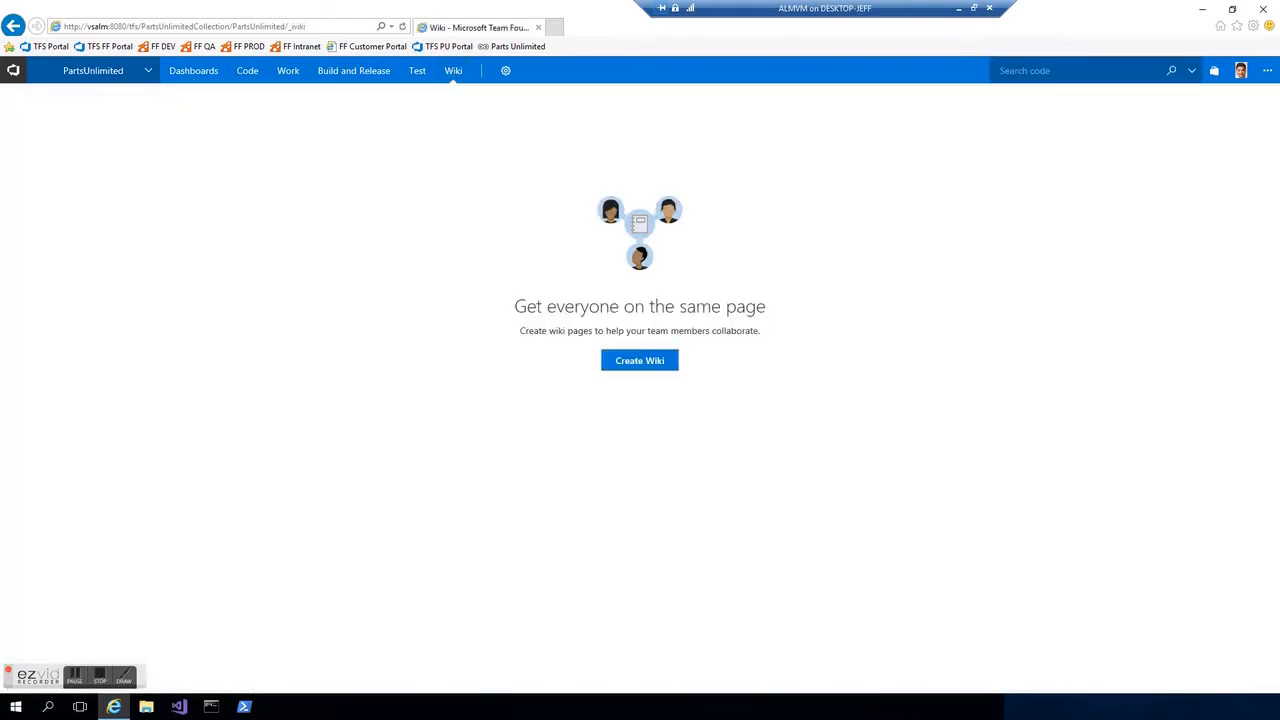
pyautogui.moveTo(640, 364)
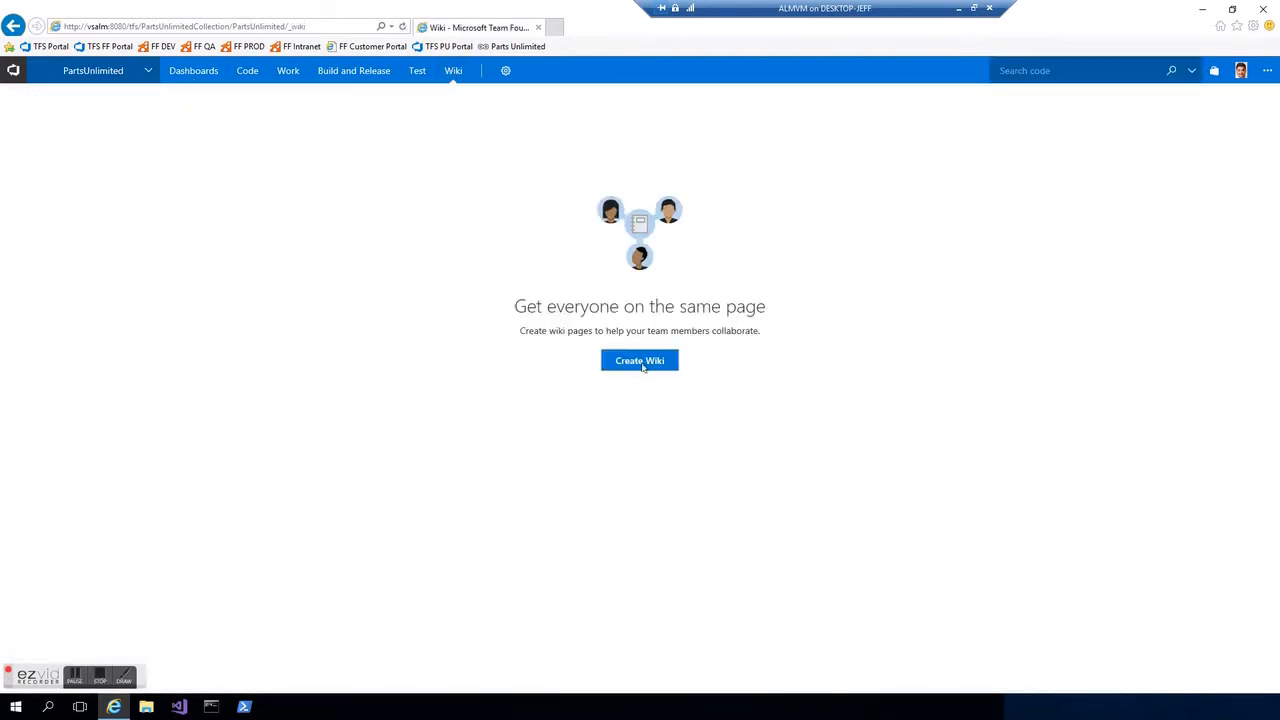
# - Create the wiki's first page titled Home reading 'Welcome to our project!' and save it as 'Added Home'
pyautogui.click(640, 360)
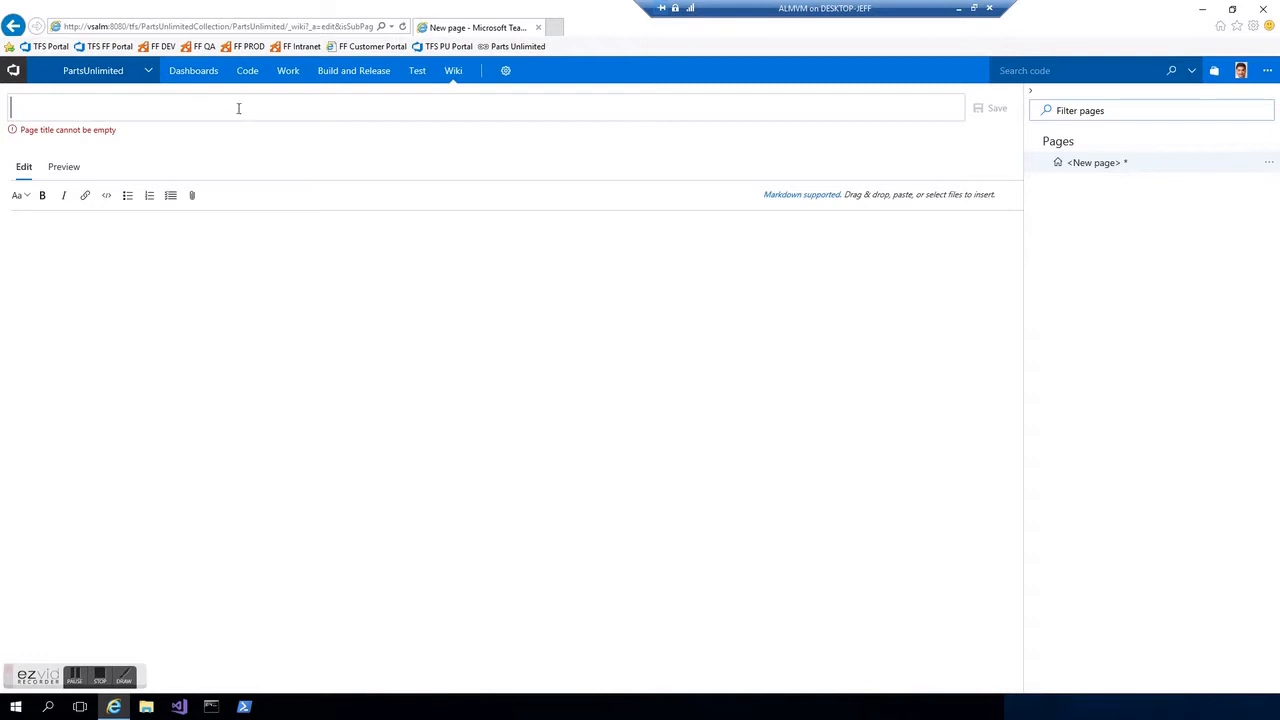
pyautogui.write('Home')
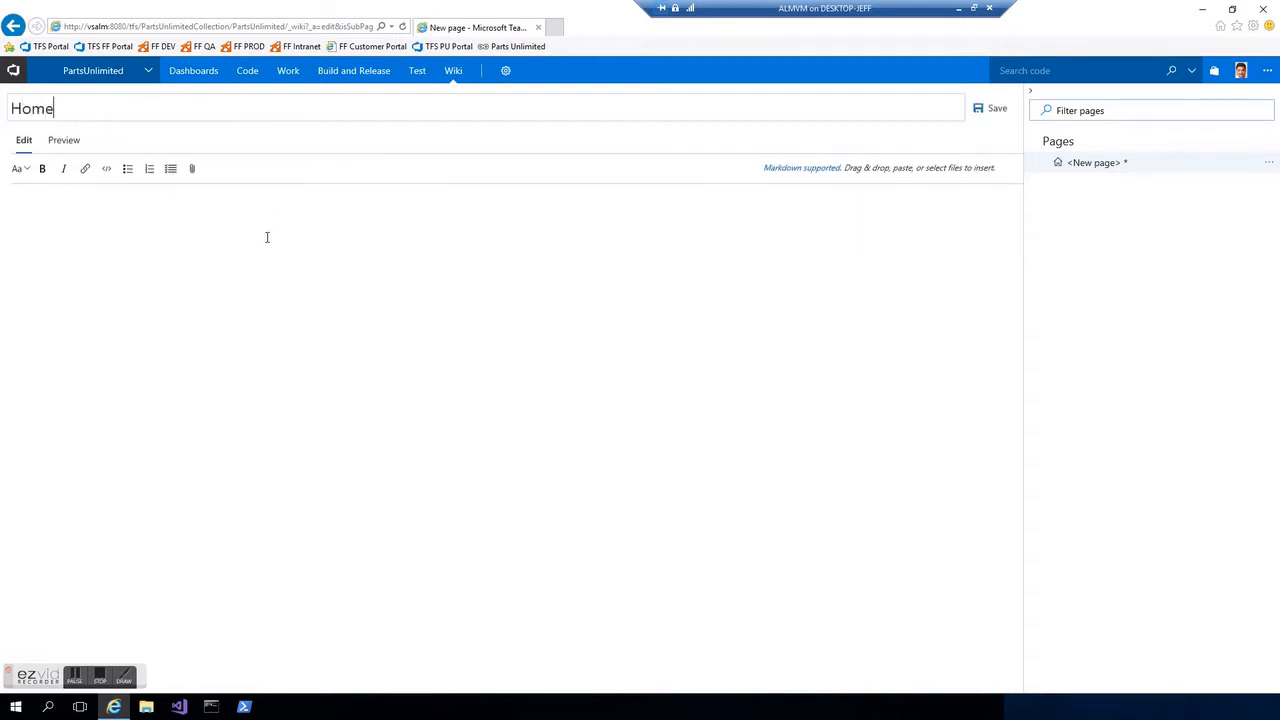
pyautogui.write('Welcome to our proje')
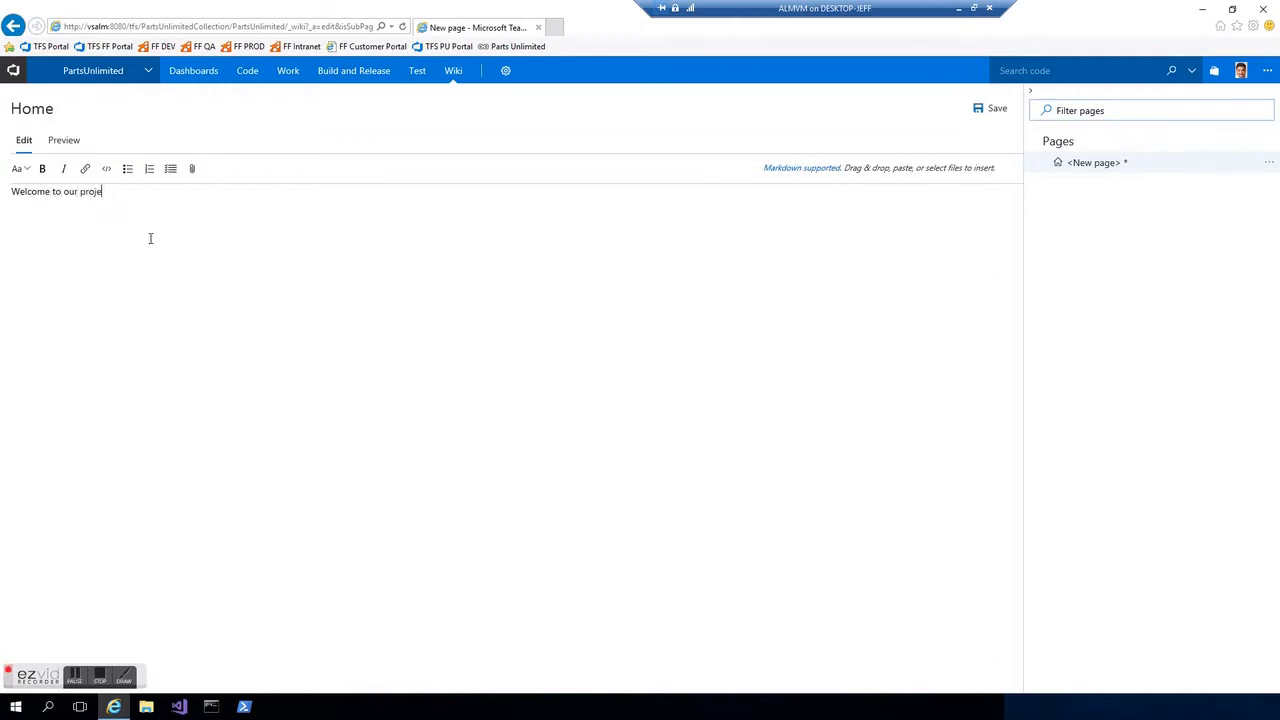
pyautogui.write('ct!')
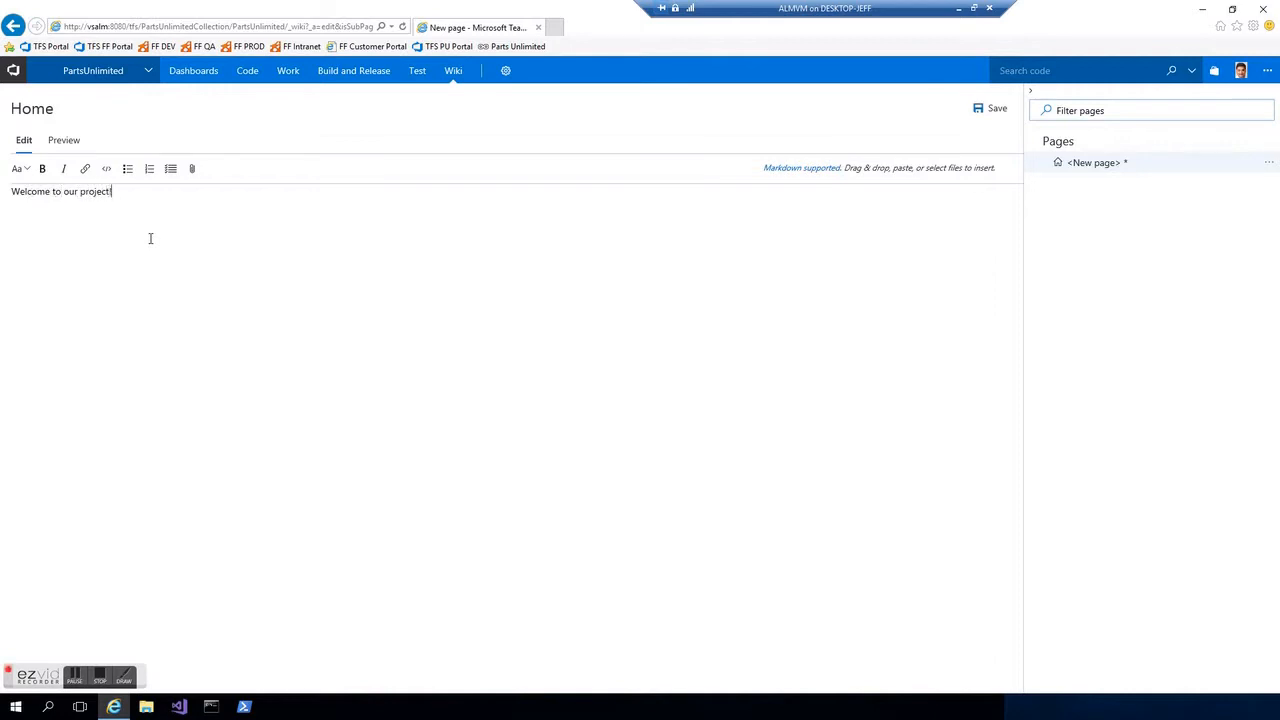
pyautogui.click(988, 108)
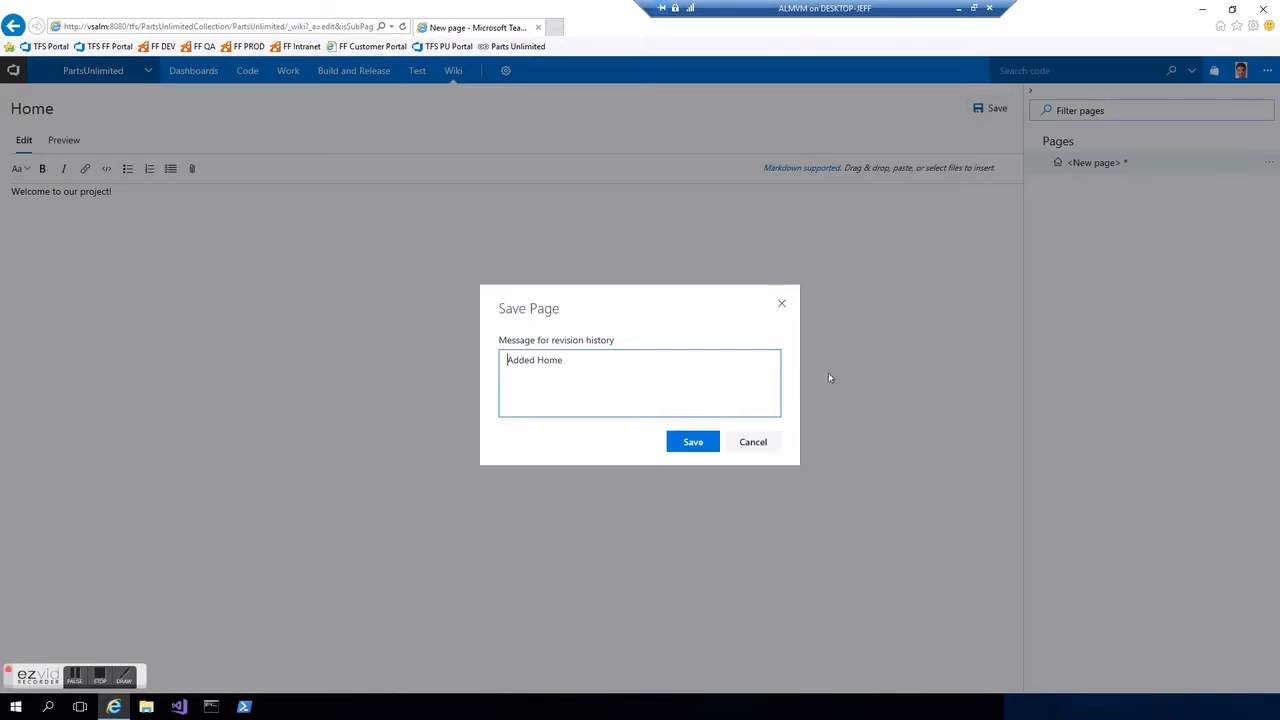
pyautogui.moveTo(1244, 468)
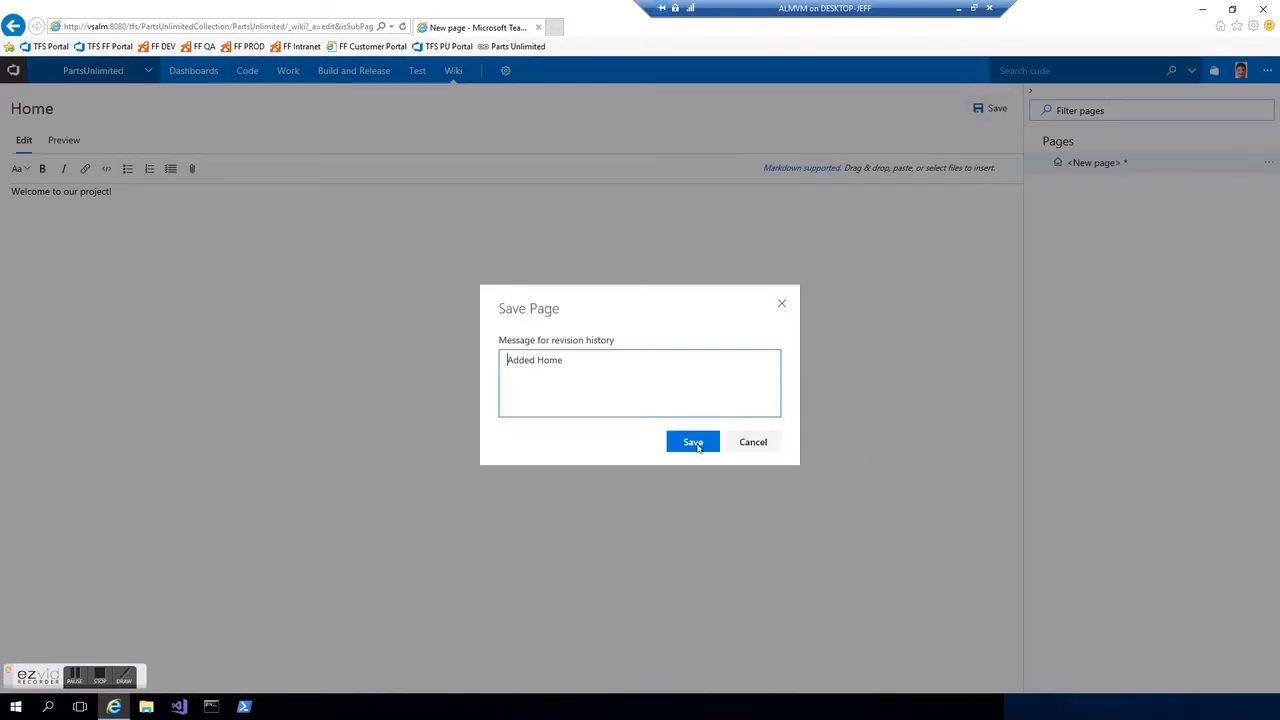
pyautogui.click(692, 442)
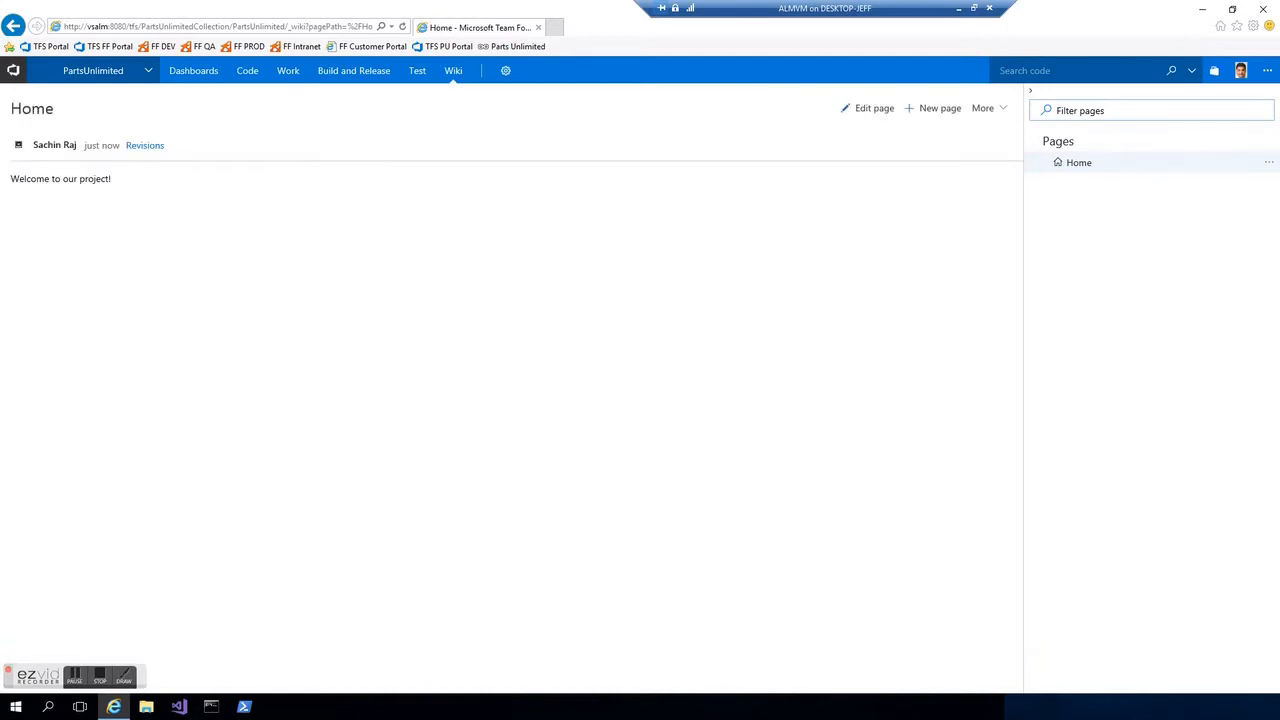
pyautogui.click(988, 108)
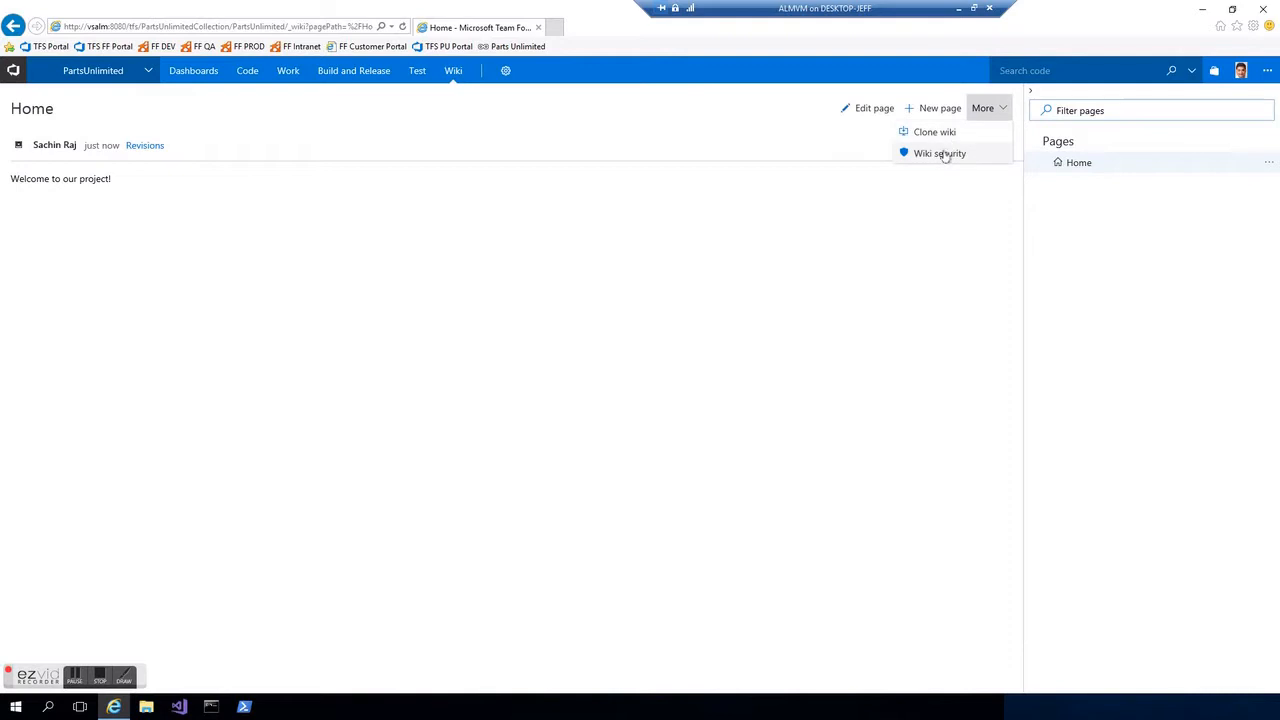
pyautogui.click(940, 152)
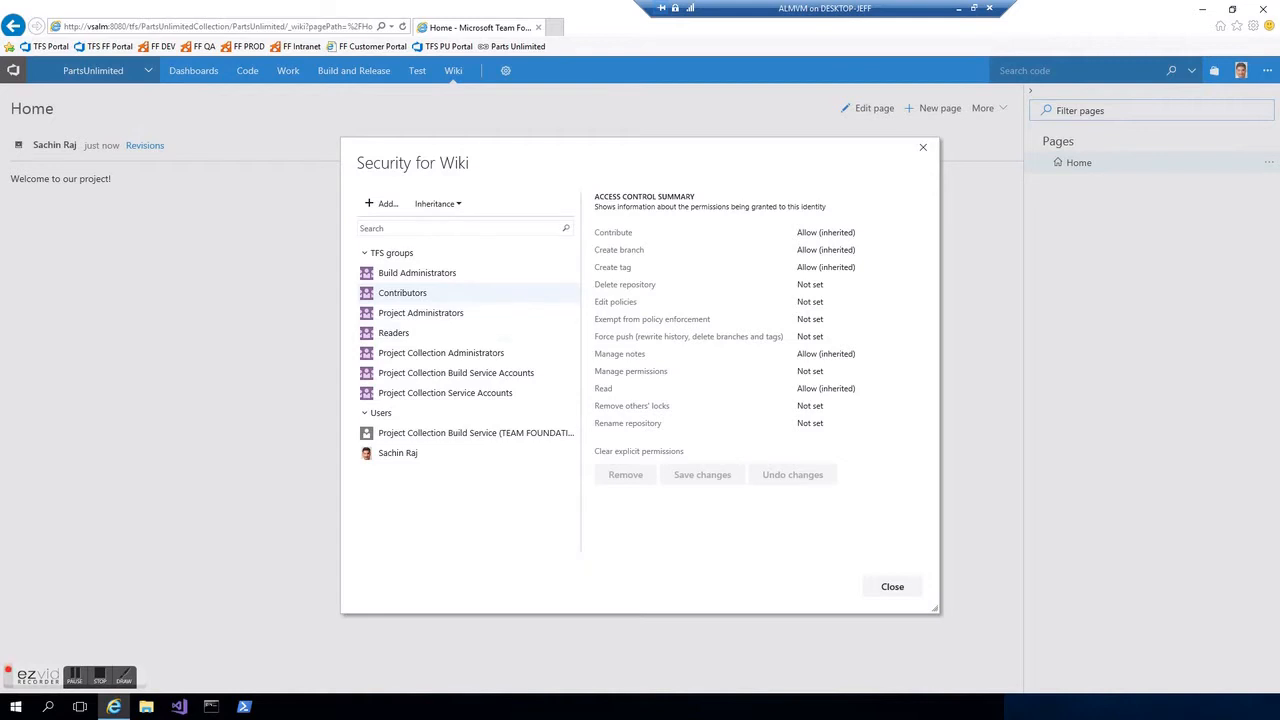
pyautogui.click(892, 586)
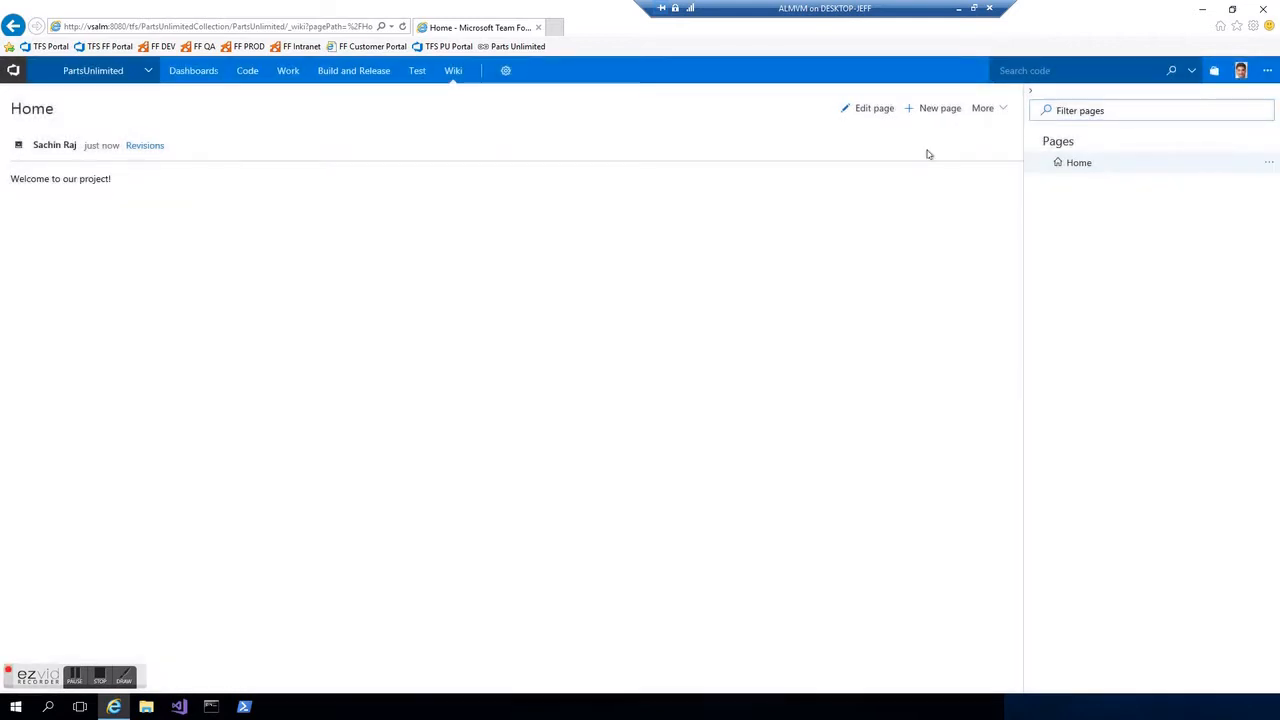
pyautogui.moveTo(960, 214)
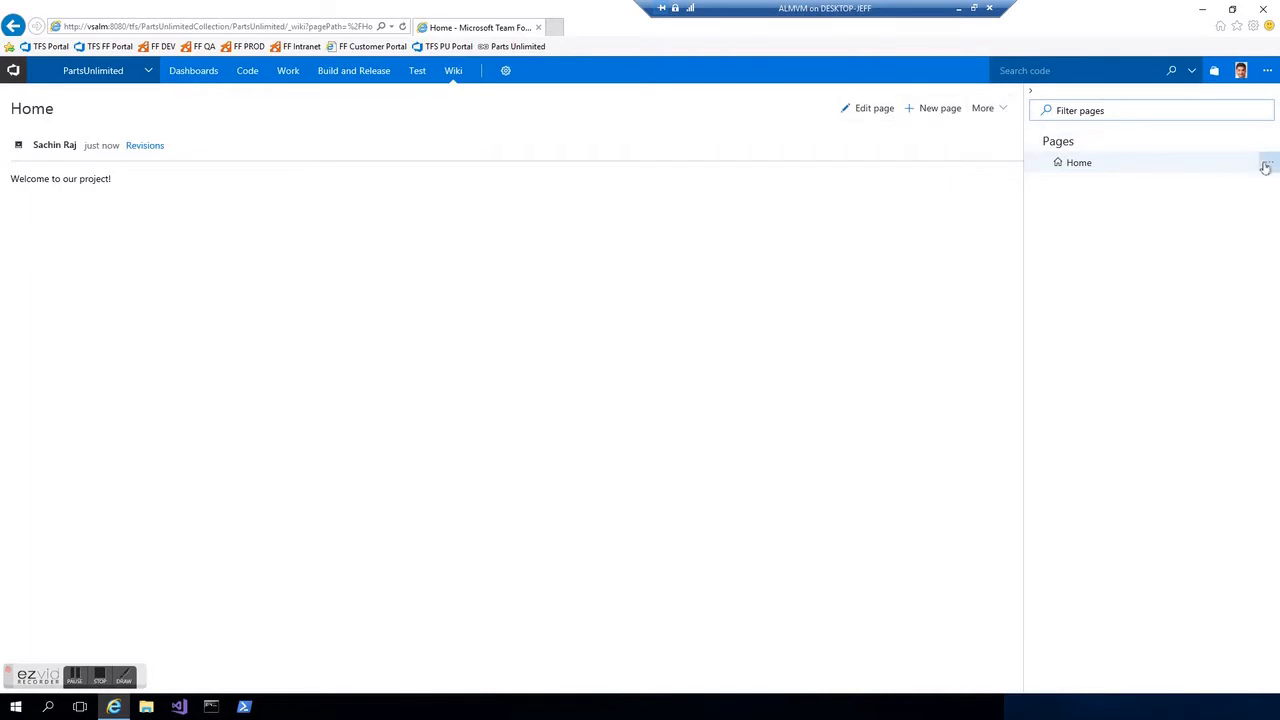
# - Add a Getting started sub-page under Home reading 'Instructions for getting started...' and save it
pyautogui.click(1268, 162)
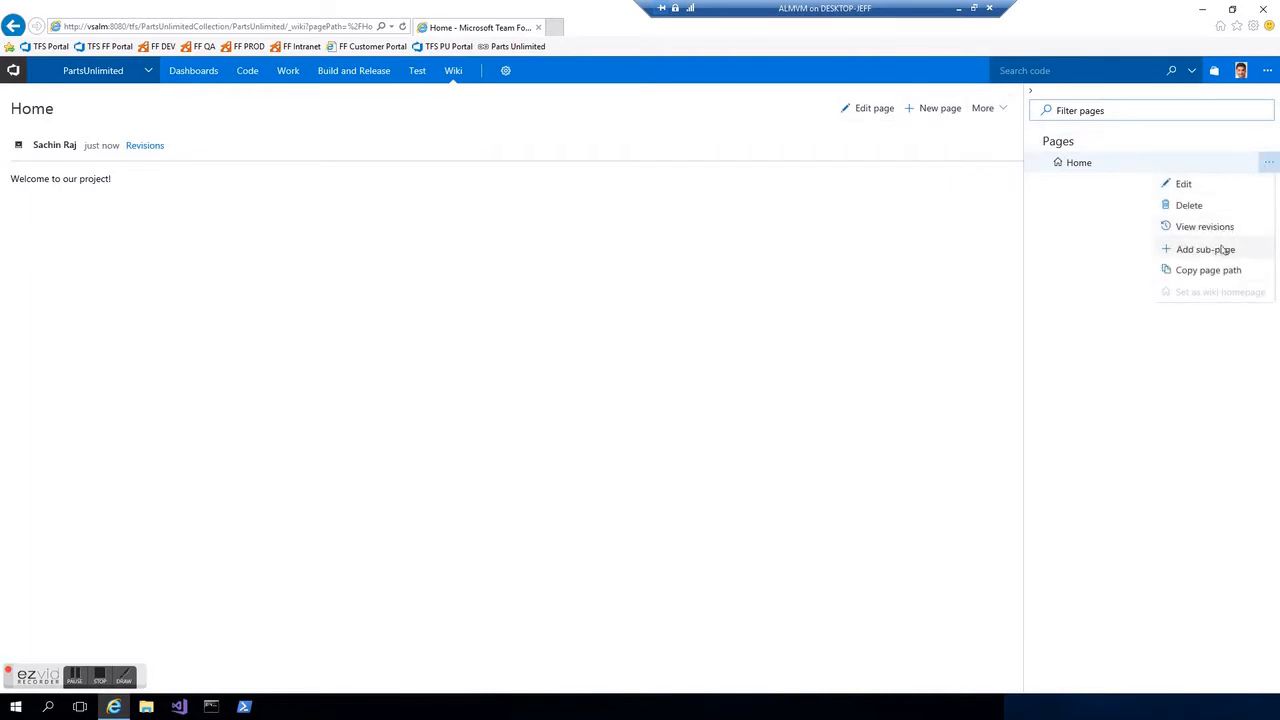
pyautogui.click(1194, 248)
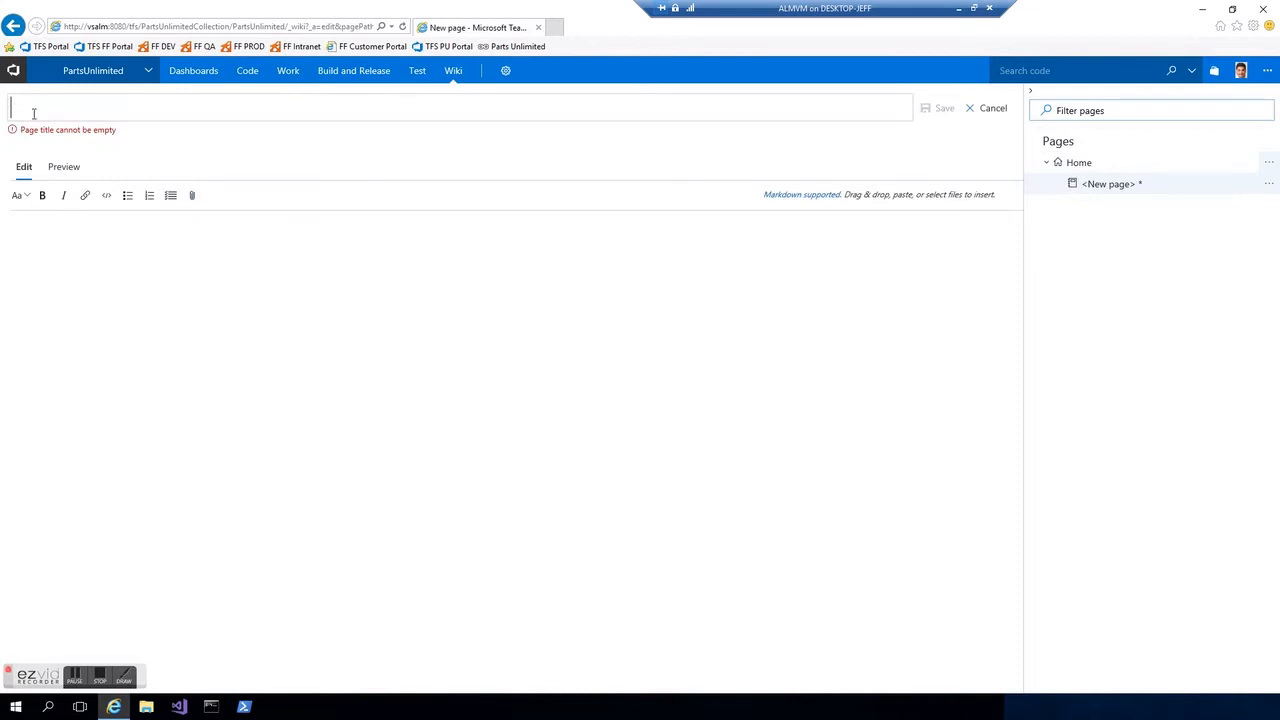
pyautogui.write('Getting S')
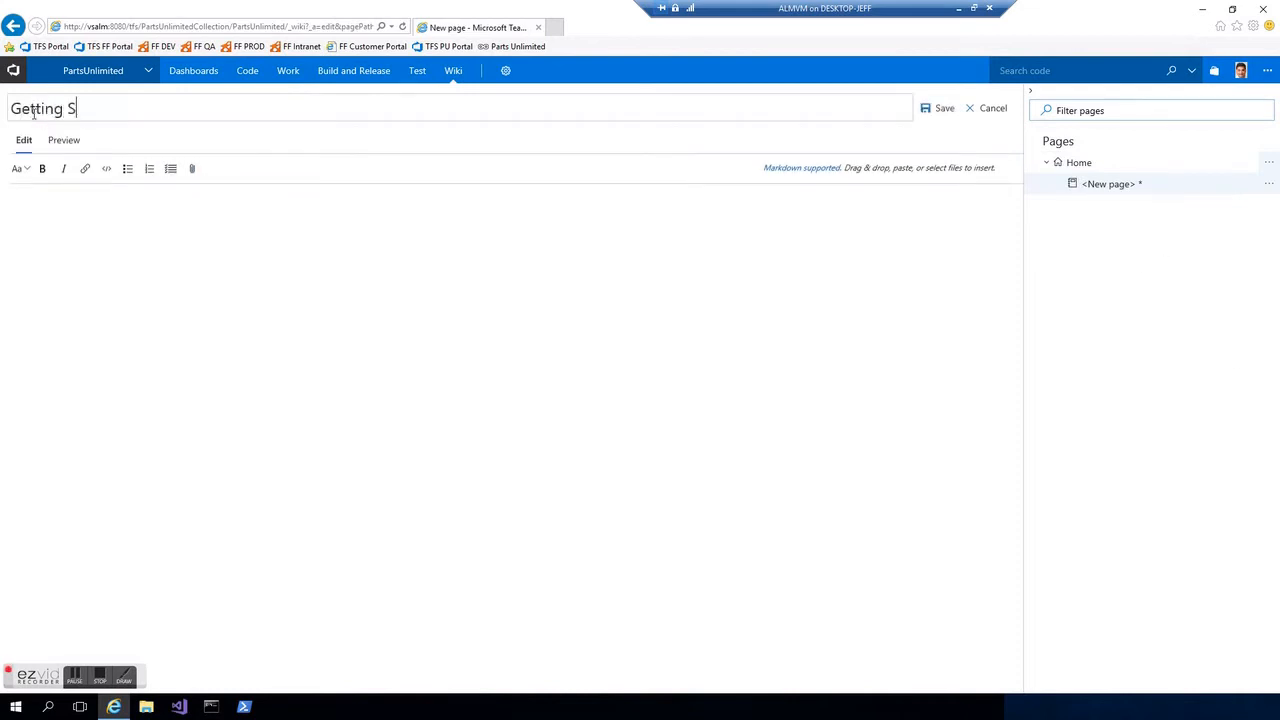
pyautogui.write('tarted')
pyautogui.click(510, 436)
pyautogui.write('Instructions for ge')
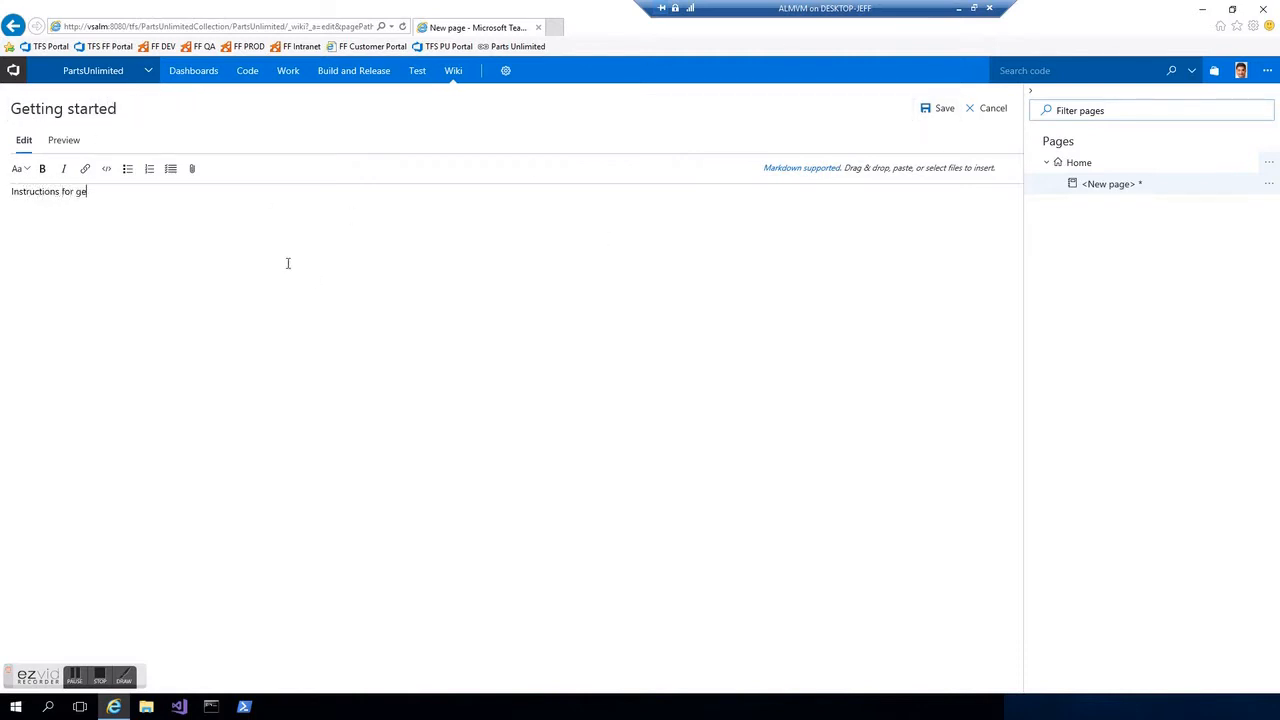
pyautogui.write('tting started...')
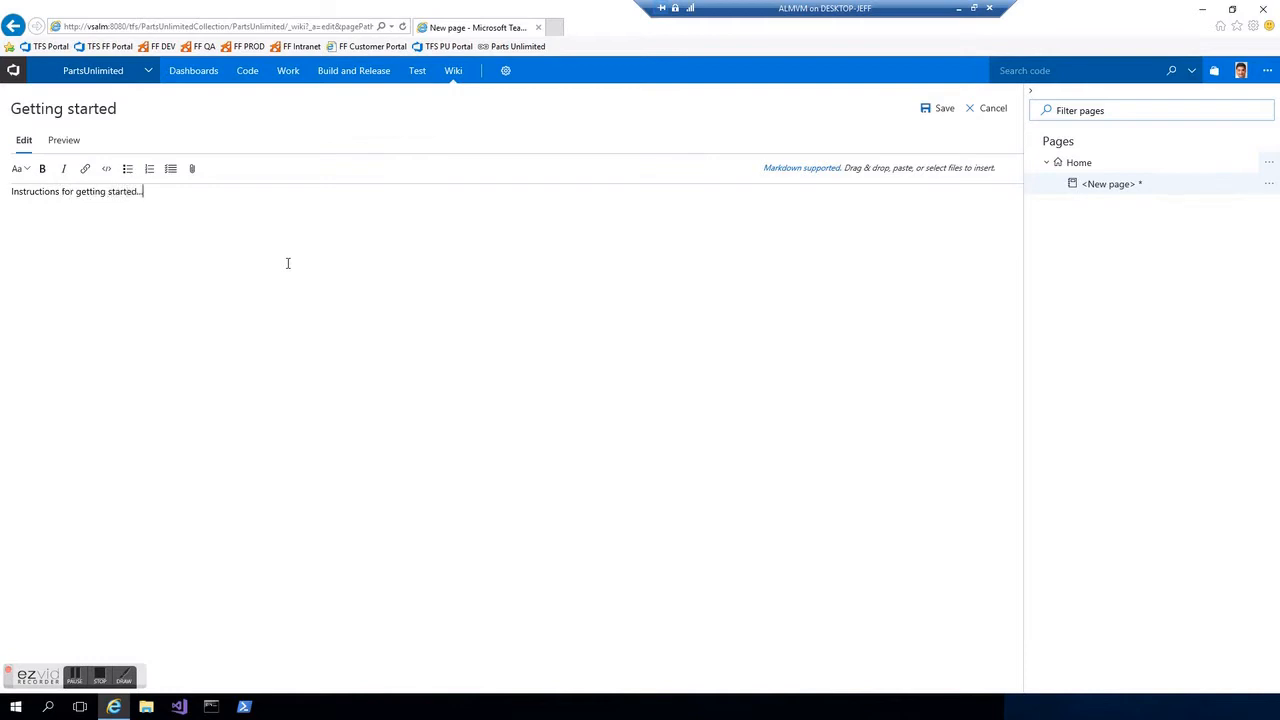
pyautogui.click(934, 108)
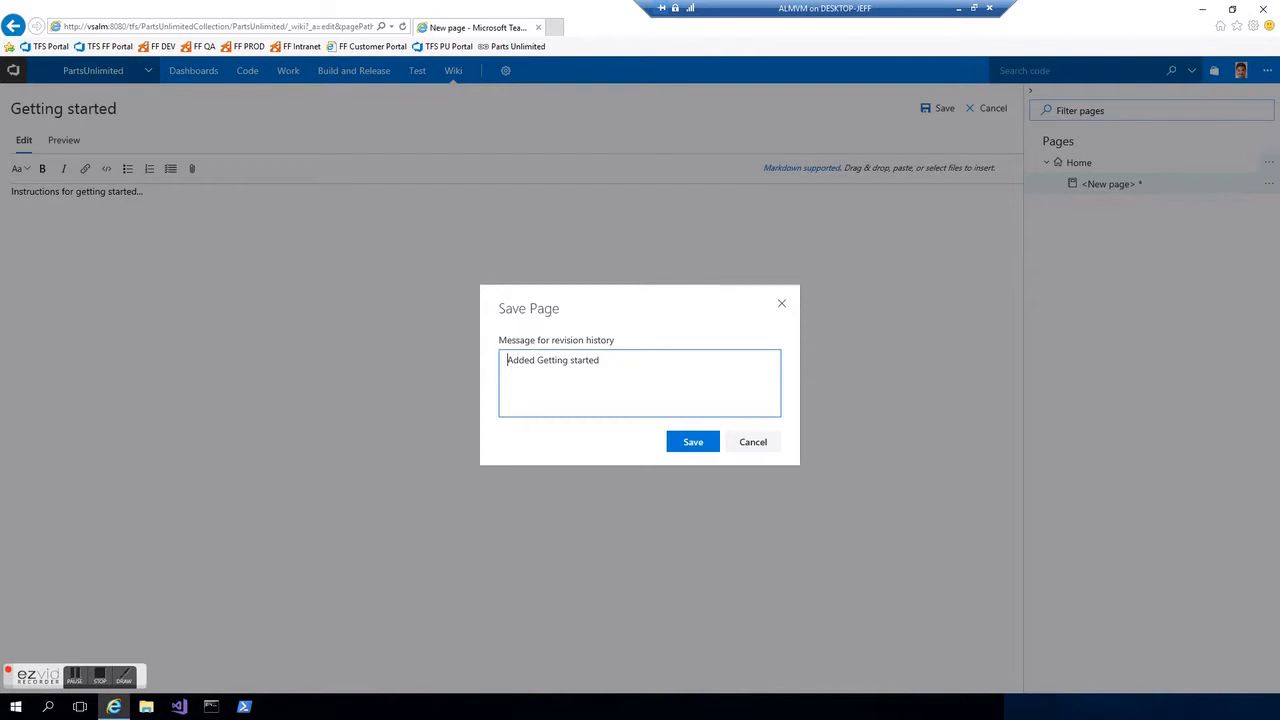
pyautogui.click(692, 442)
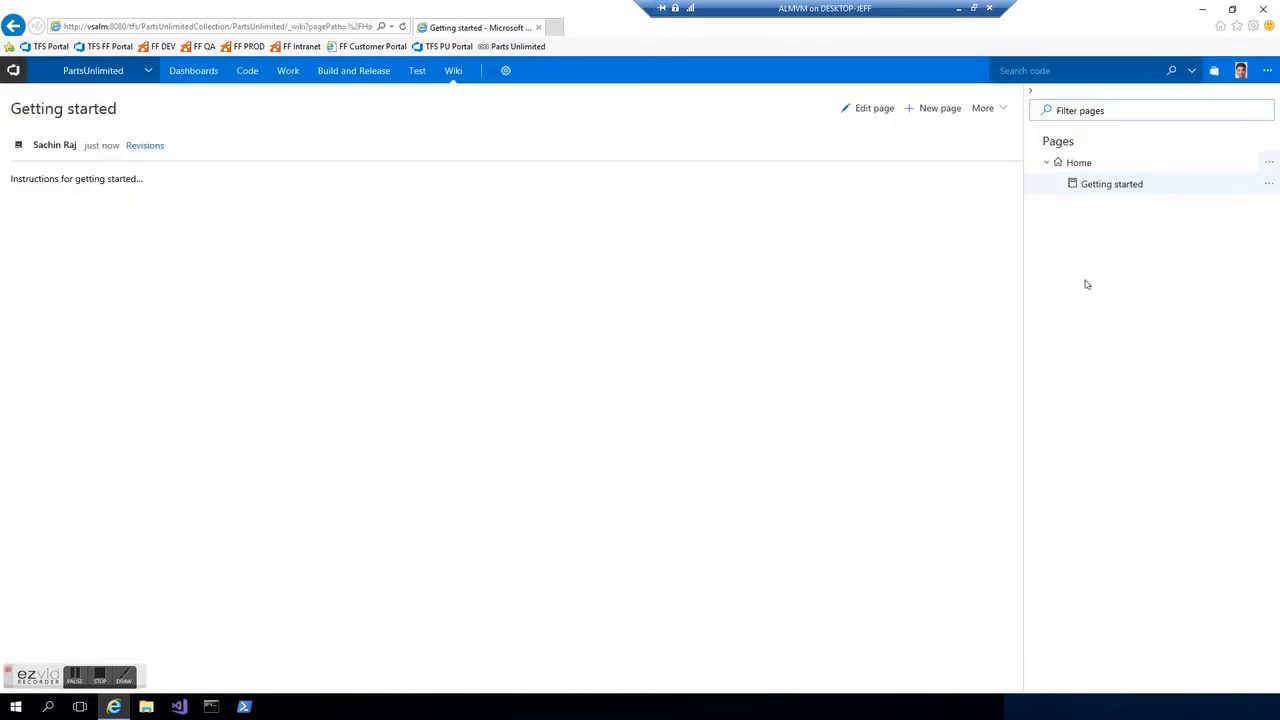
# - Add a Development environment sub-page listing Windows Server 2016, TFS 2017 and Visual Studio 2017, and save it
pyautogui.click(940, 108)
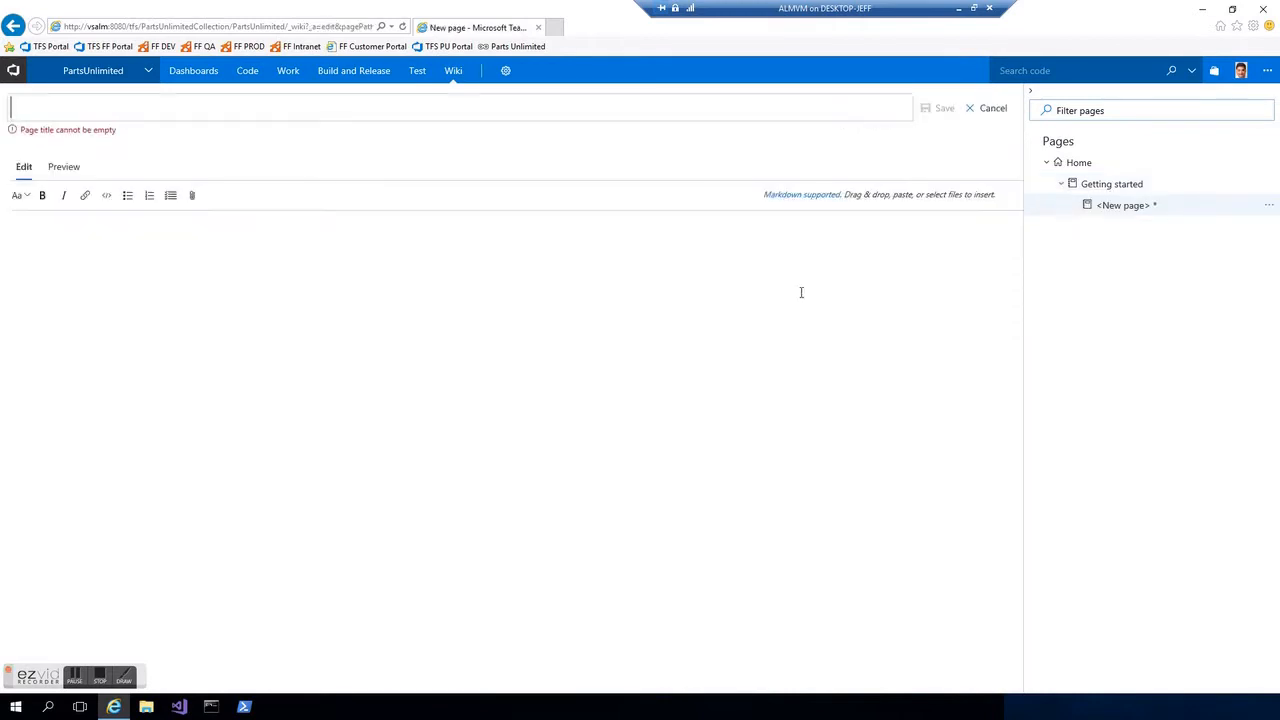
pyautogui.write('Develop')
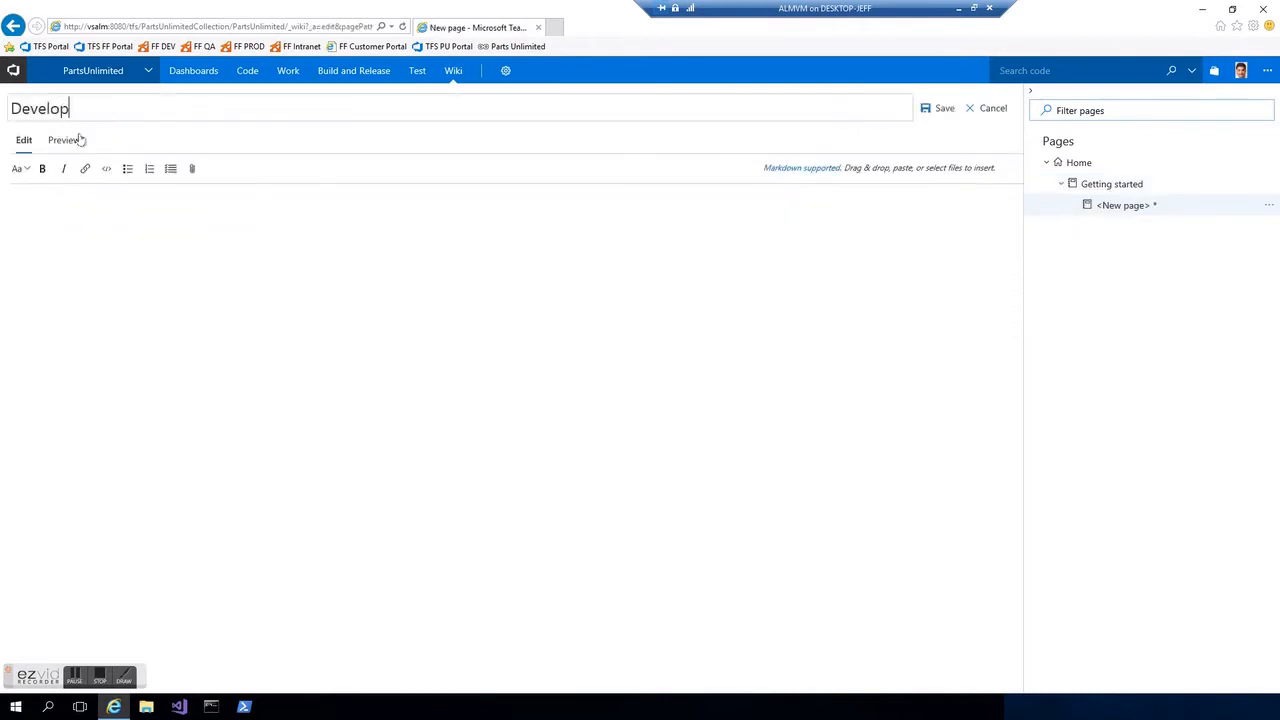
pyautogui.write('ment envio')
pyautogui.click(510, 434)
pyautogui.write('1. Windows Server 2016')
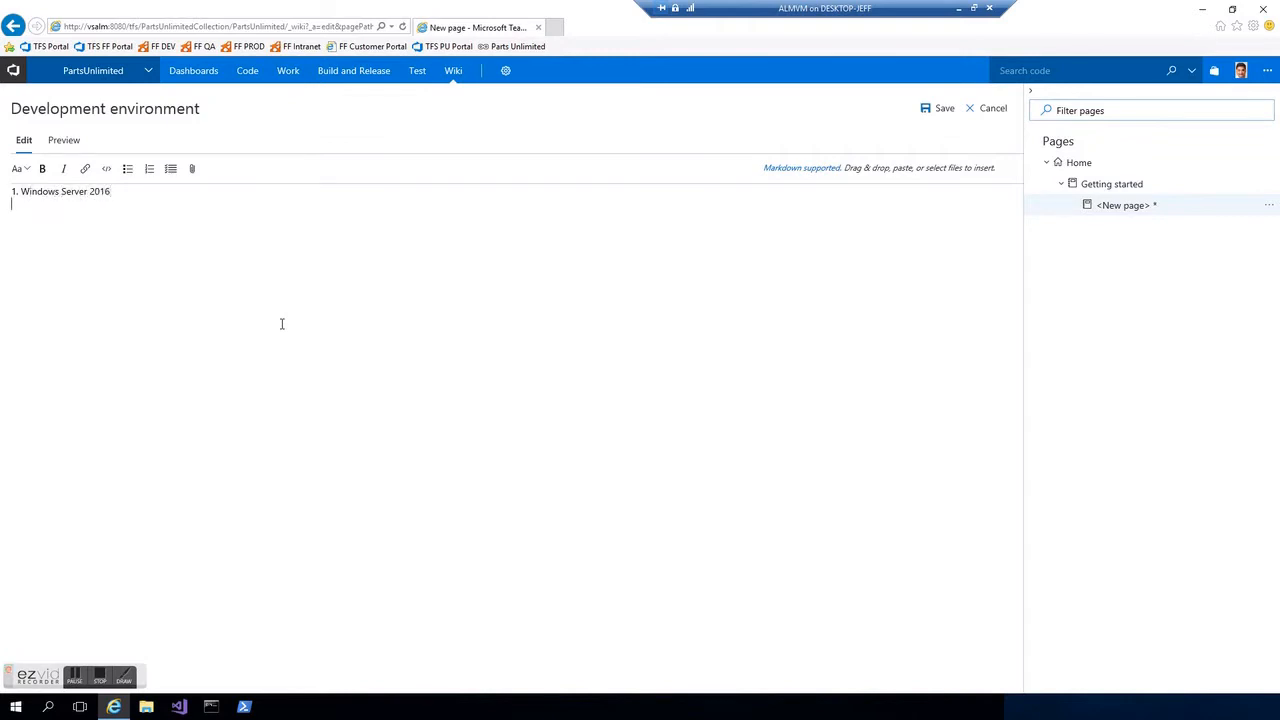
pyautogui.write('TFS 2017')
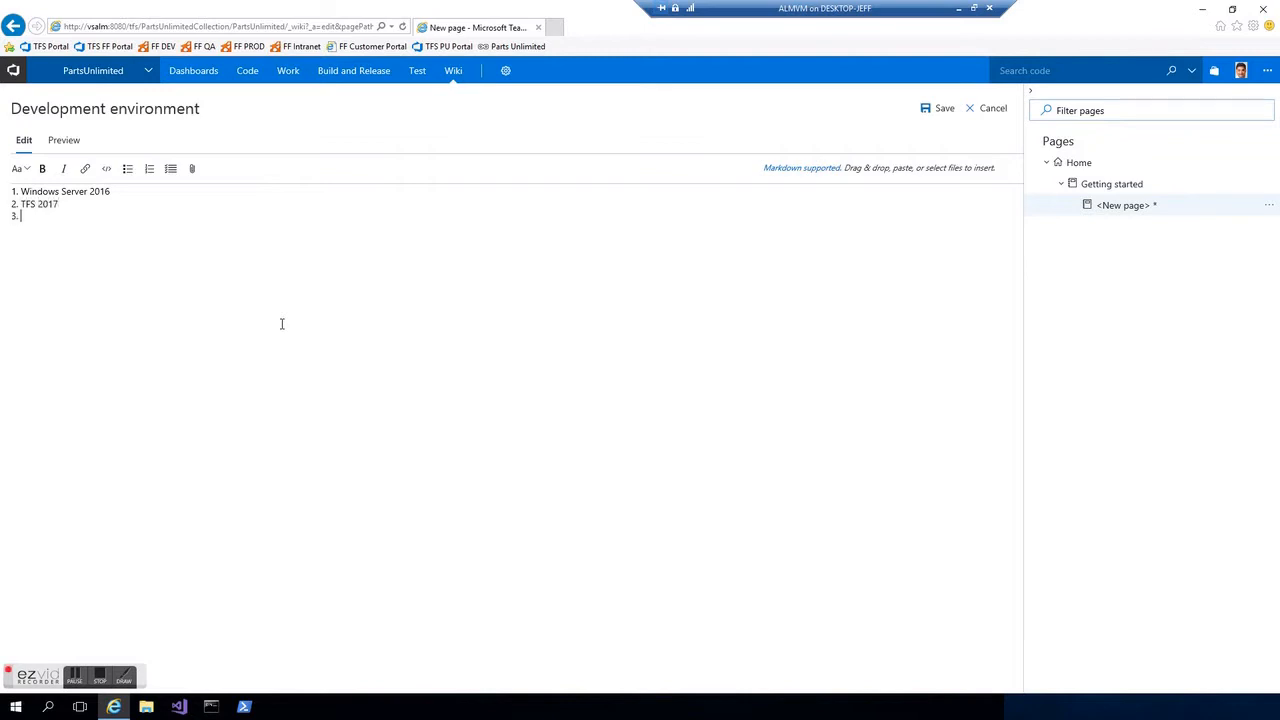
pyautogui.write('Visual Studio')
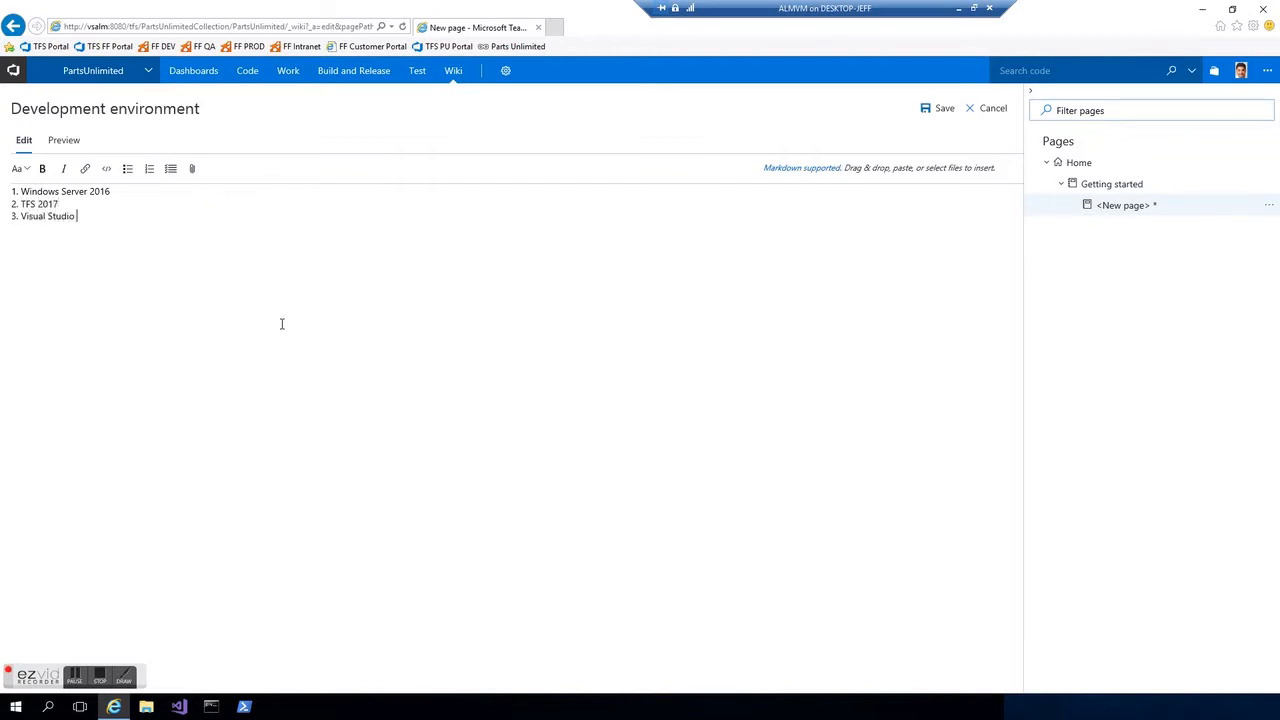
pyautogui.write('2017')
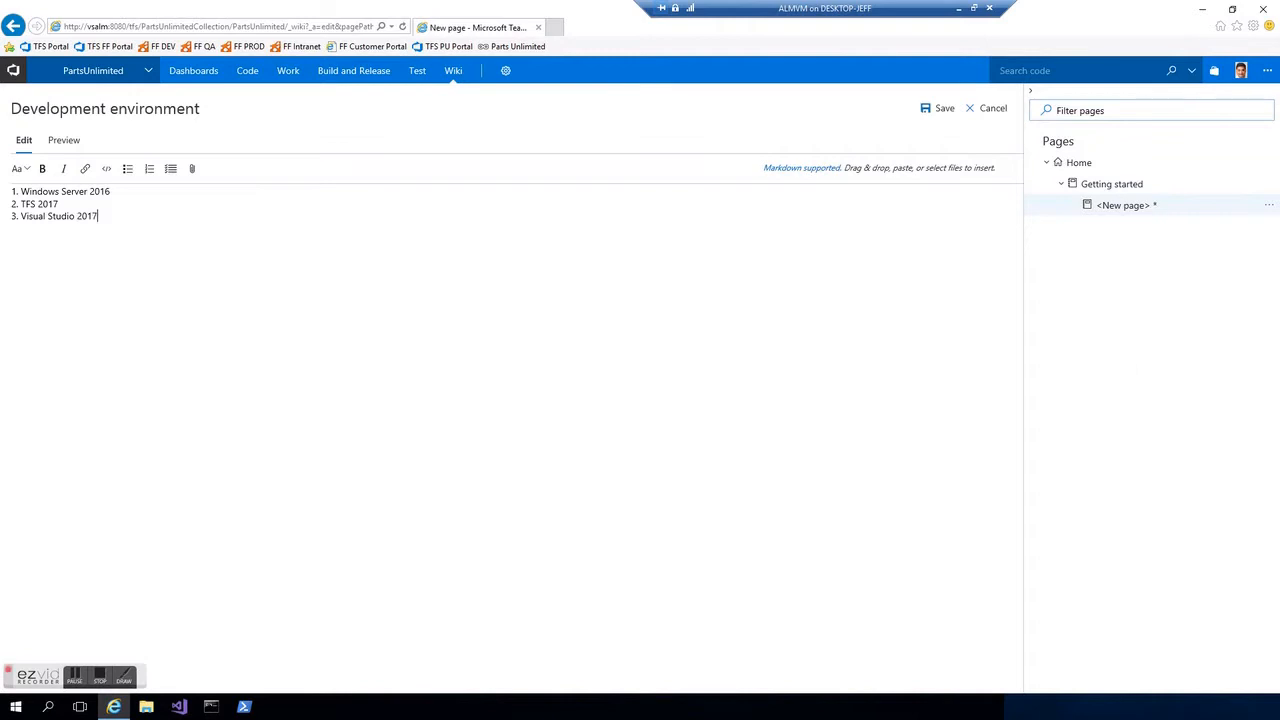
pyautogui.click(940, 108)
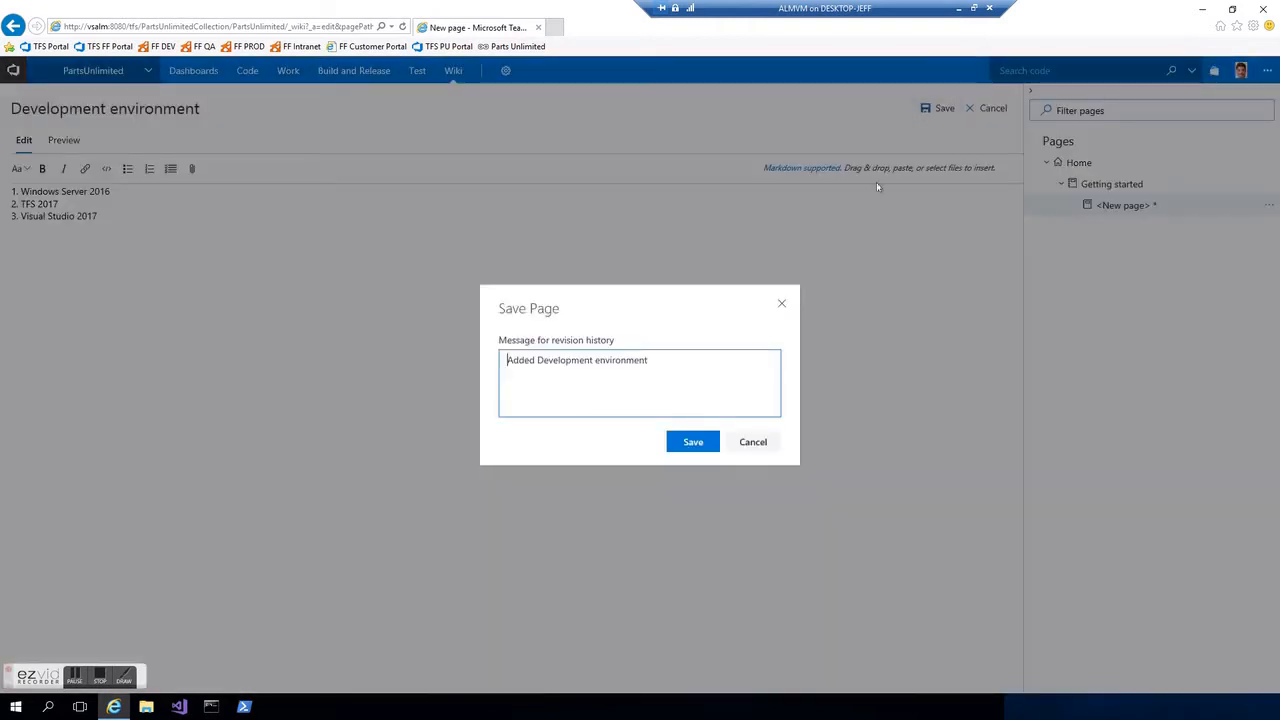
pyautogui.click(692, 442)
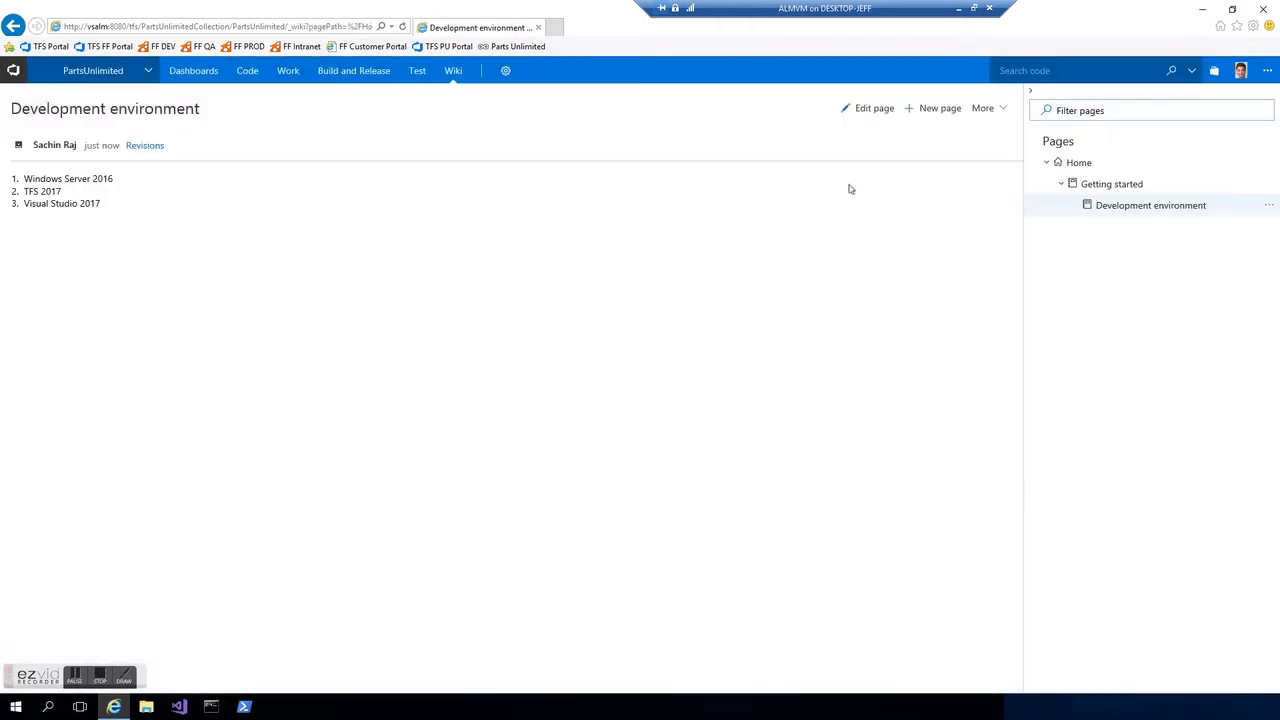
# - Edit the page to read TFS 2018 instead of 2017 and save with message 'Updated for TFS 2018'
pyautogui.click(866, 108)
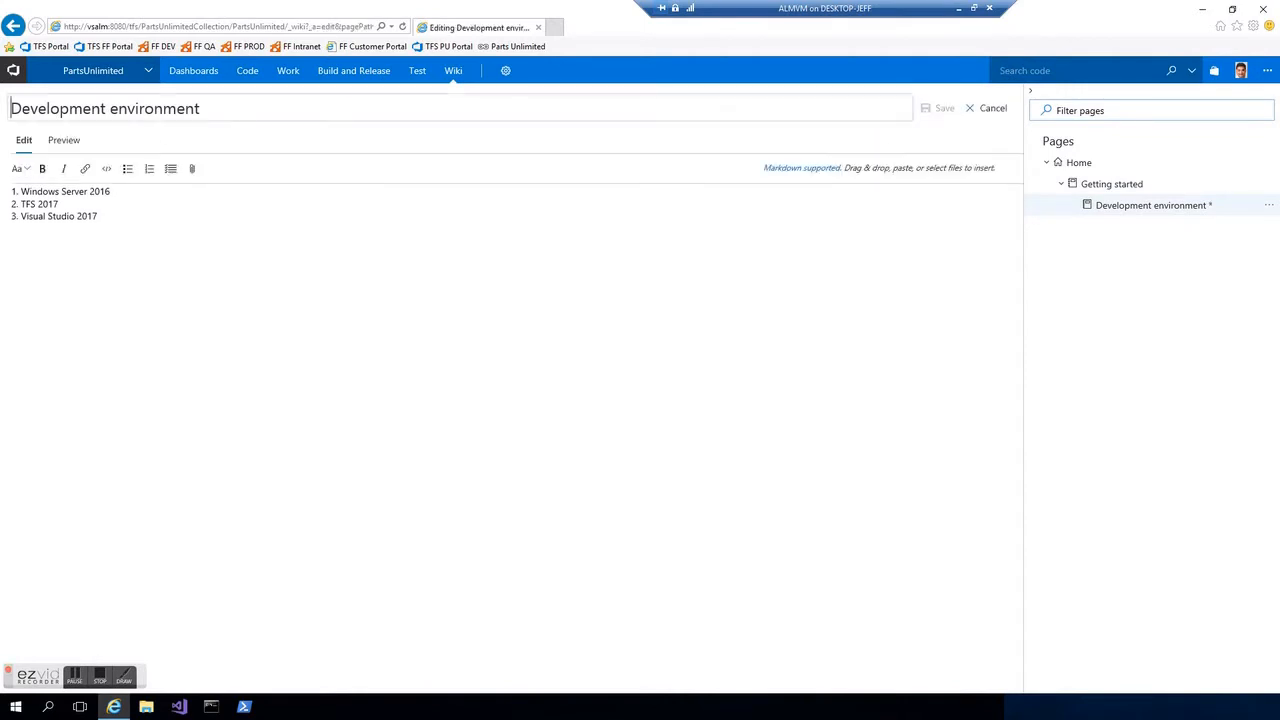
pyautogui.click(60, 204)
pyautogui.write('8')
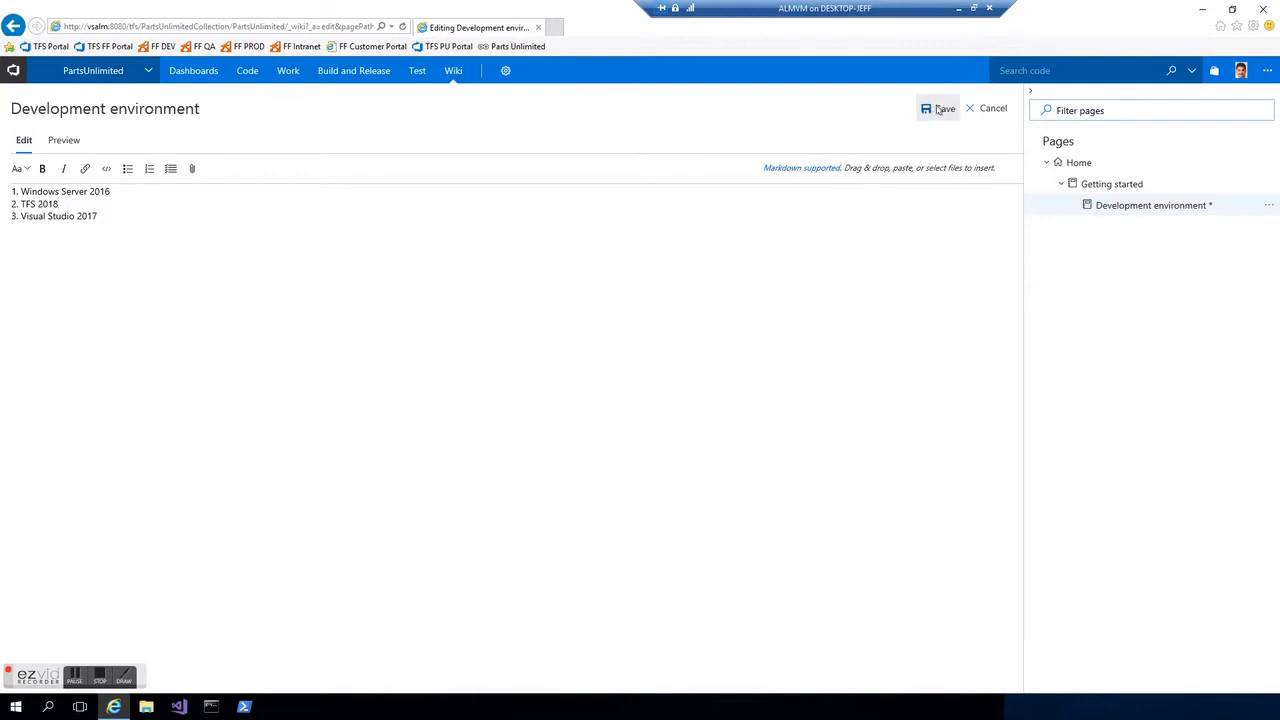
pyautogui.click(938, 108)
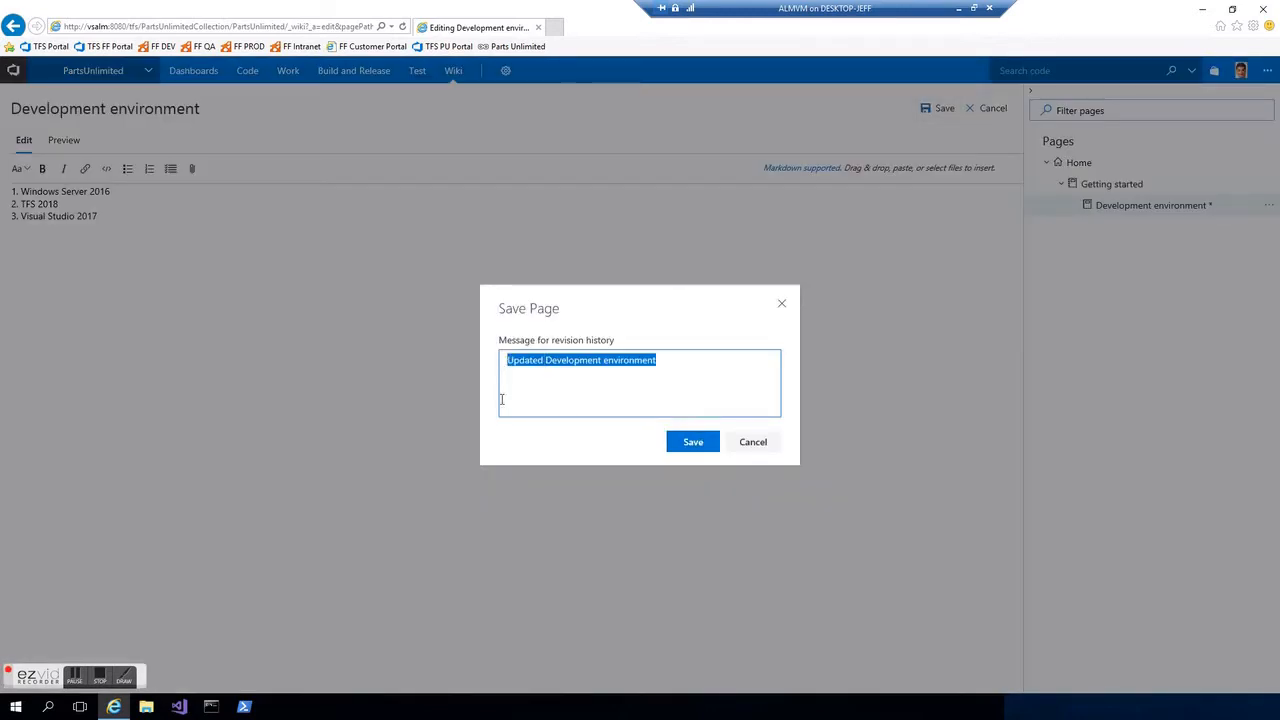
pyautogui.write('Updated T')
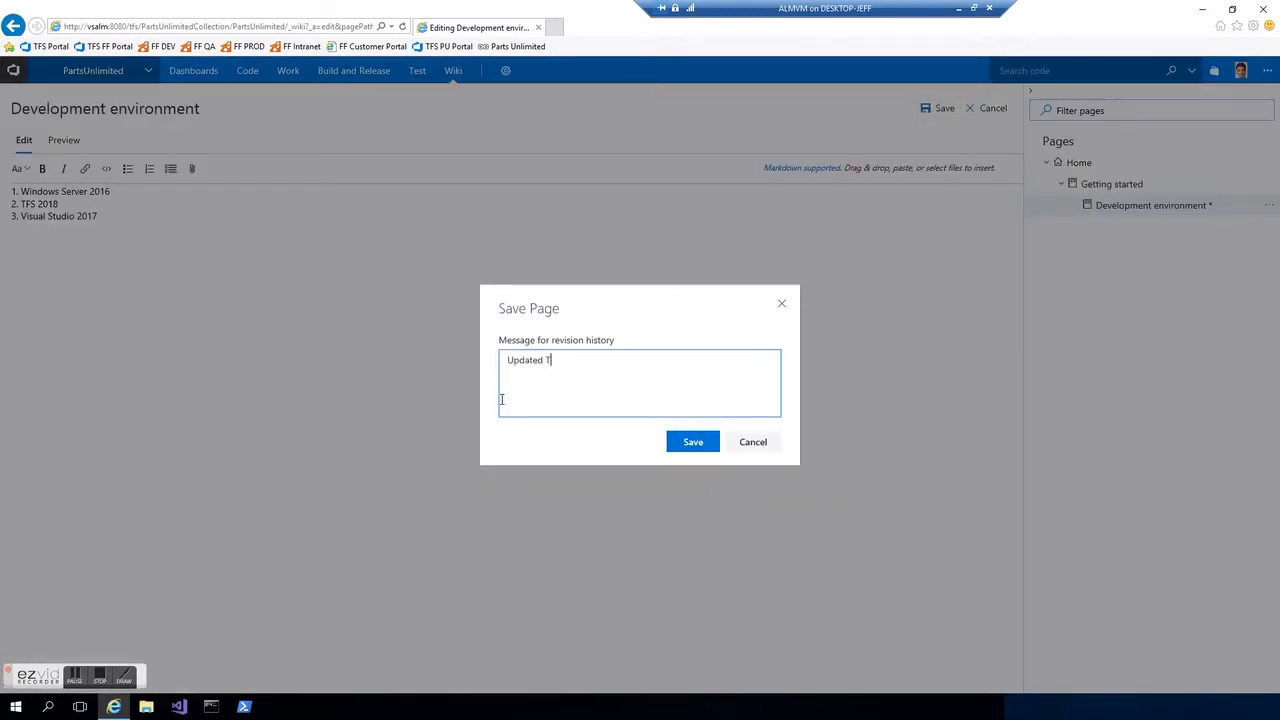
pyautogui.write('for TFS 2018')
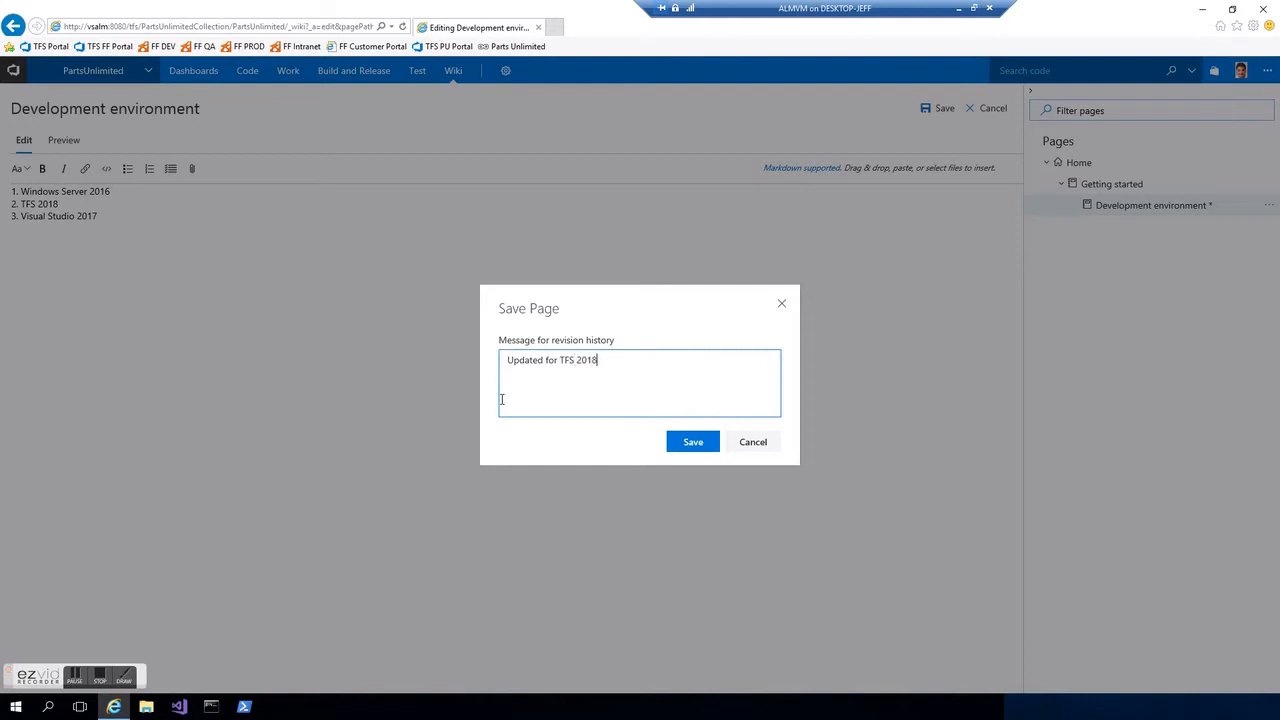
pyautogui.click(692, 442)
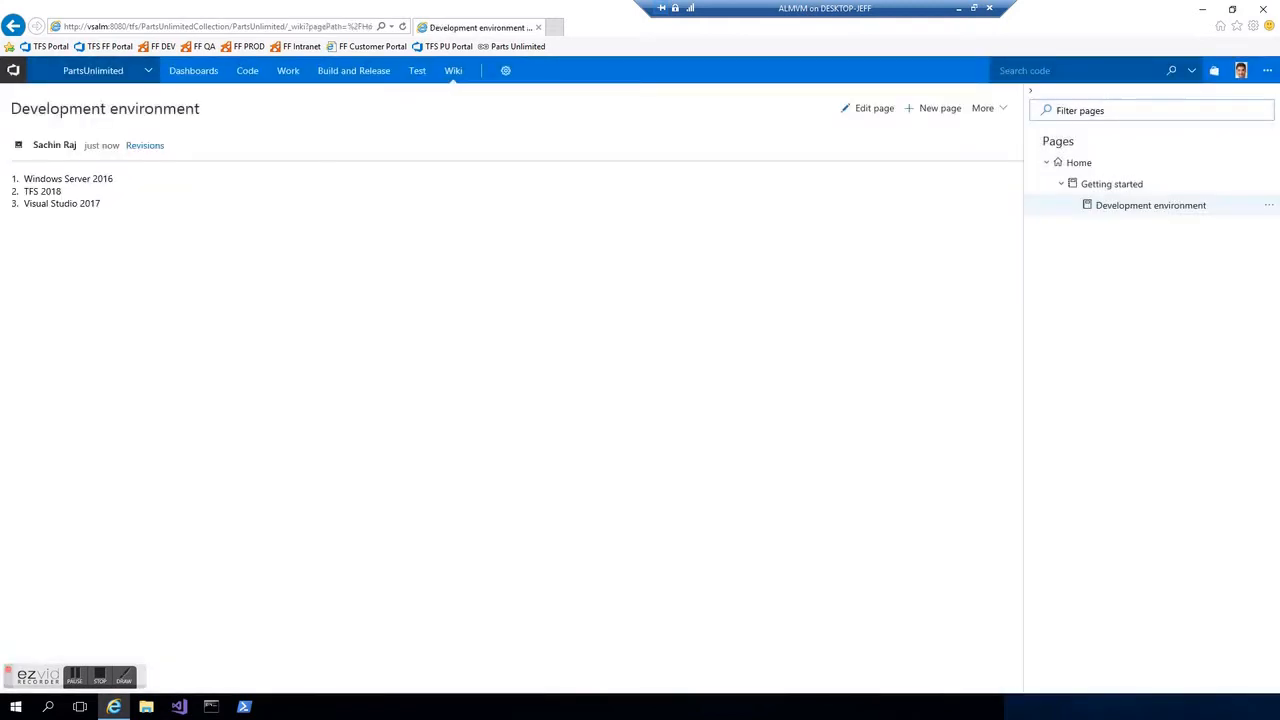
pyautogui.moveTo(842, 314)
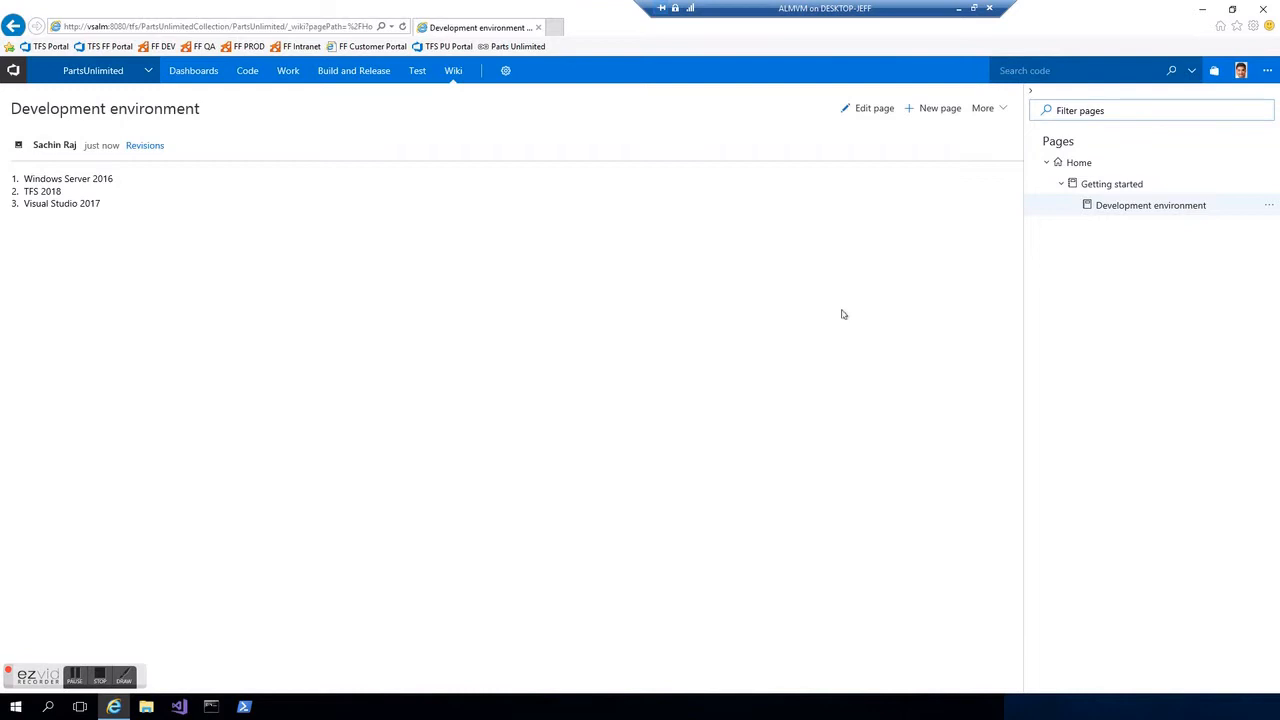
# - View the page's revision history and the 'Updated for TFS 2018' diff showing TFS 2017 replaced by 2018
pyautogui.click(144, 144)
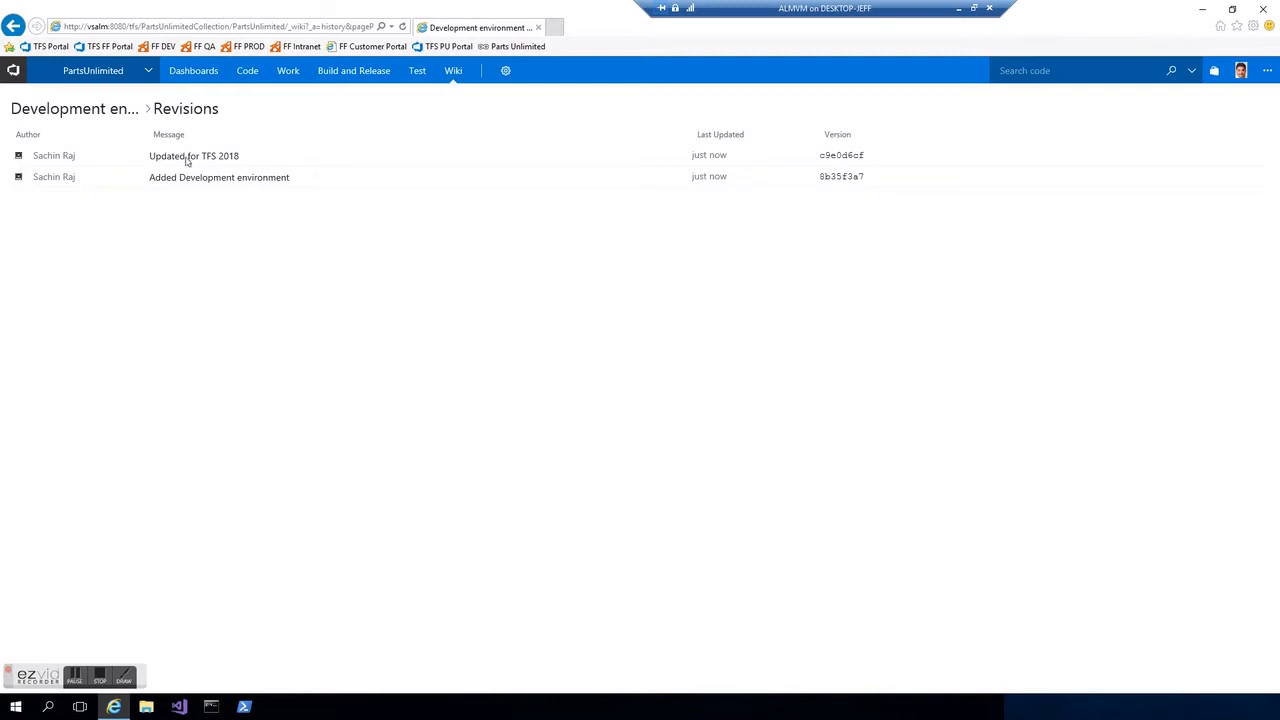
pyautogui.click(192, 156)
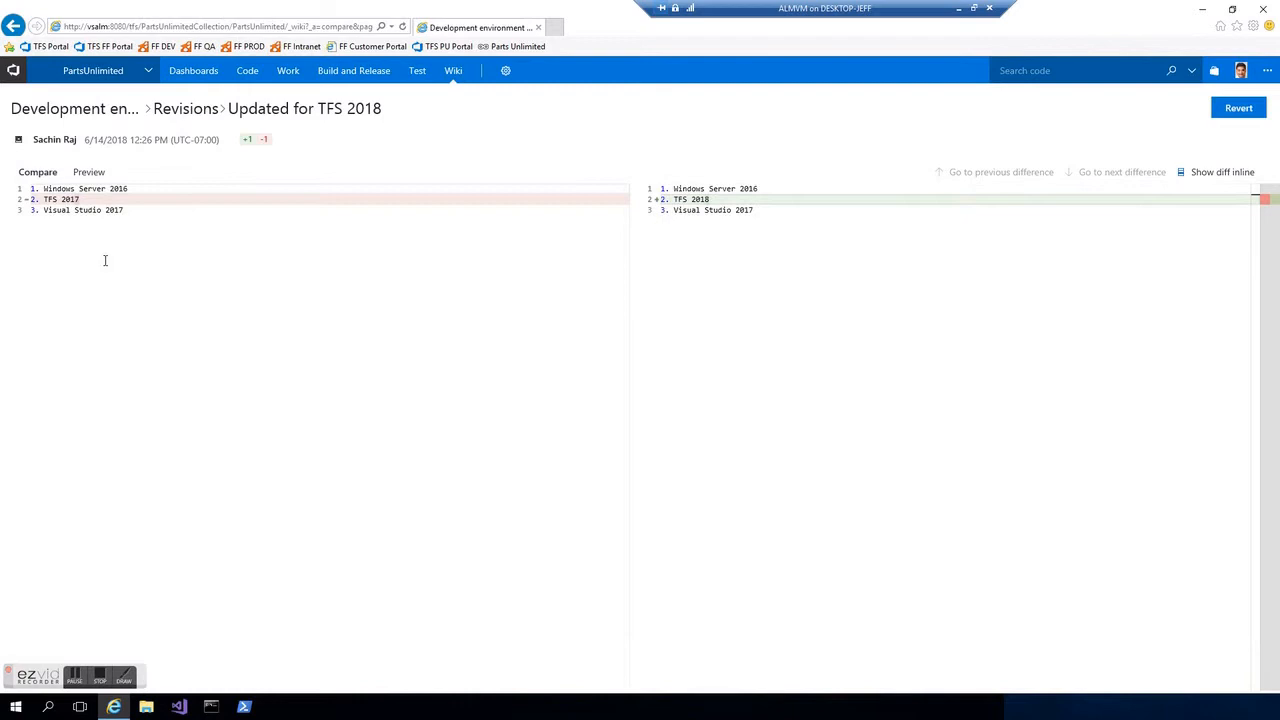
pyautogui.moveTo(104, 260)
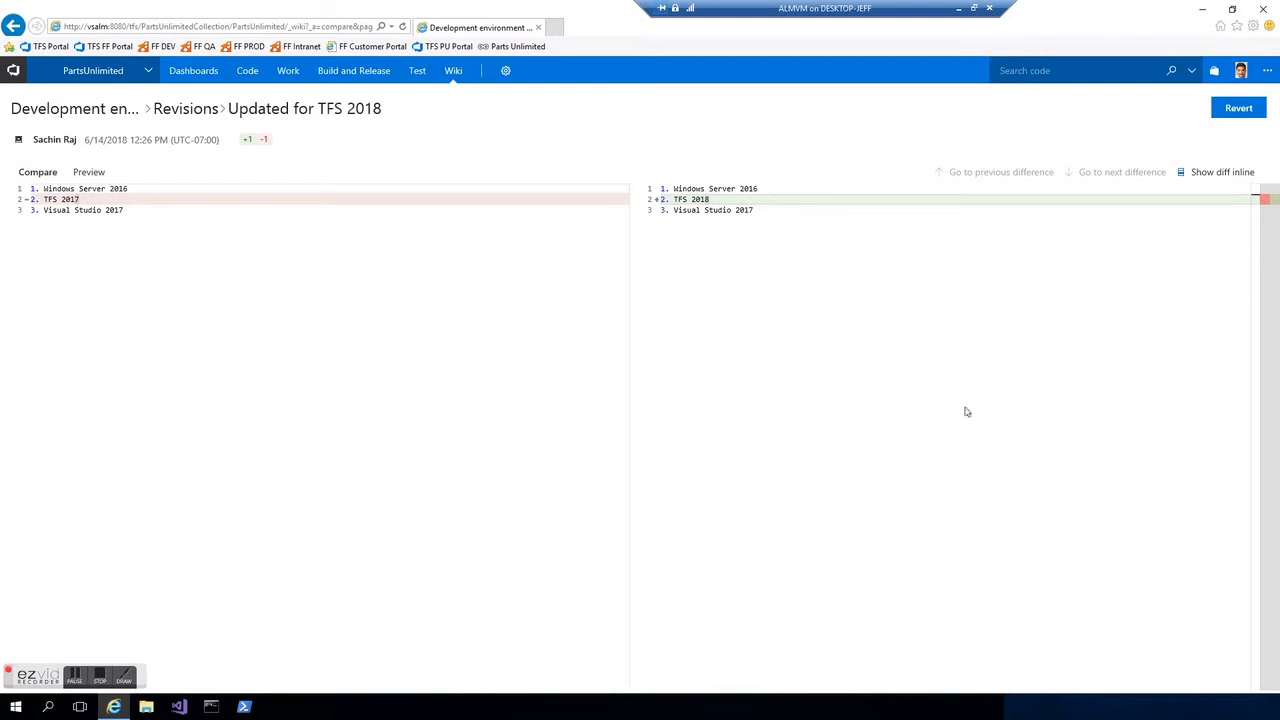
pyautogui.moveTo(456, 70)
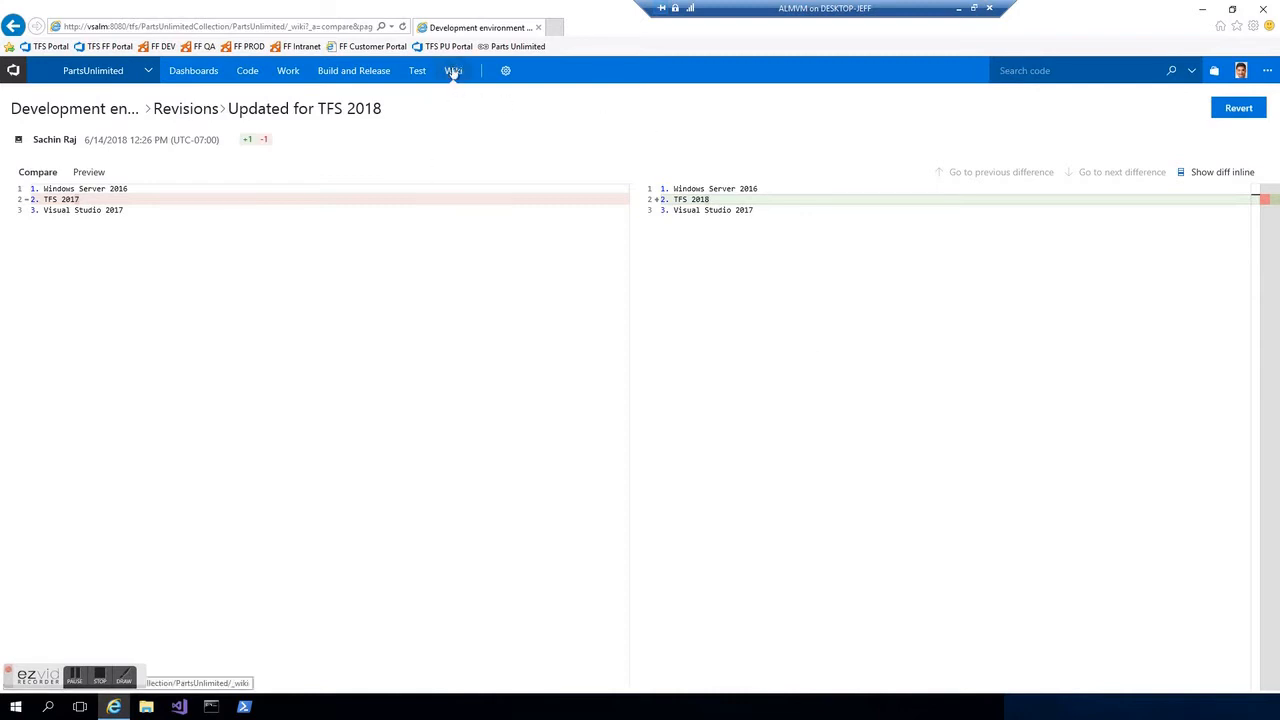
# - Move the Getting started page out from under Home to the wiki's top level and confirm the move
pyautogui.click(454, 70)
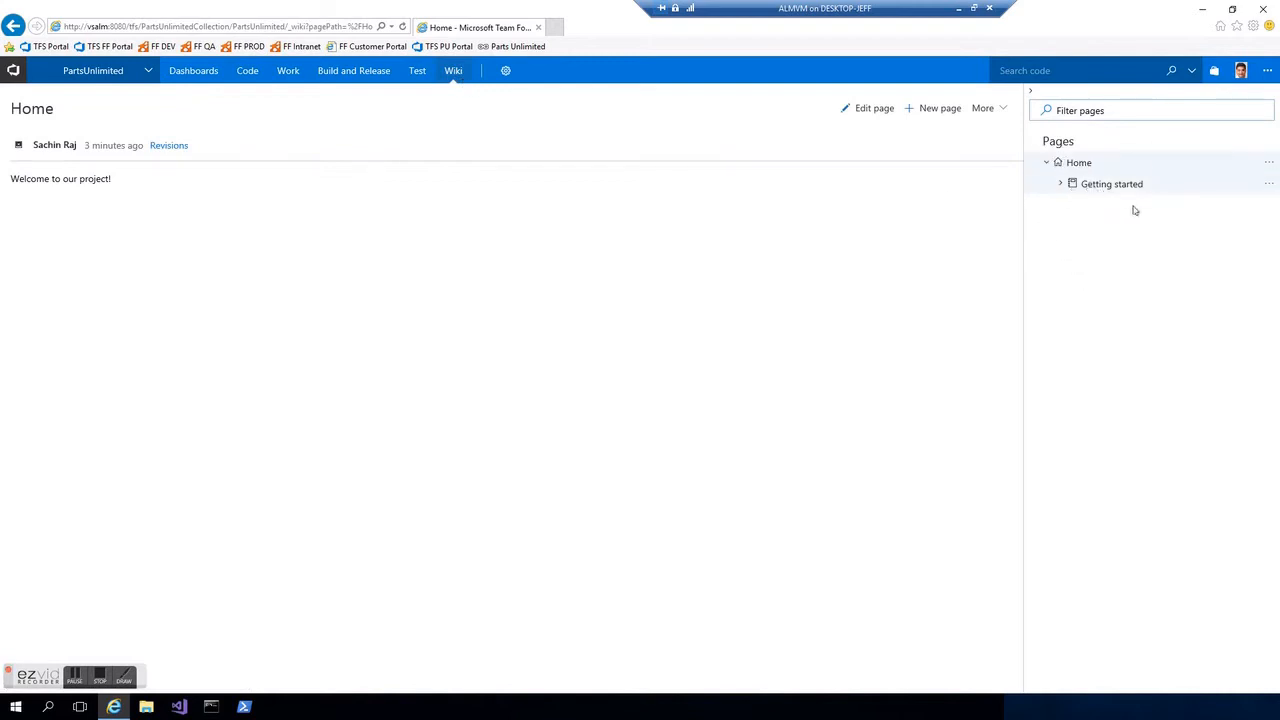
pyautogui.click(1060, 184)
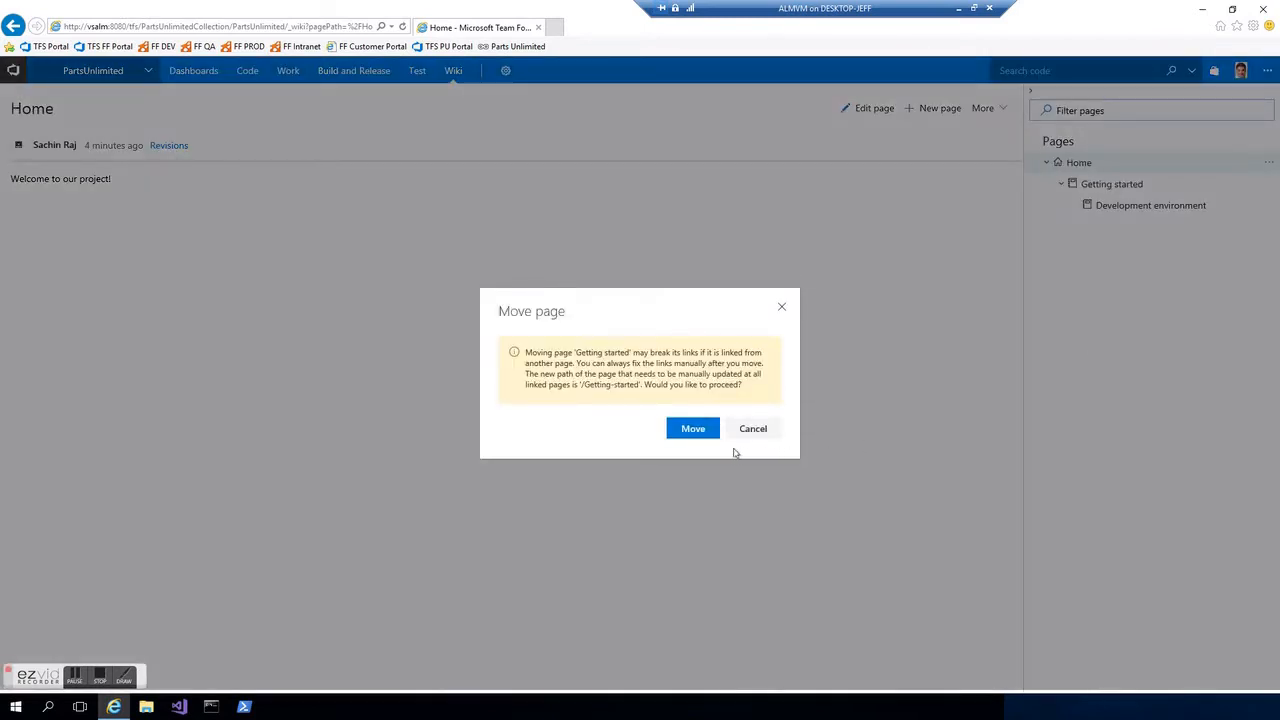
pyautogui.click(692, 428)
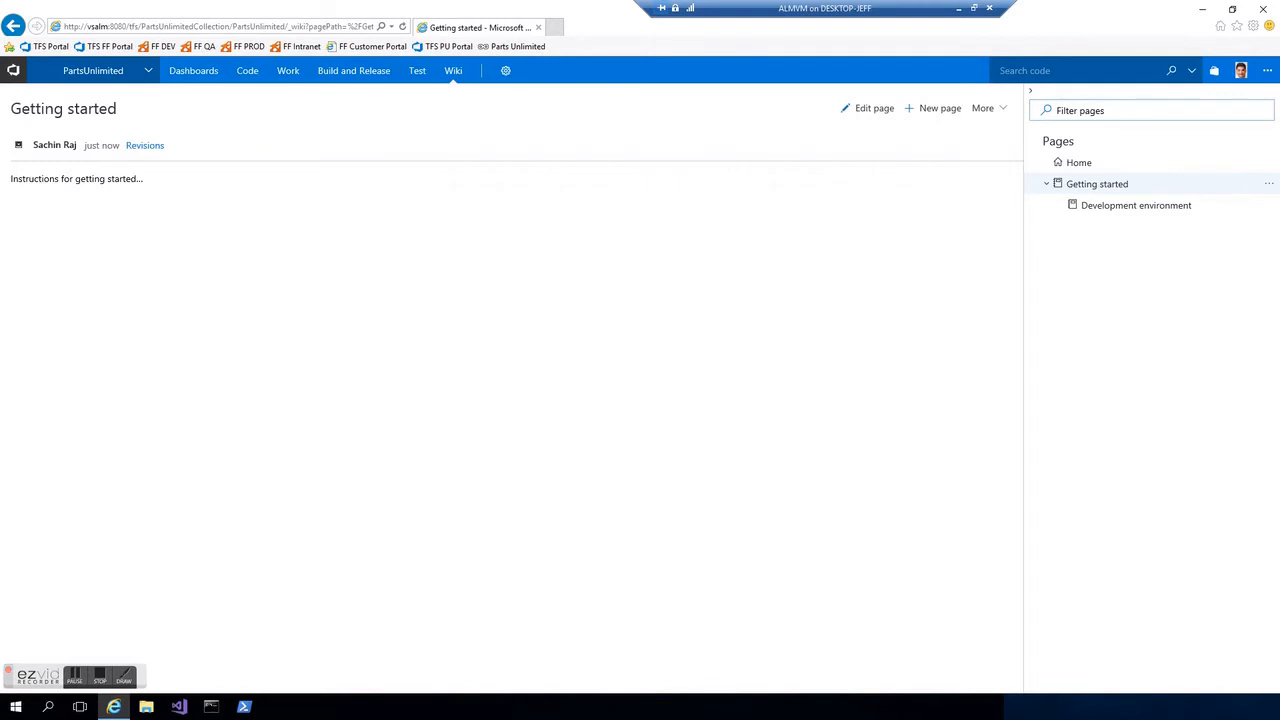
# - Filter the Pages tree by 'env' so only Development environment shows under Getting started
pyautogui.write('env')
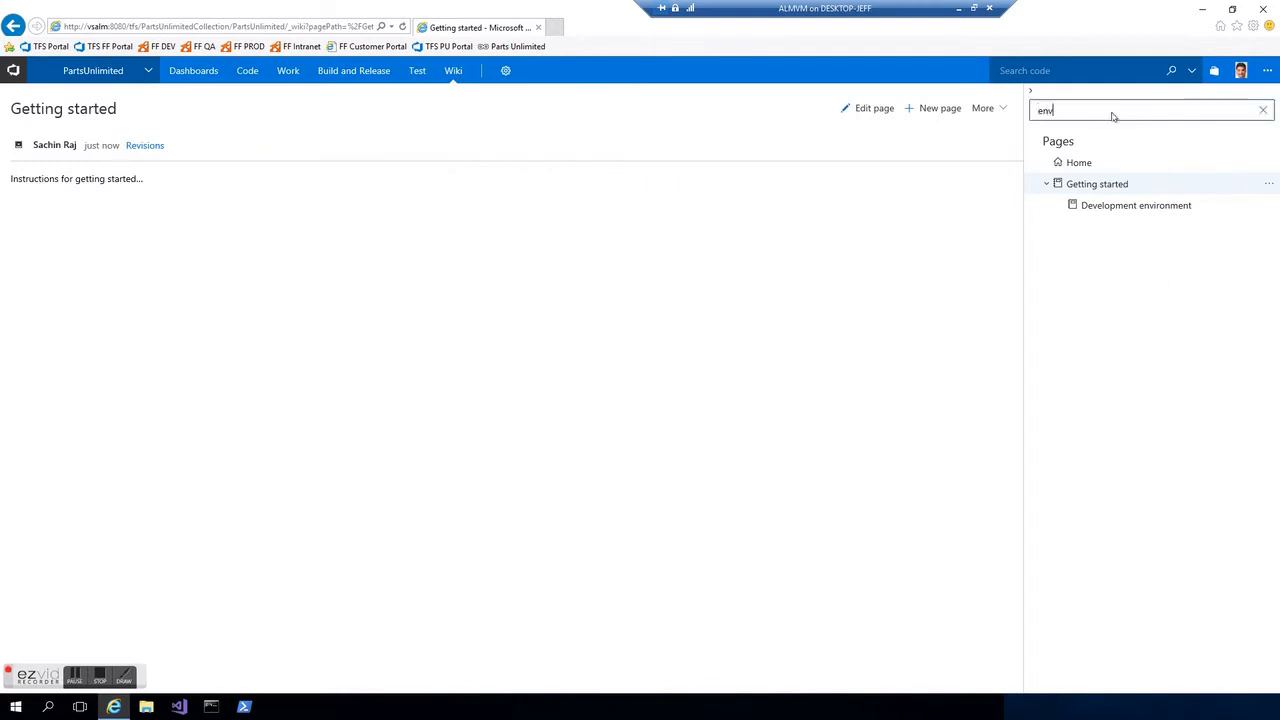
pyautogui.write('env')
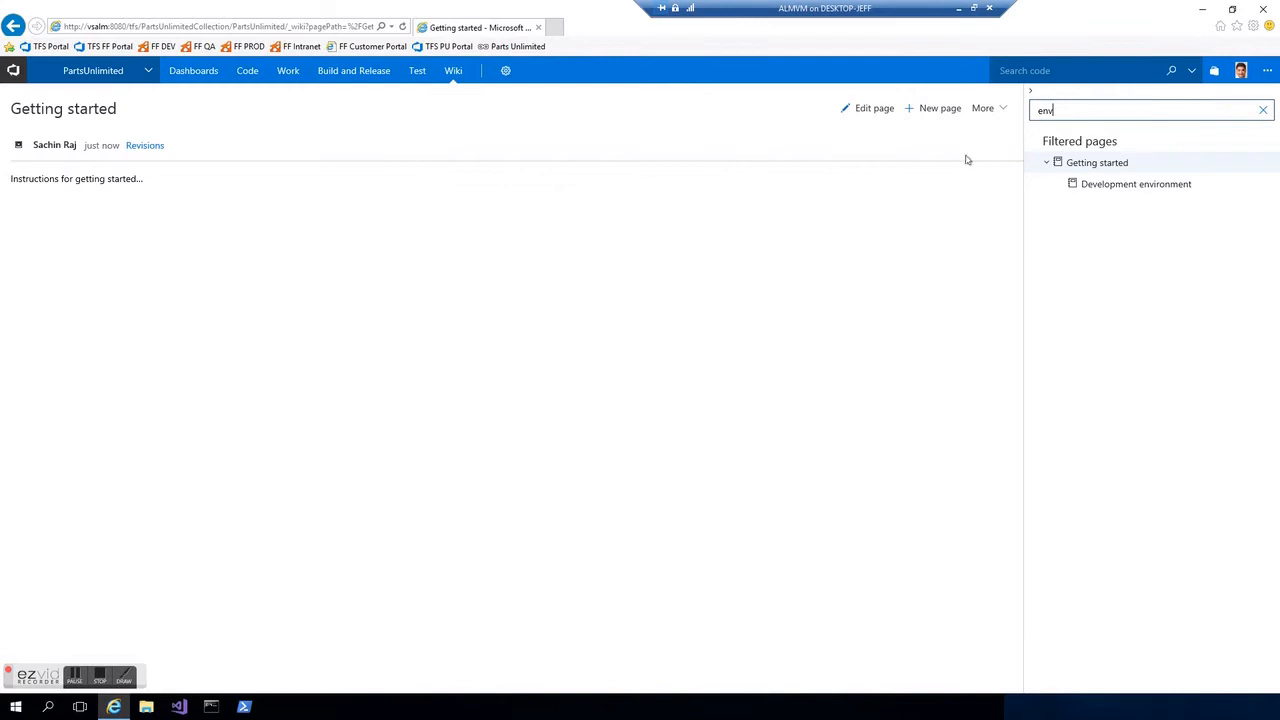
pyautogui.click(988, 108)
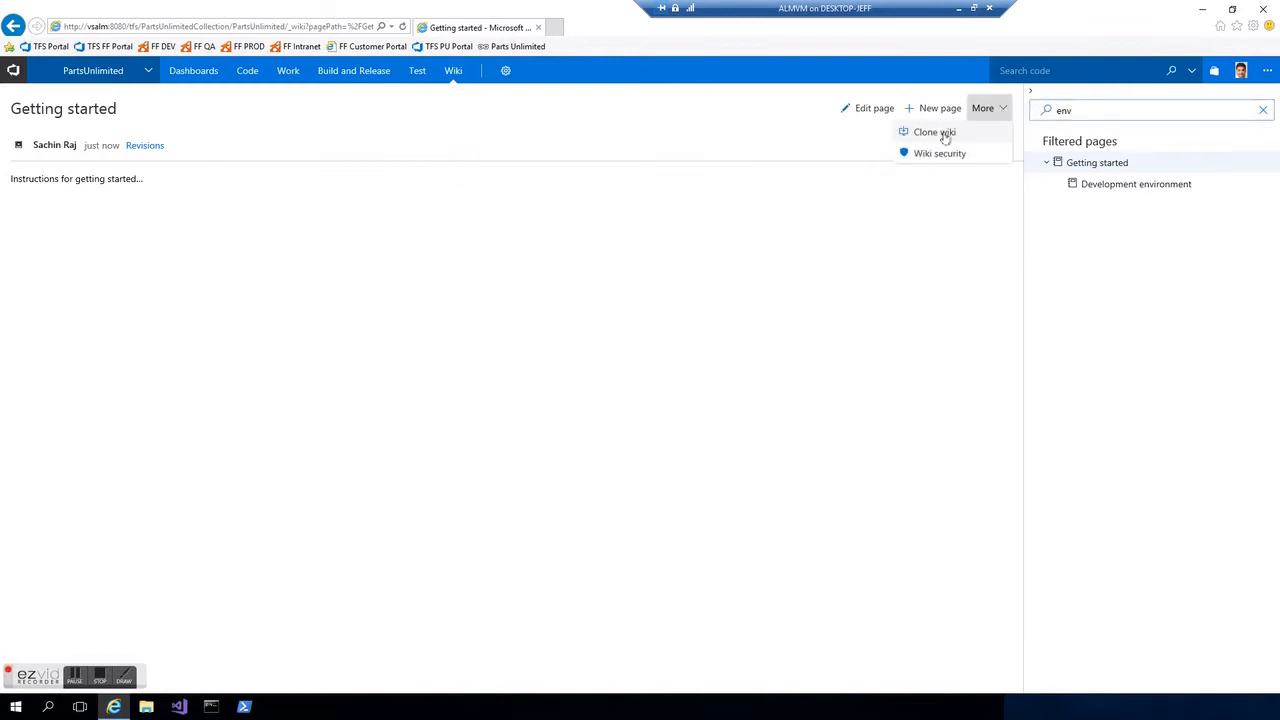
pyautogui.click(932, 132)
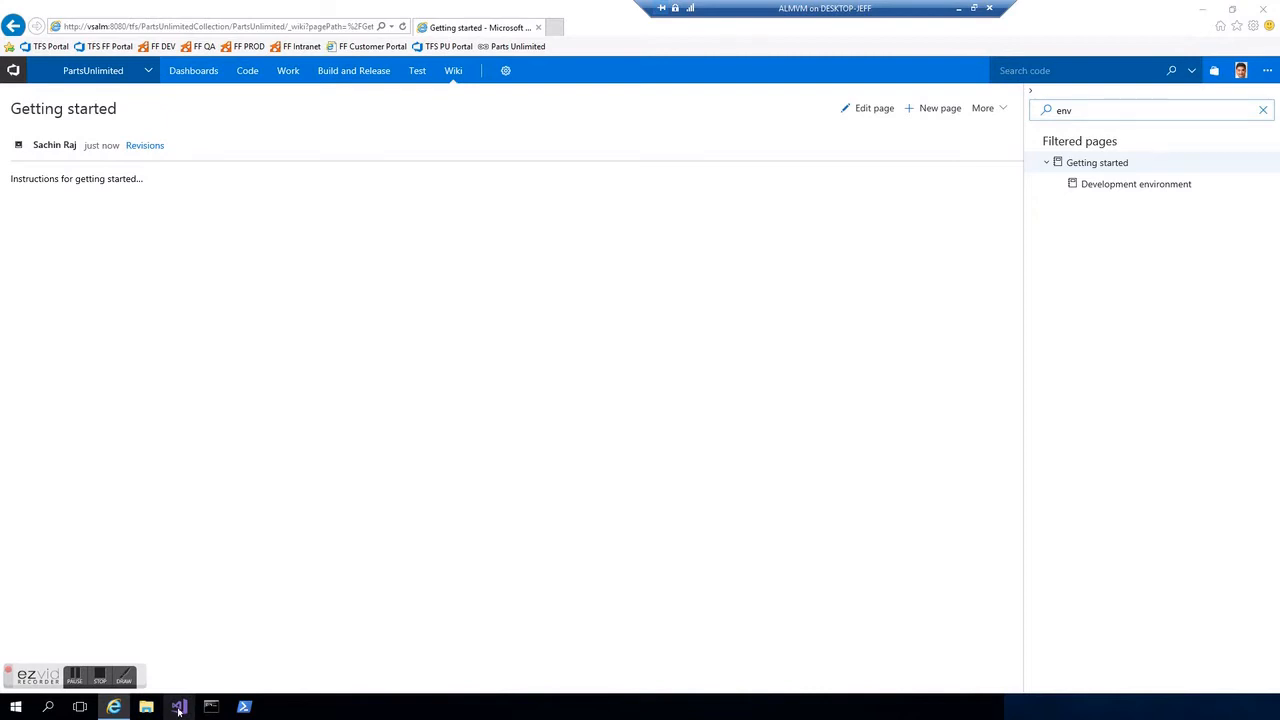
pyautogui.moveTo(178, 704)
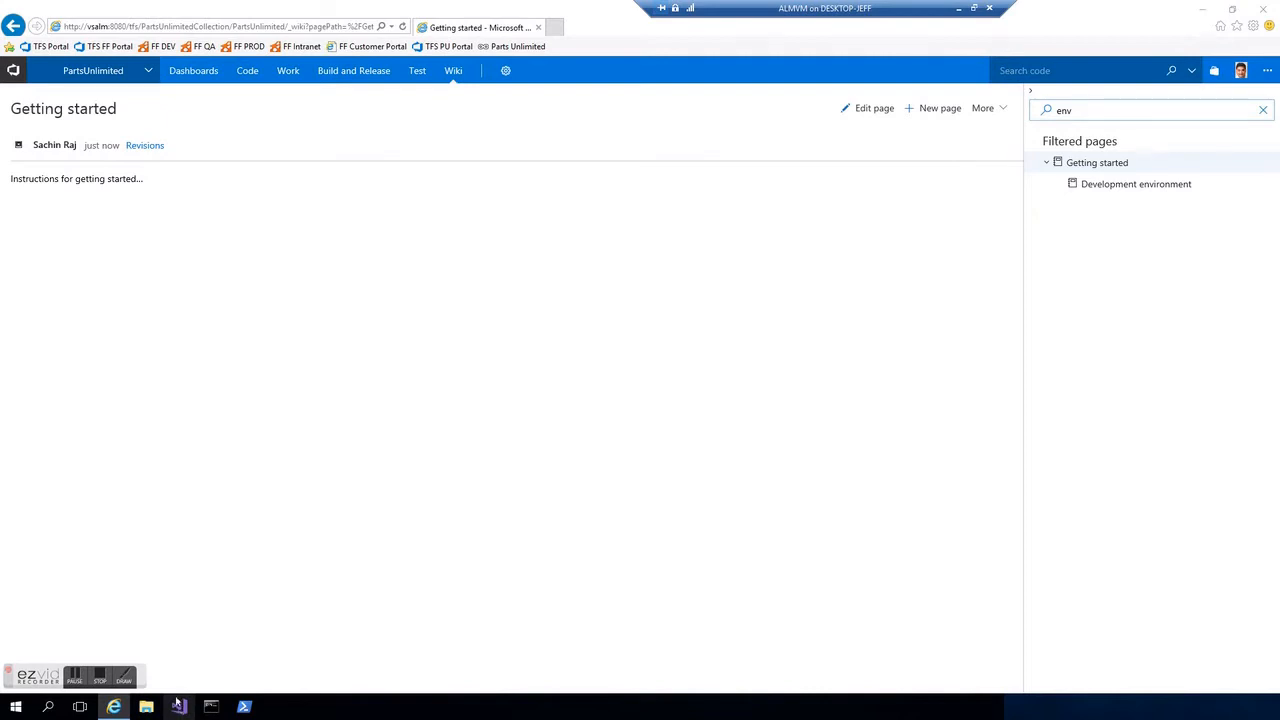
# - In Visual Studio's Team Explorer, clone the PartsUnlimited wiki repository from its URL into the local Repos folder
pyautogui.click(180, 704)
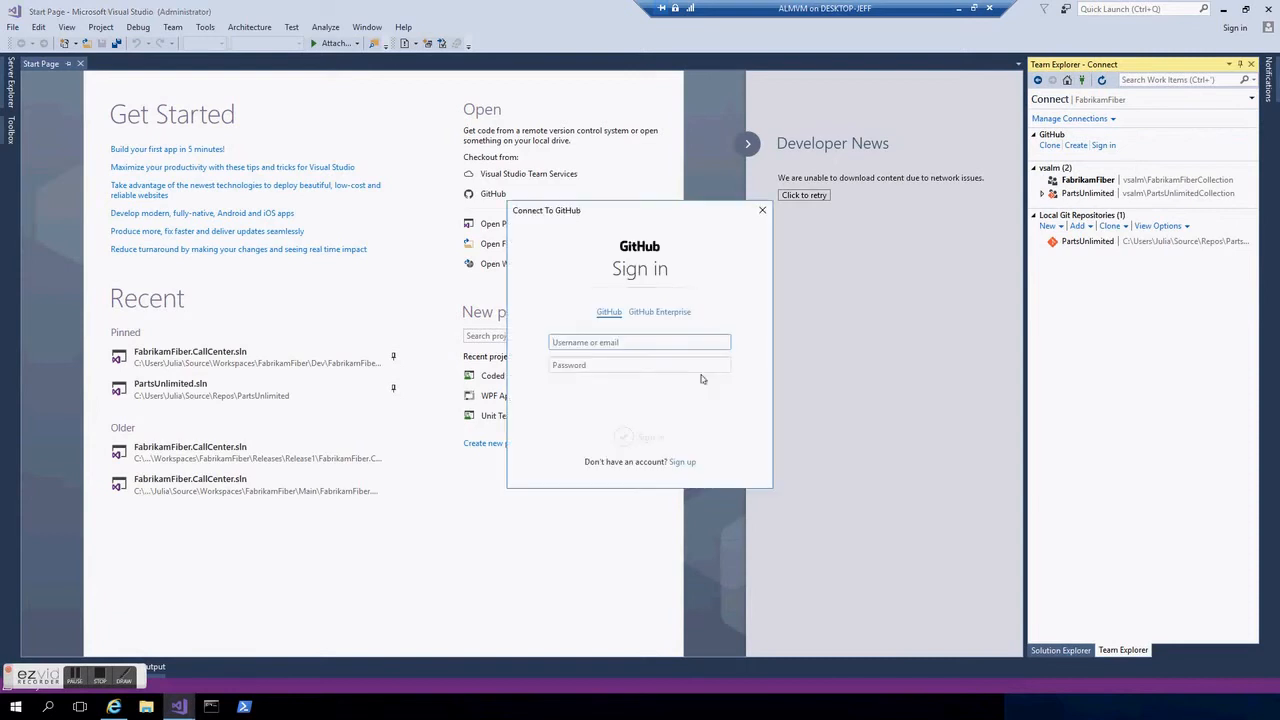
pyautogui.click(762, 210)
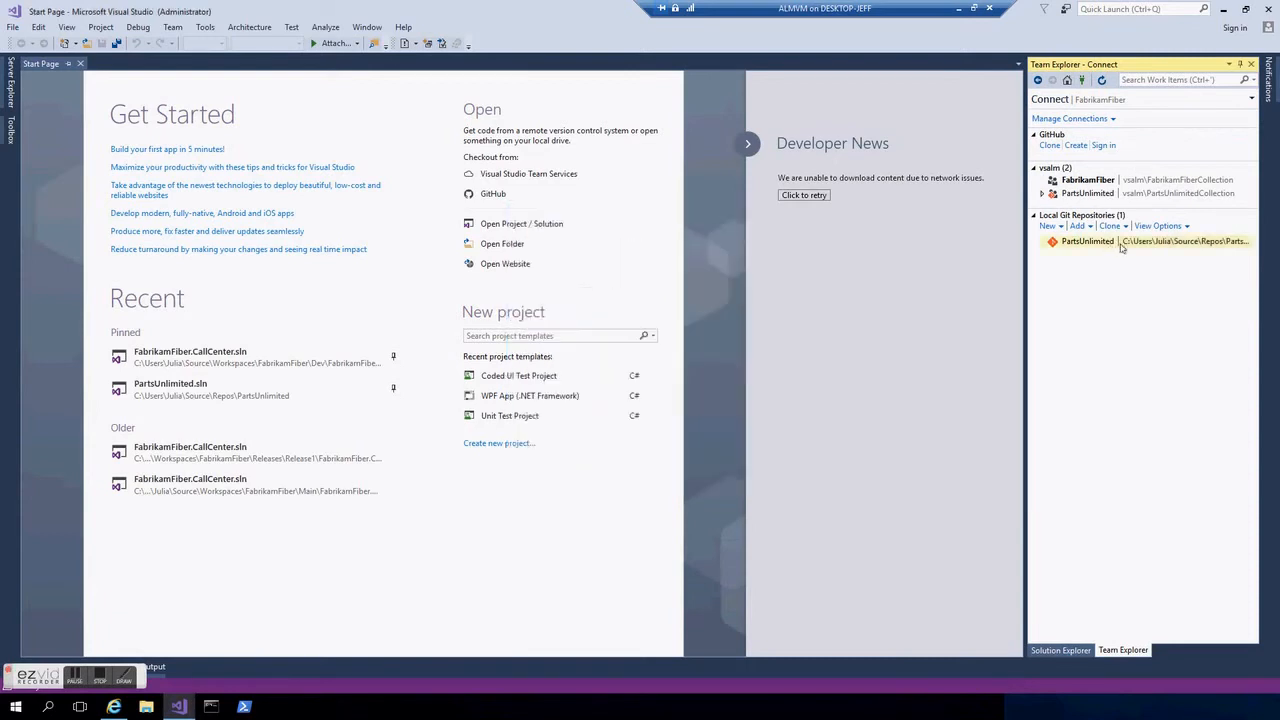
pyautogui.click(1120, 224)
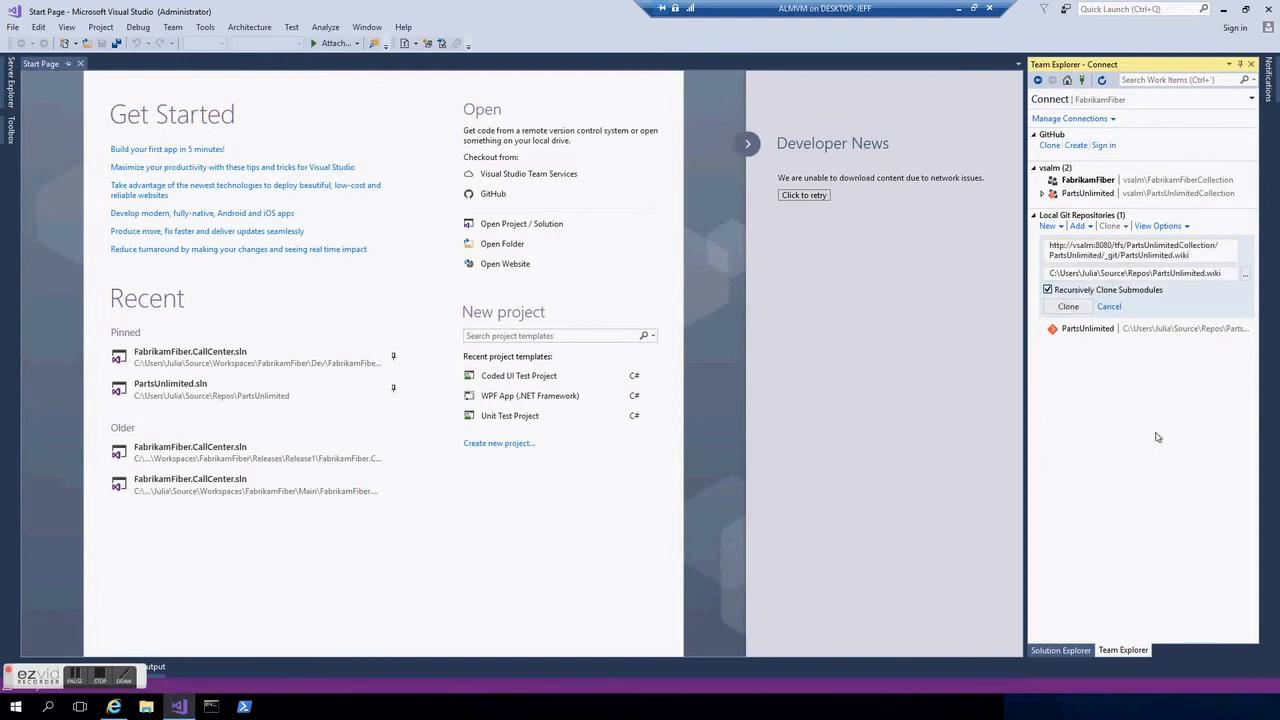
pyautogui.click(1068, 306)
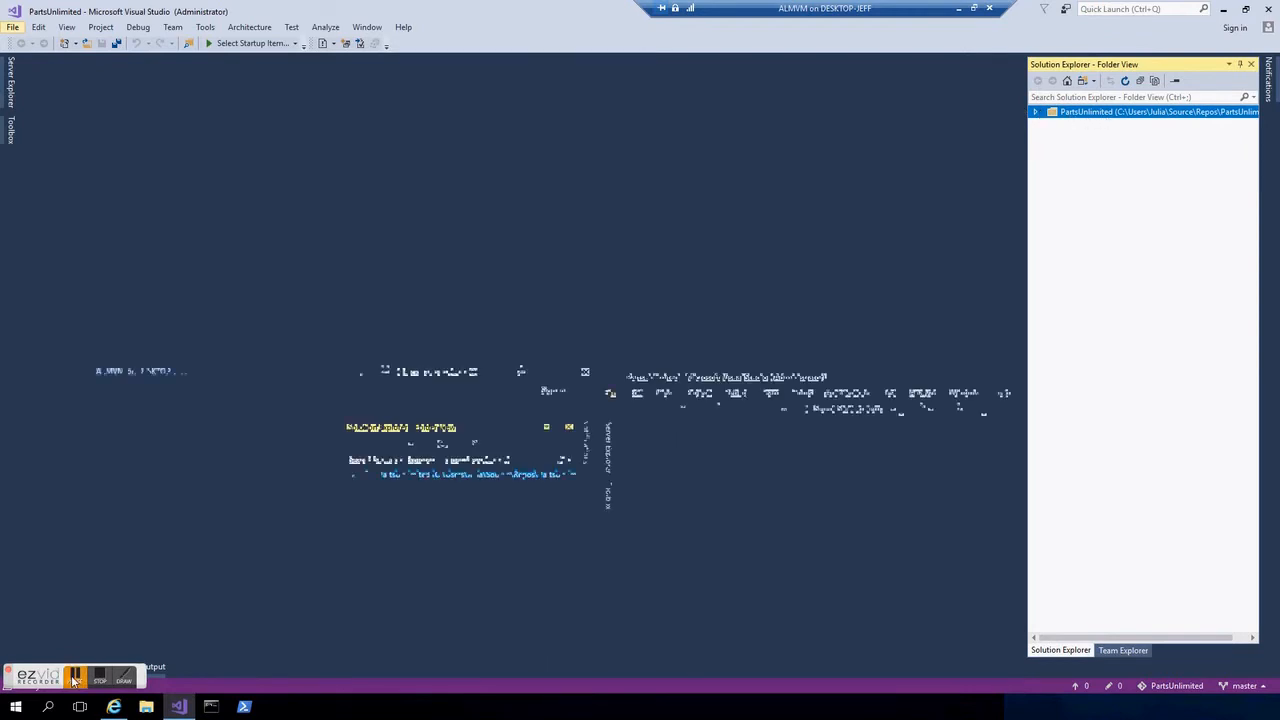
# - Browse to C:\Users\<user>\Repos and open the local PartsUnlimited.wiki folder
pyautogui.click(1126, 652)
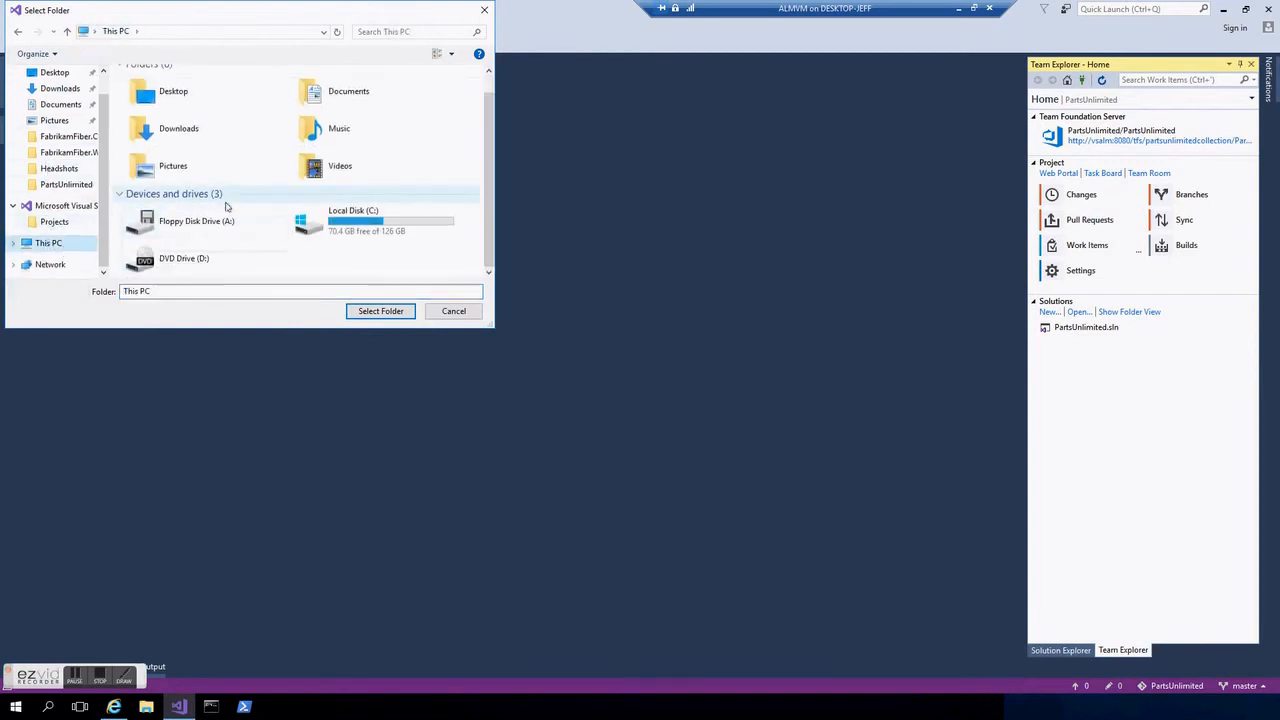
pyautogui.doubleClick(352, 220)
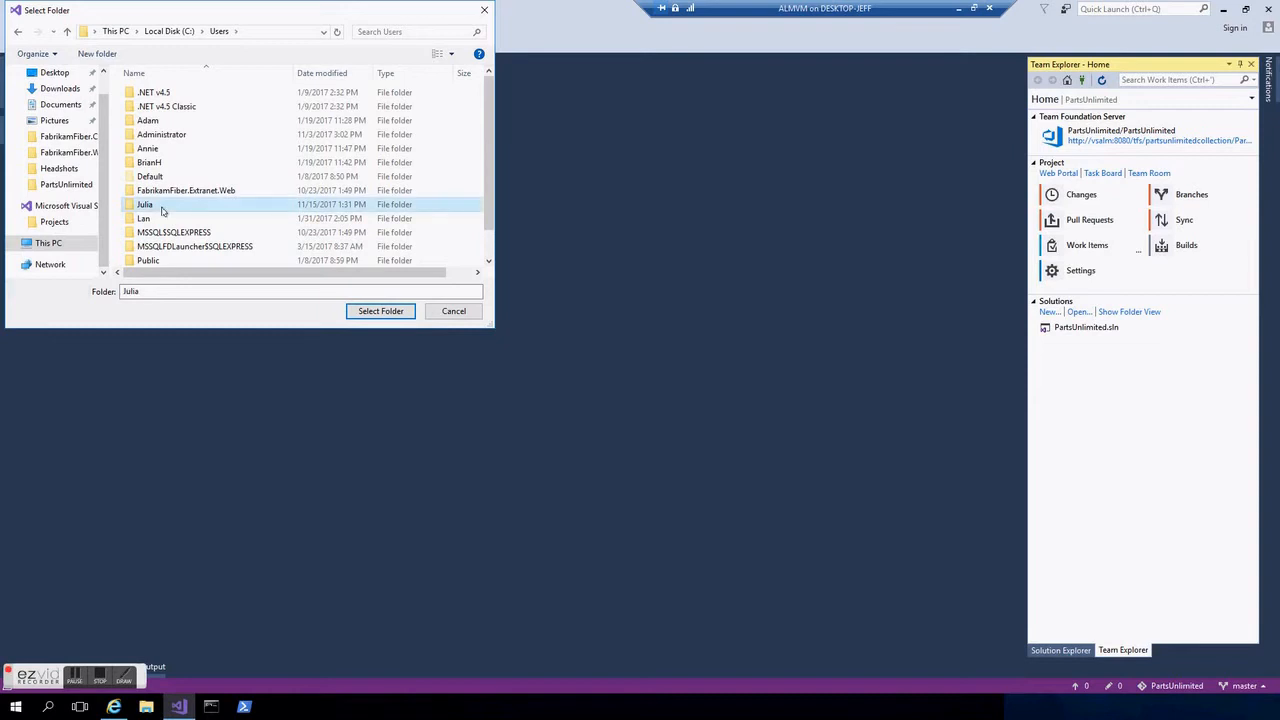
pyautogui.doubleClick(144, 204)
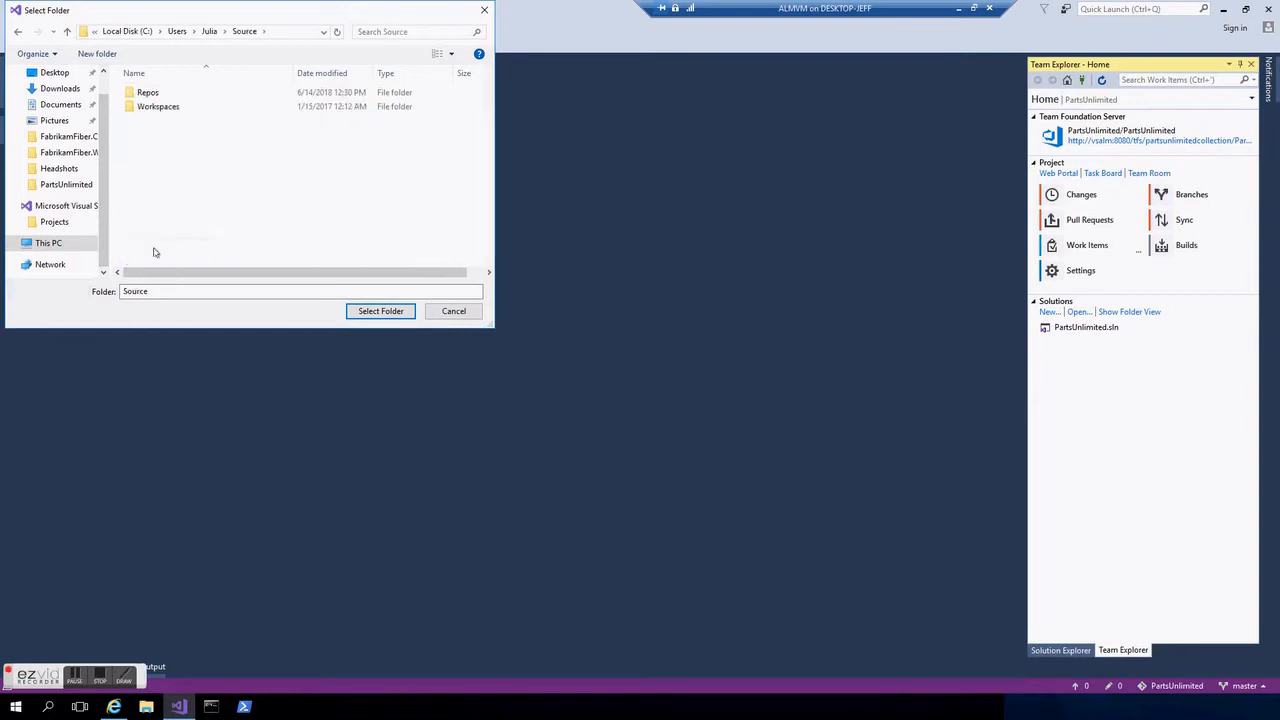
pyautogui.doubleClick(158, 92)
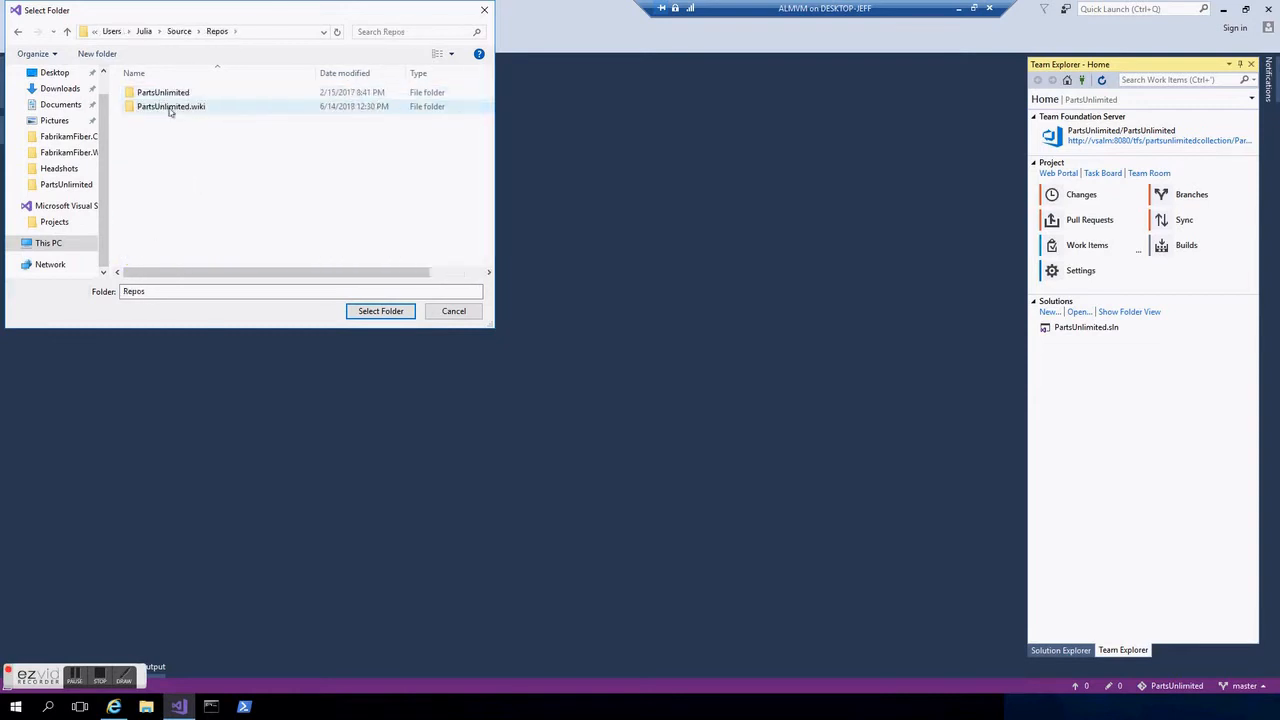
pyautogui.click(380, 312)
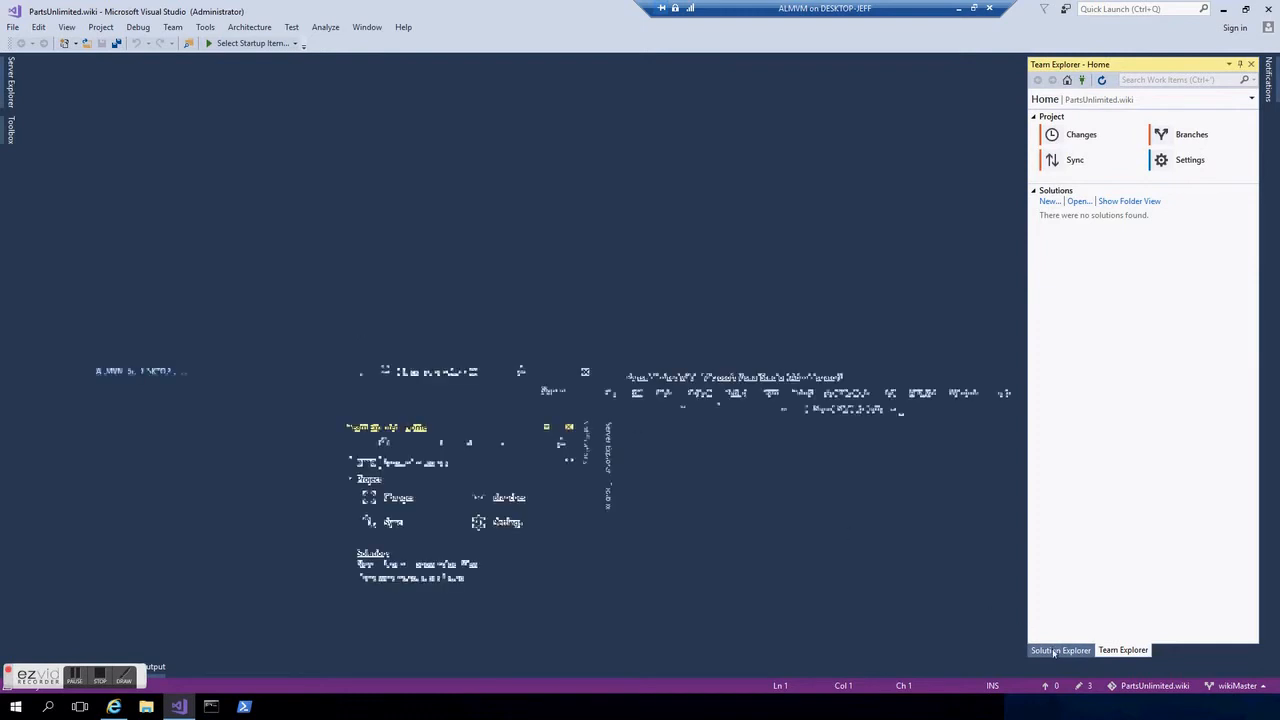
# - Show the wiki repository files in Folder View and open Getting-started.md in the editor
pyautogui.click(1056, 652)
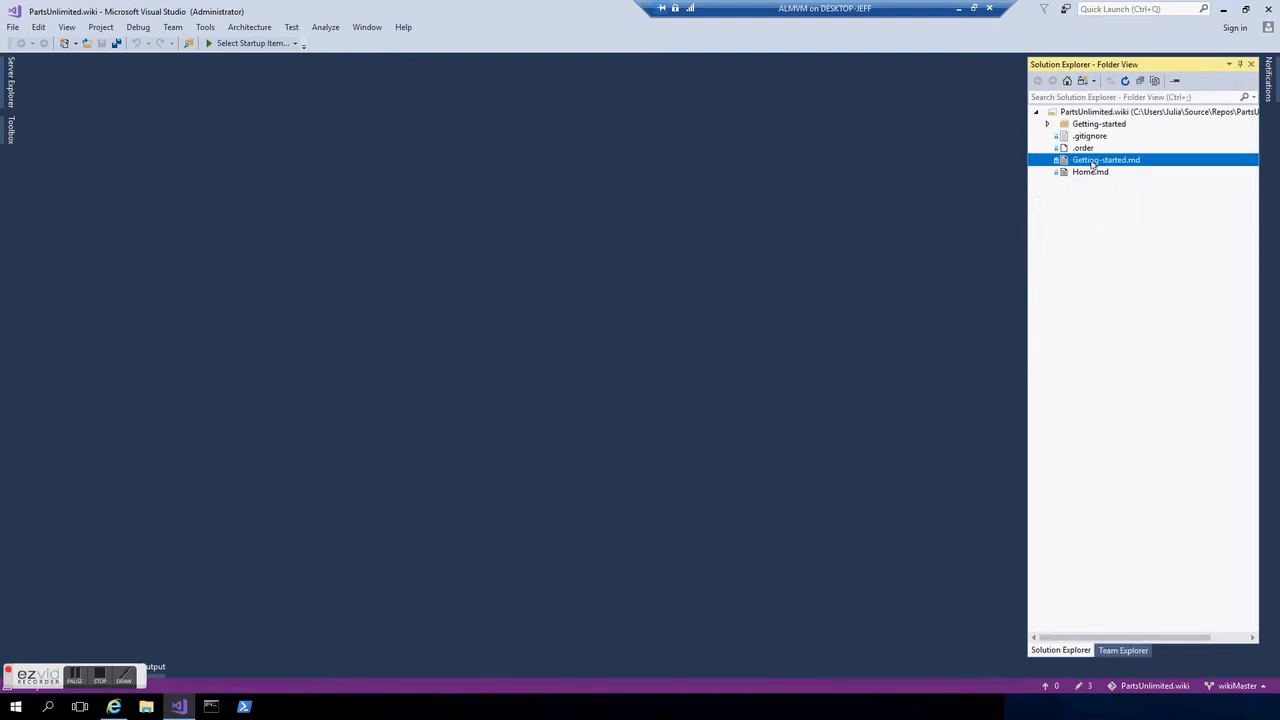
pyautogui.doubleClick(1104, 160)
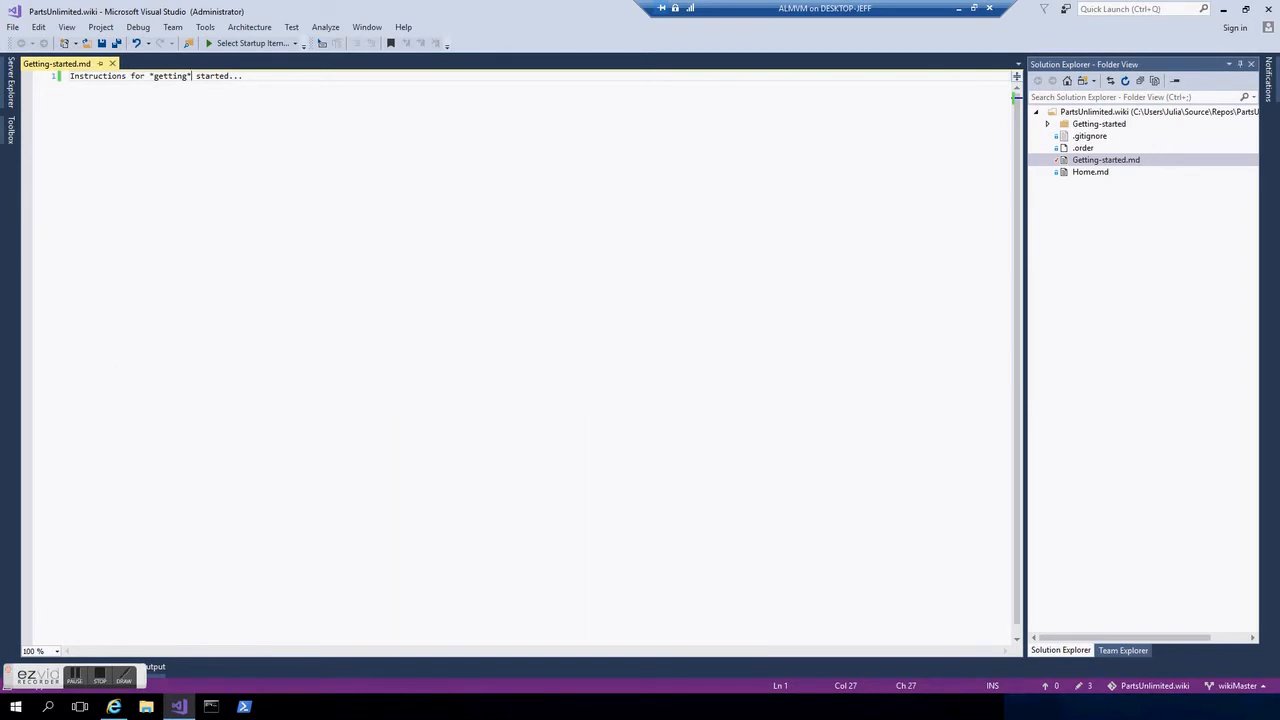
pyautogui.click(1090, 172)
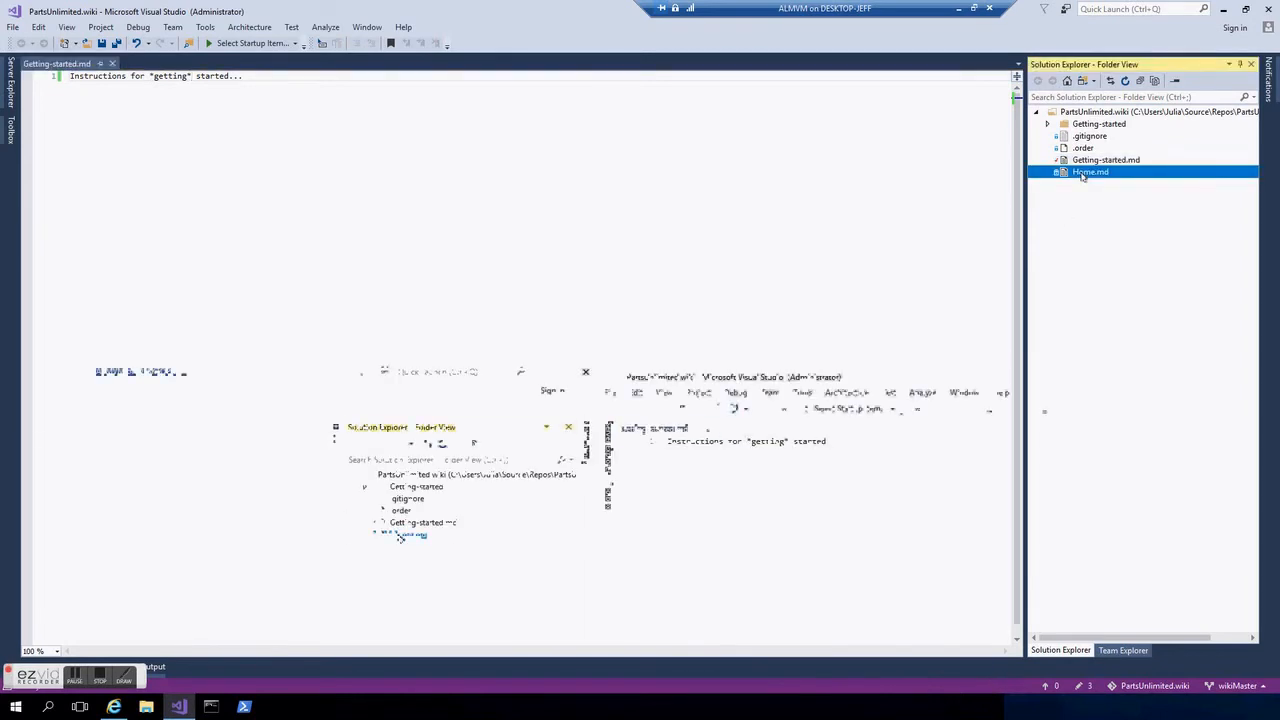
pyautogui.rightClick(1088, 172)
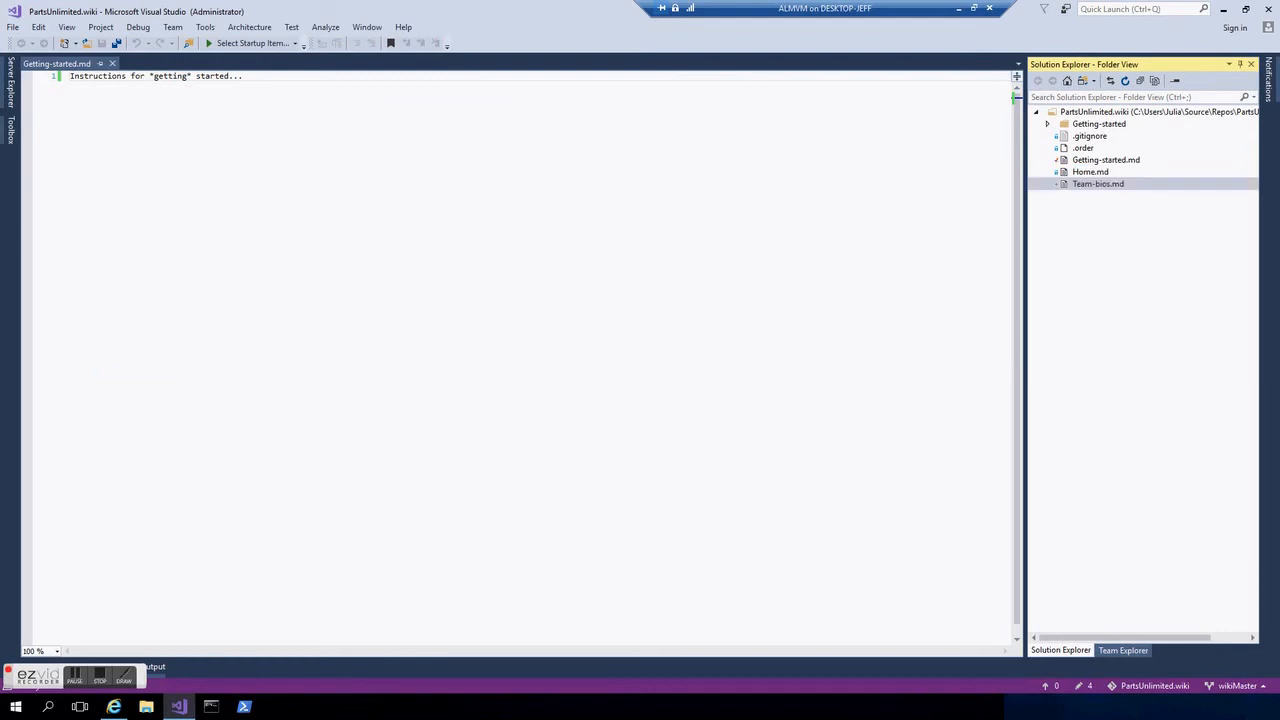
pyautogui.doubleClick(1100, 184)
pyautogui.write('# Meet')
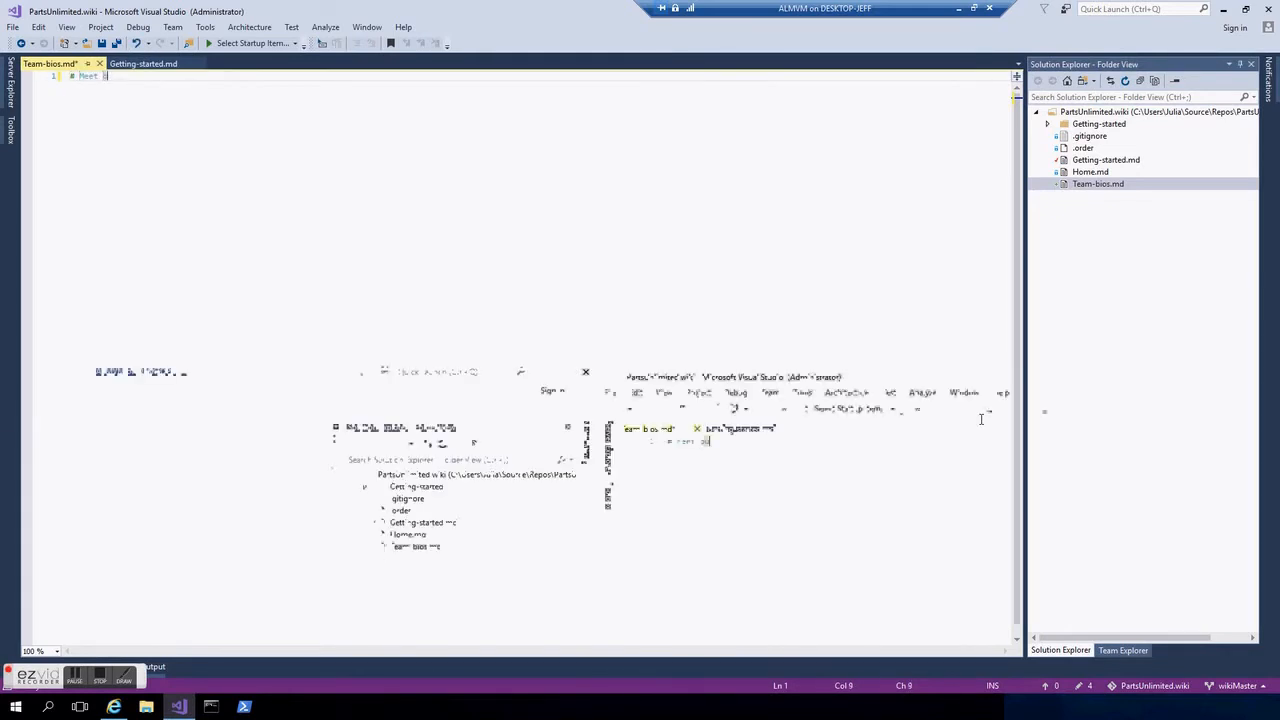
pyautogui.write('Jeff Hch')
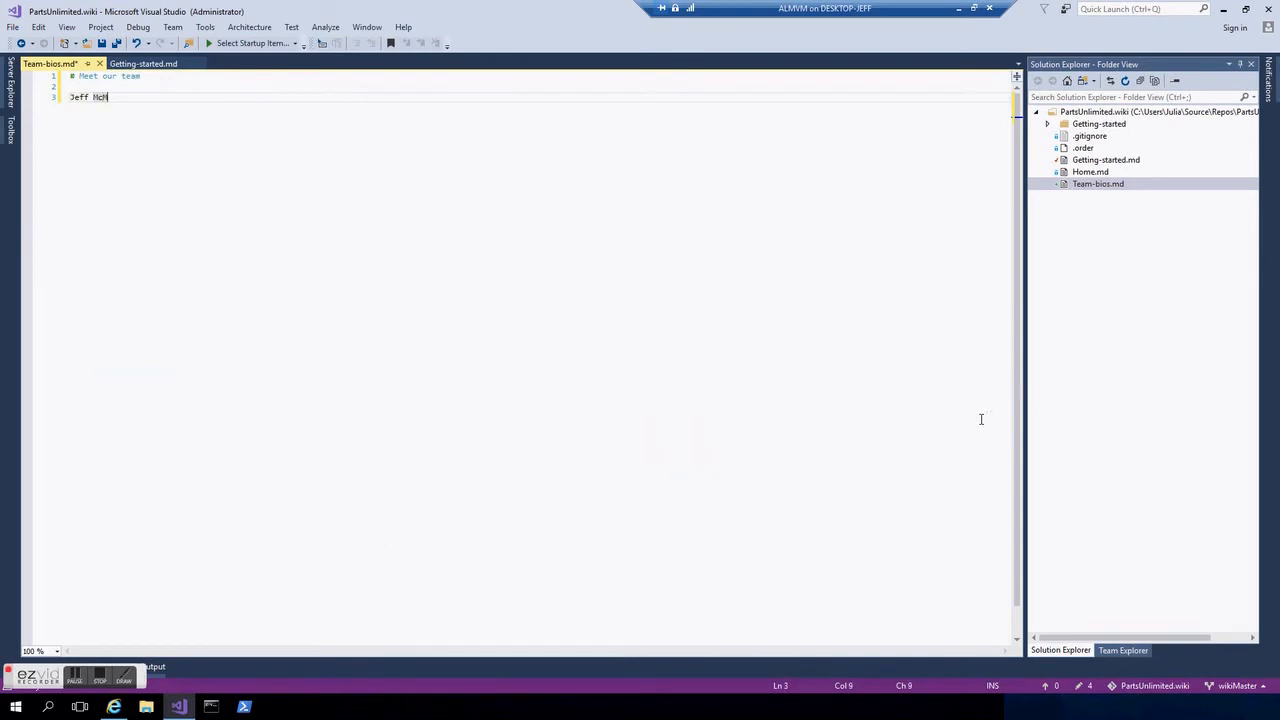
pyautogui.write('cMullen')
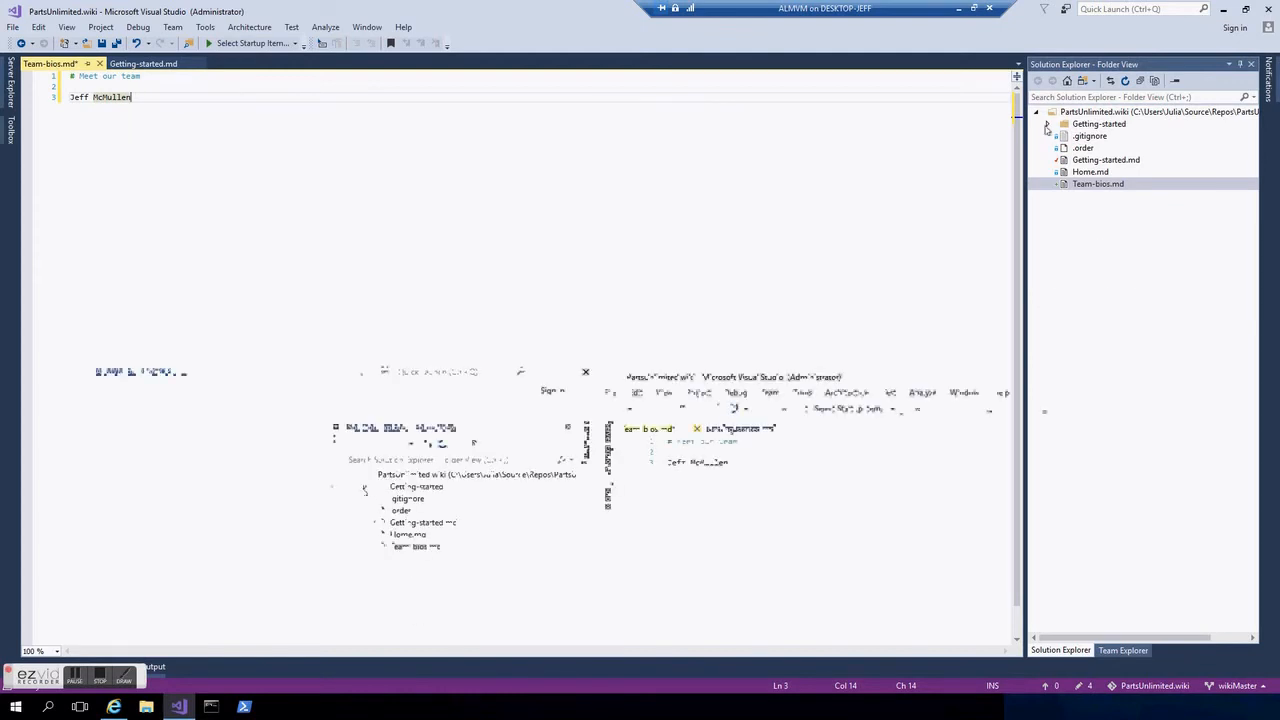
pyautogui.click(1046, 124)
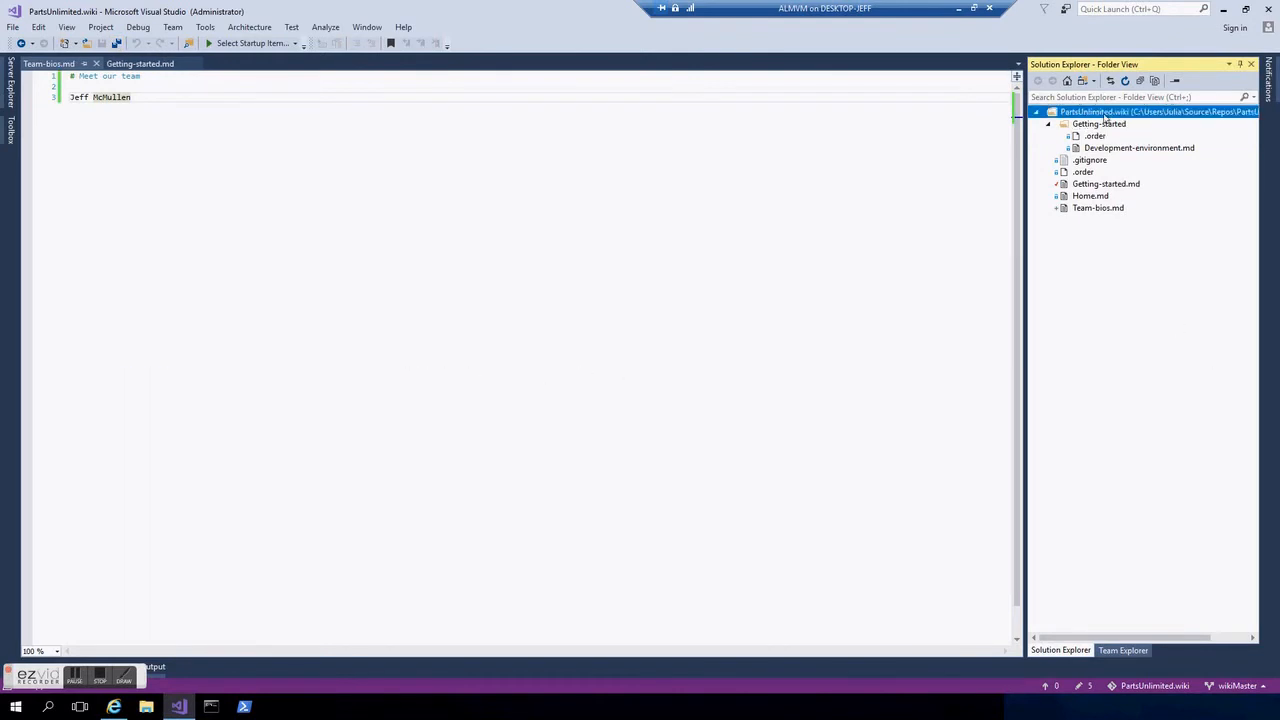
# - List the pending Git changes and exclude the .vs settings folder from them
pyautogui.rightClick(1120, 112)
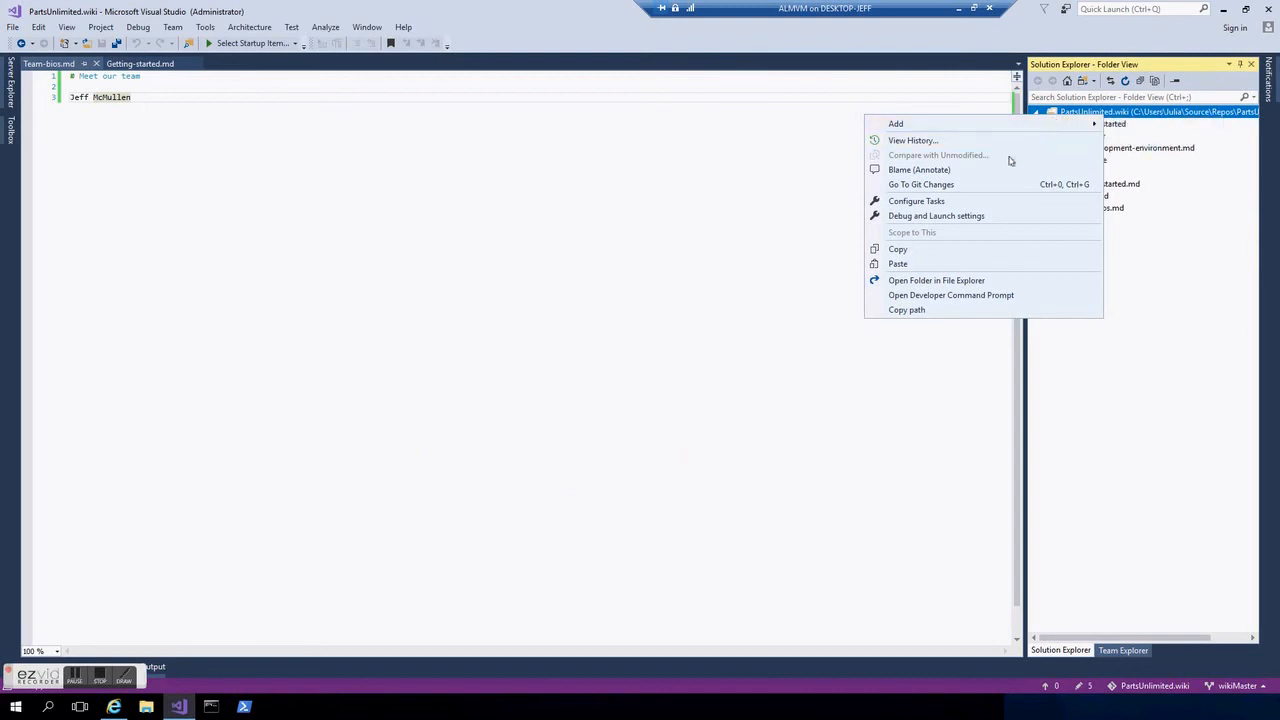
pyautogui.click(920, 184)
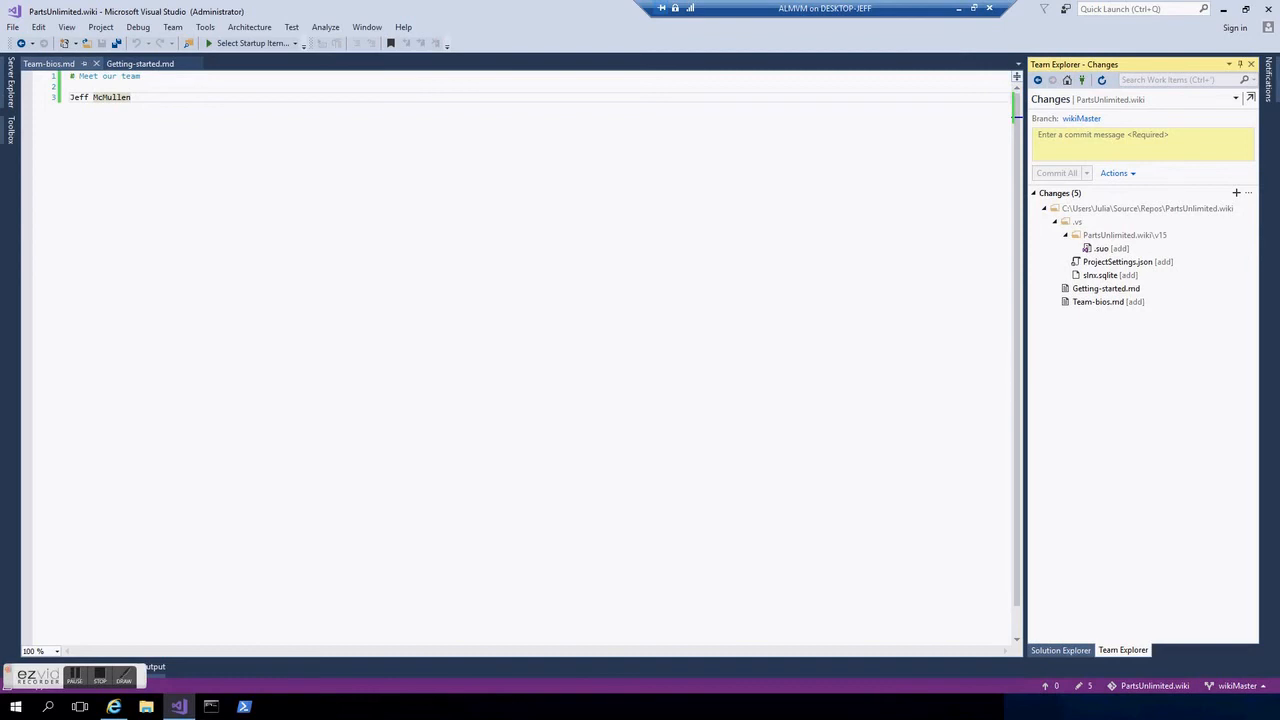
pyautogui.moveTo(1132, 164)
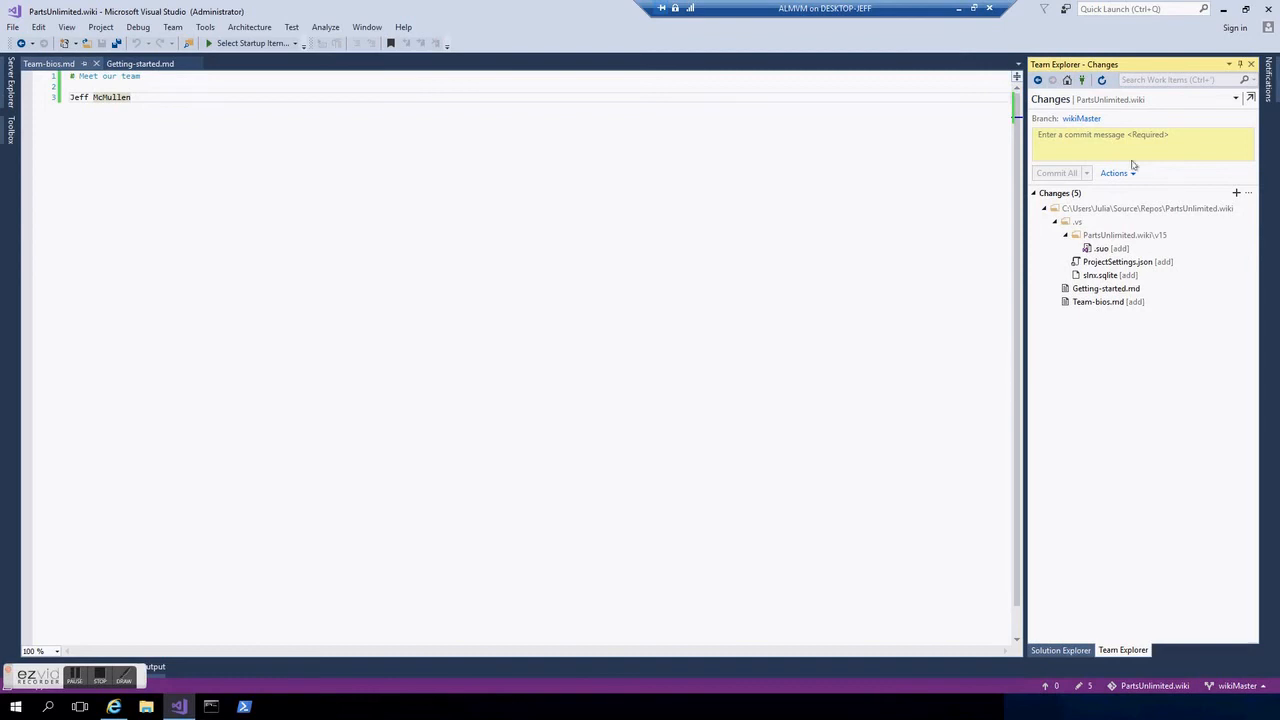
pyautogui.rightClick(1072, 220)
pyautogui.write('A')
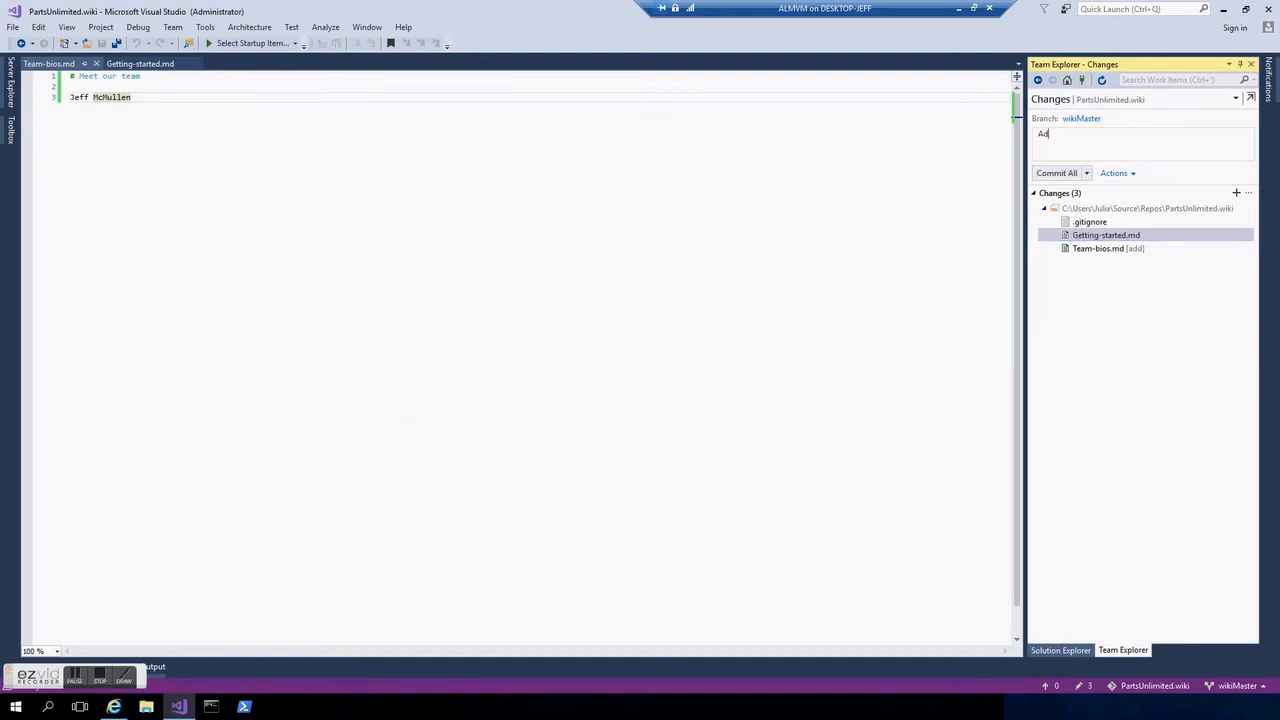
# - Commit the wiki changes as 'Added team bios page' and sync with the server
pyautogui.write('dded team bios page')
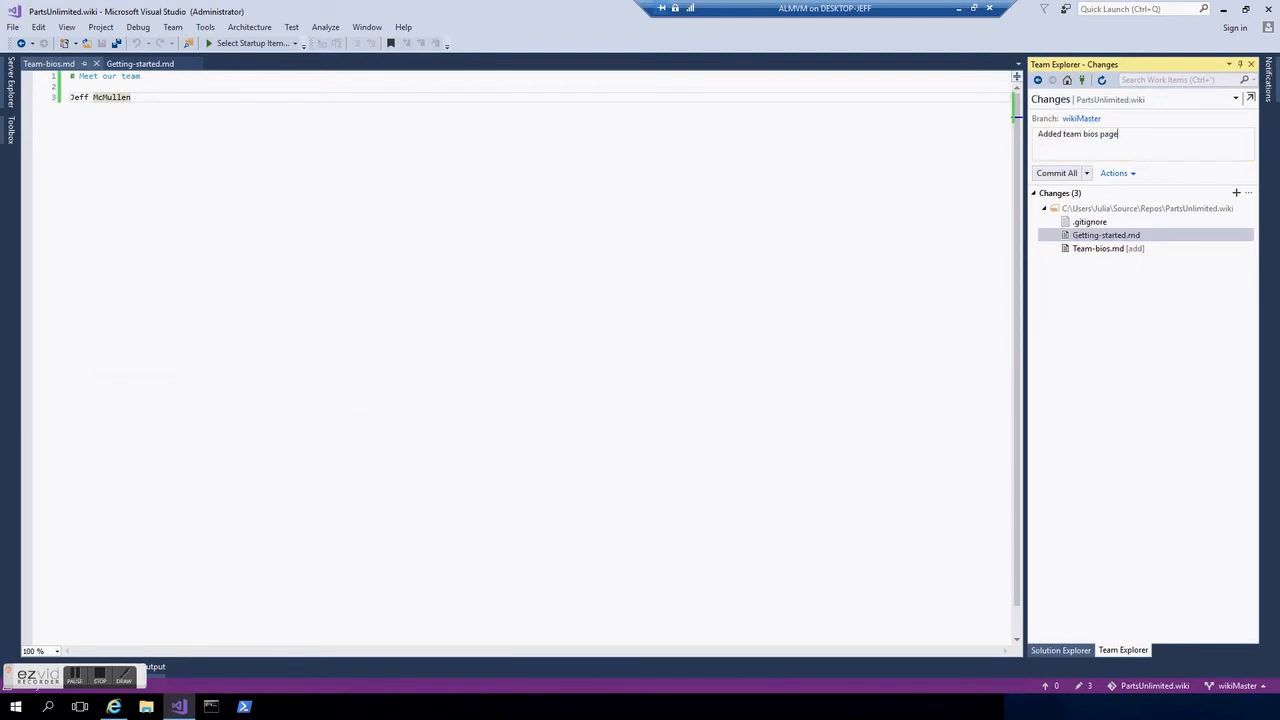
pyautogui.moveTo(1088, 198)
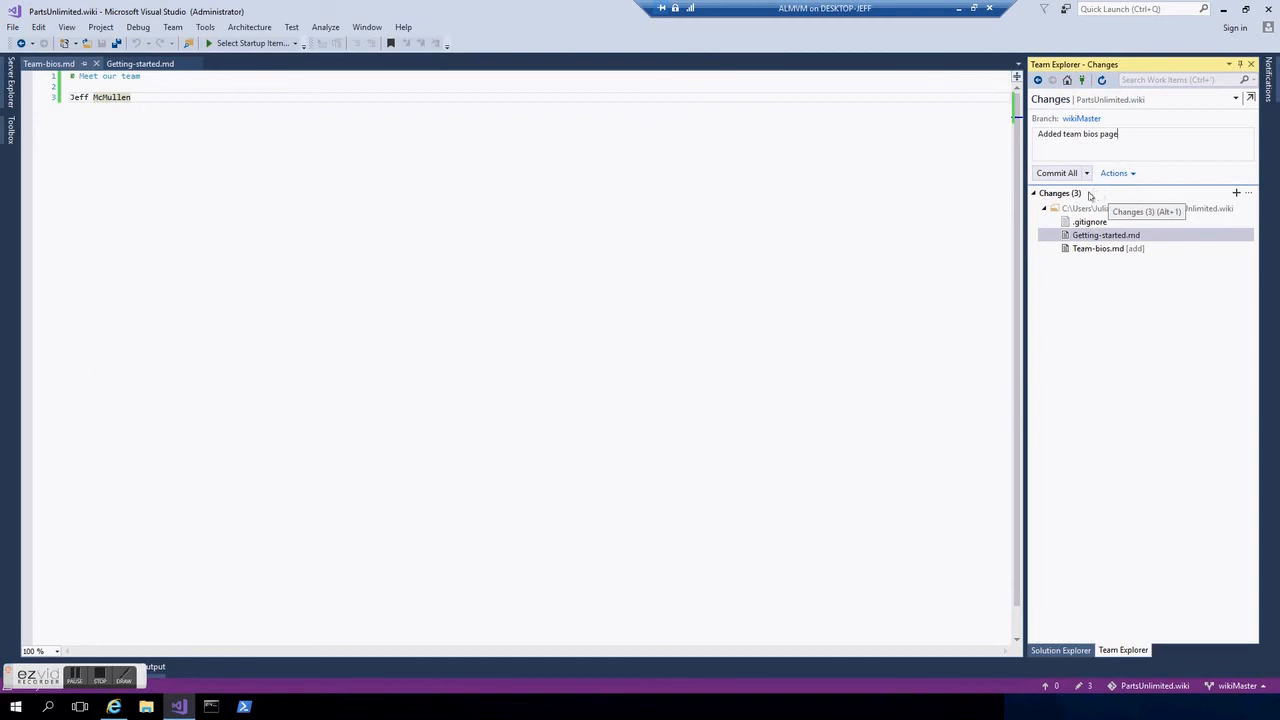
pyautogui.click(1086, 172)
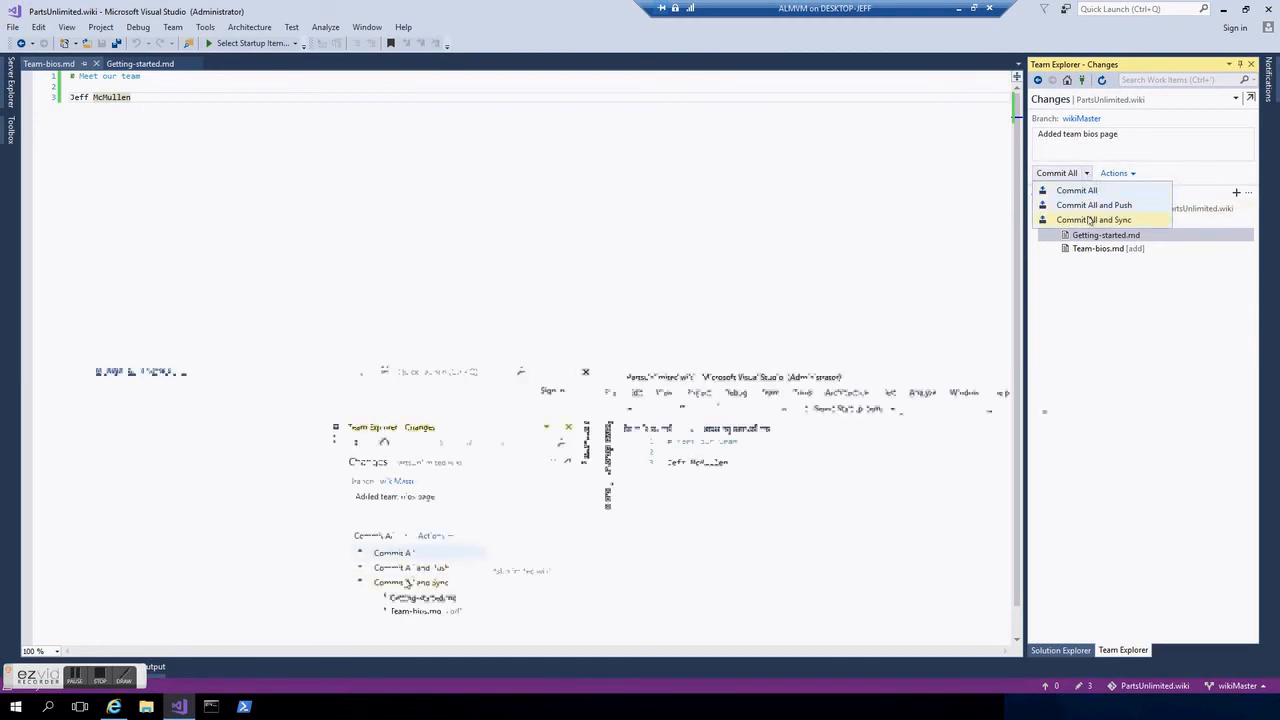
pyautogui.click(1096, 218)
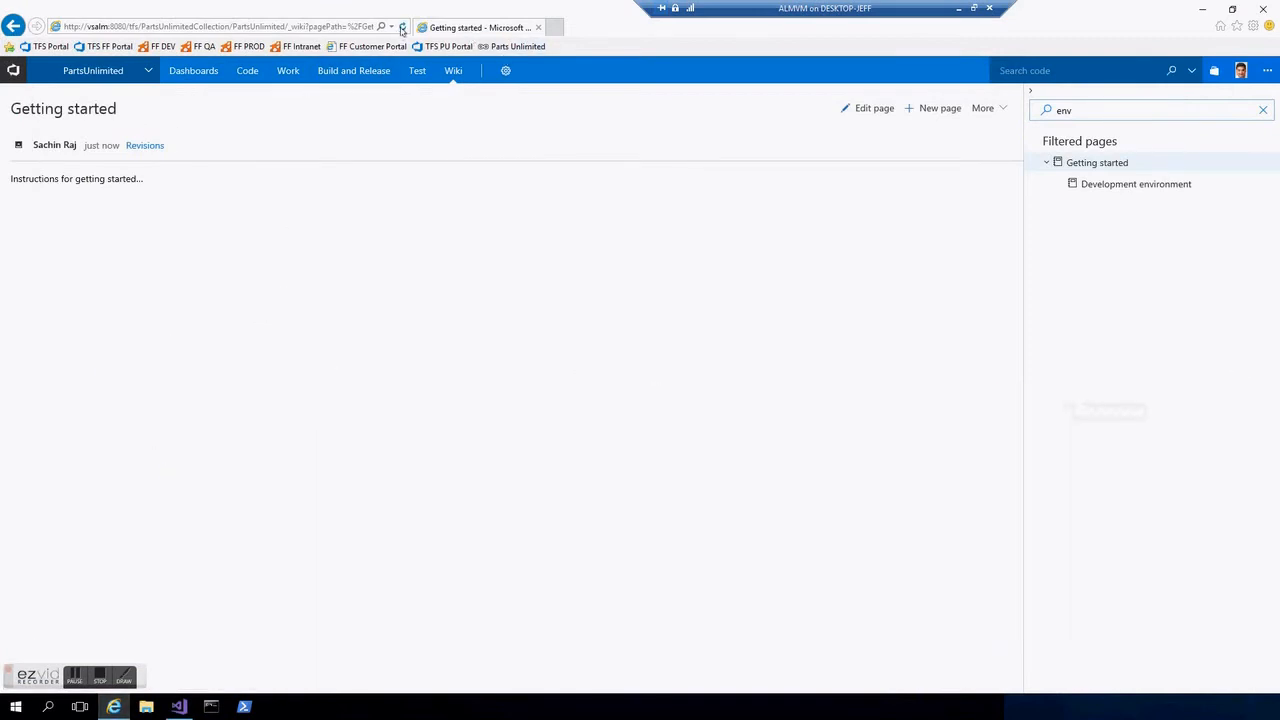
# - Clear the web wiki page filter and select Team bios, which fails to load
pyautogui.click(1262, 110)
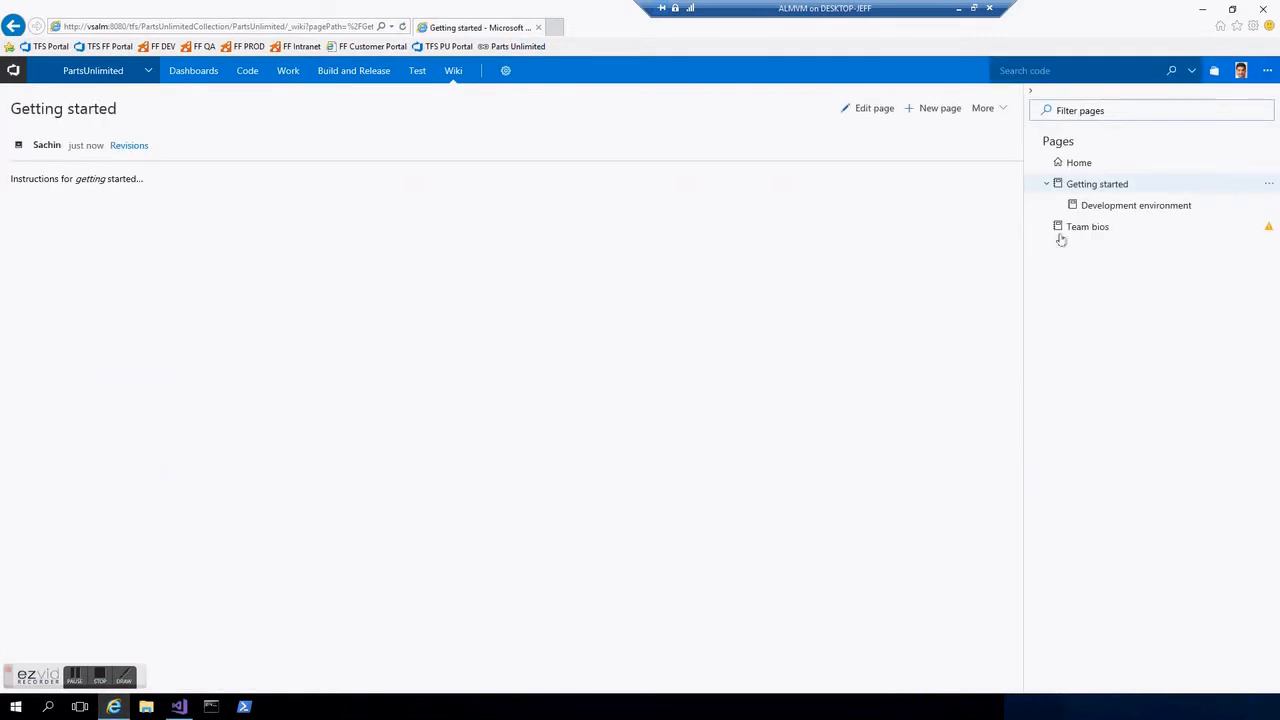
pyautogui.click(1088, 226)
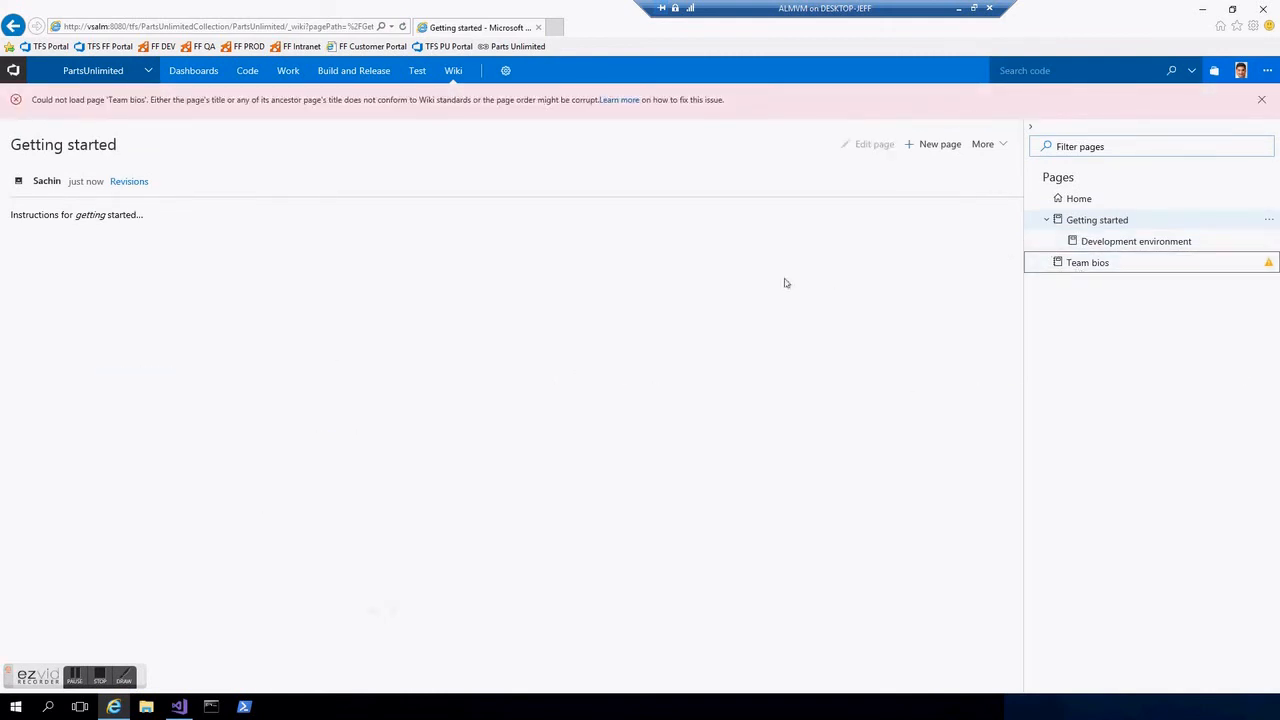
pyautogui.moveTo(668, 284)
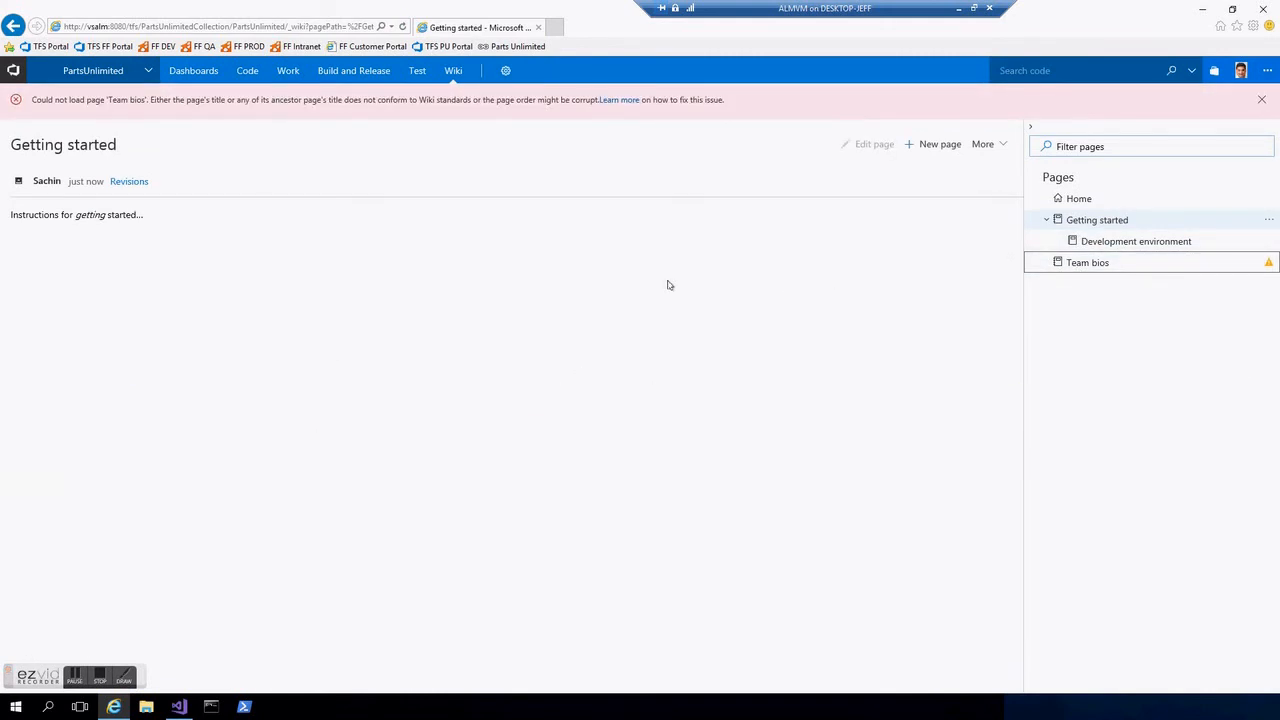
pyautogui.click(1268, 262)
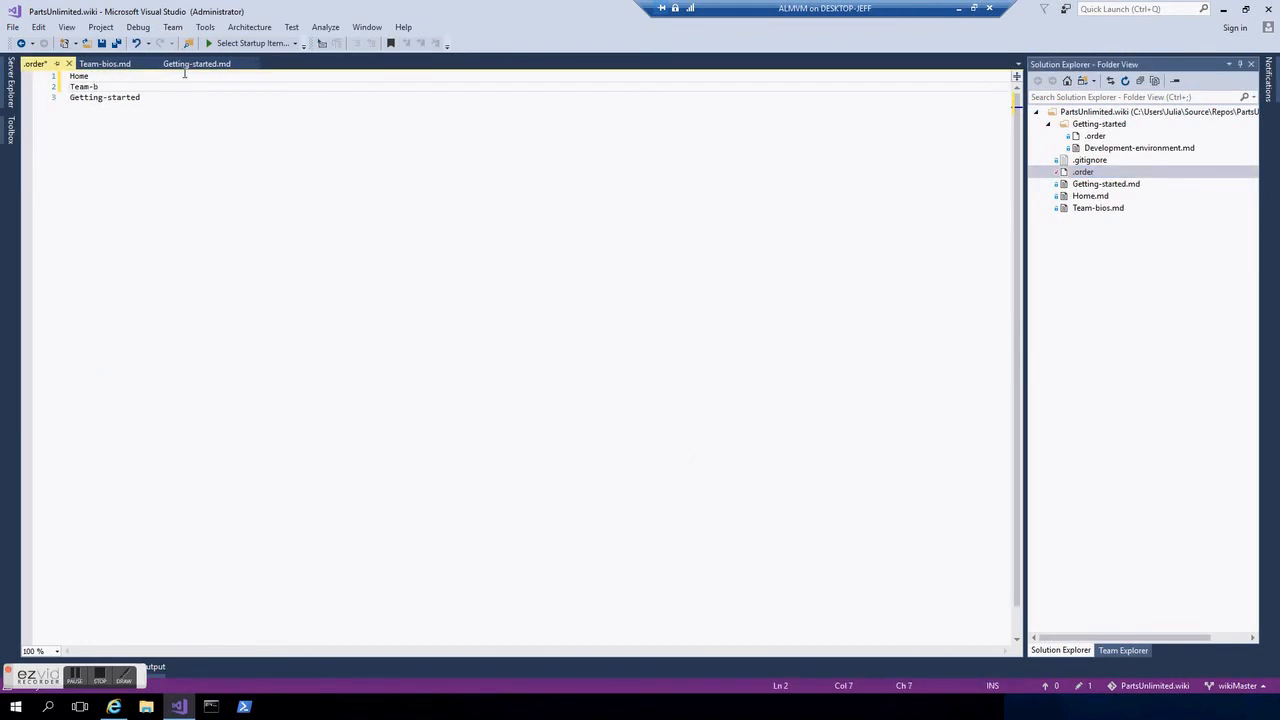
# - Add Team-bios between Home and Getting-started in the wiki's .order file
pyautogui.write('ios')
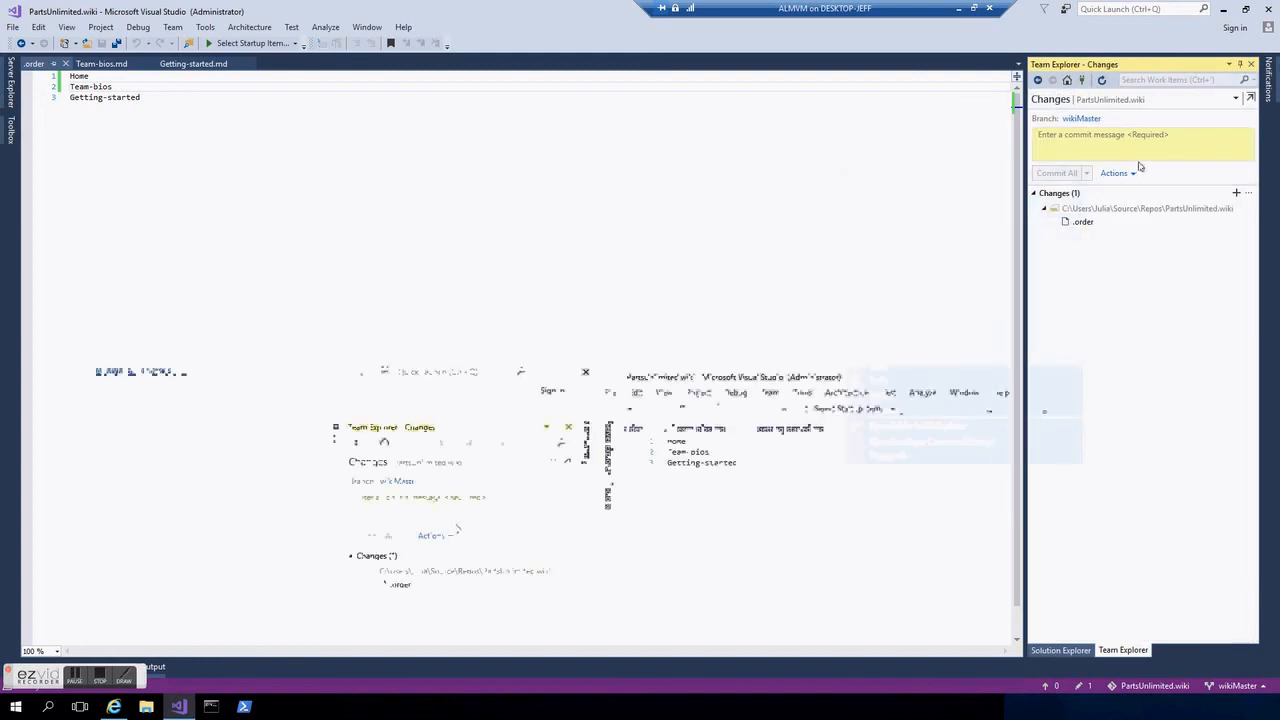
# - Commit the .order change as 'Add Team-bios to order' and push it to the server
pyautogui.write('Add Team-bios to order')
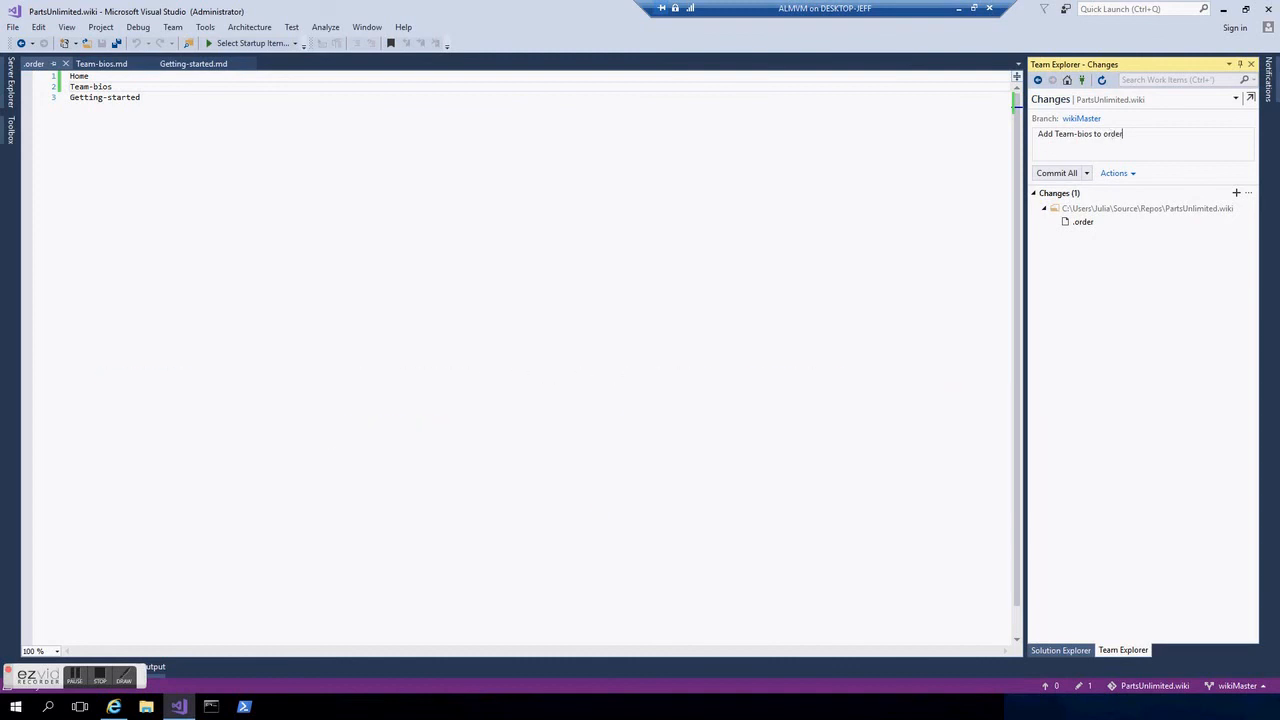
pyautogui.click(1056, 172)
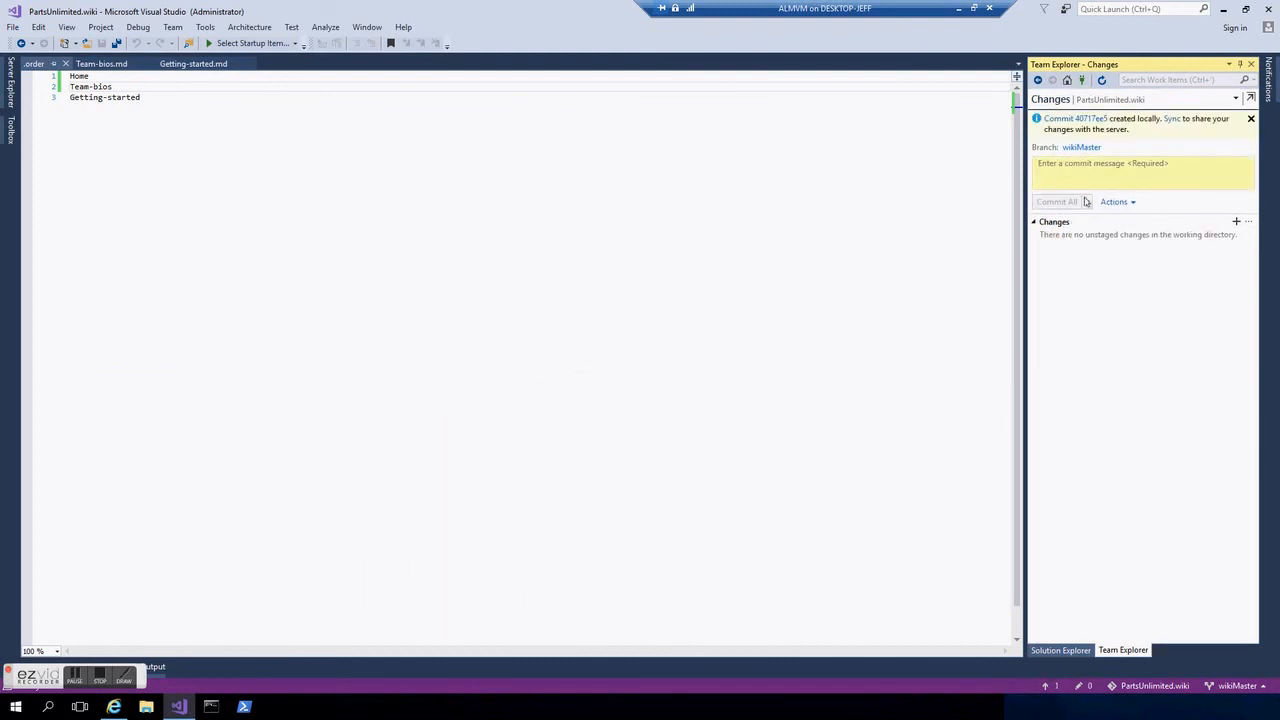
pyautogui.click(1114, 200)
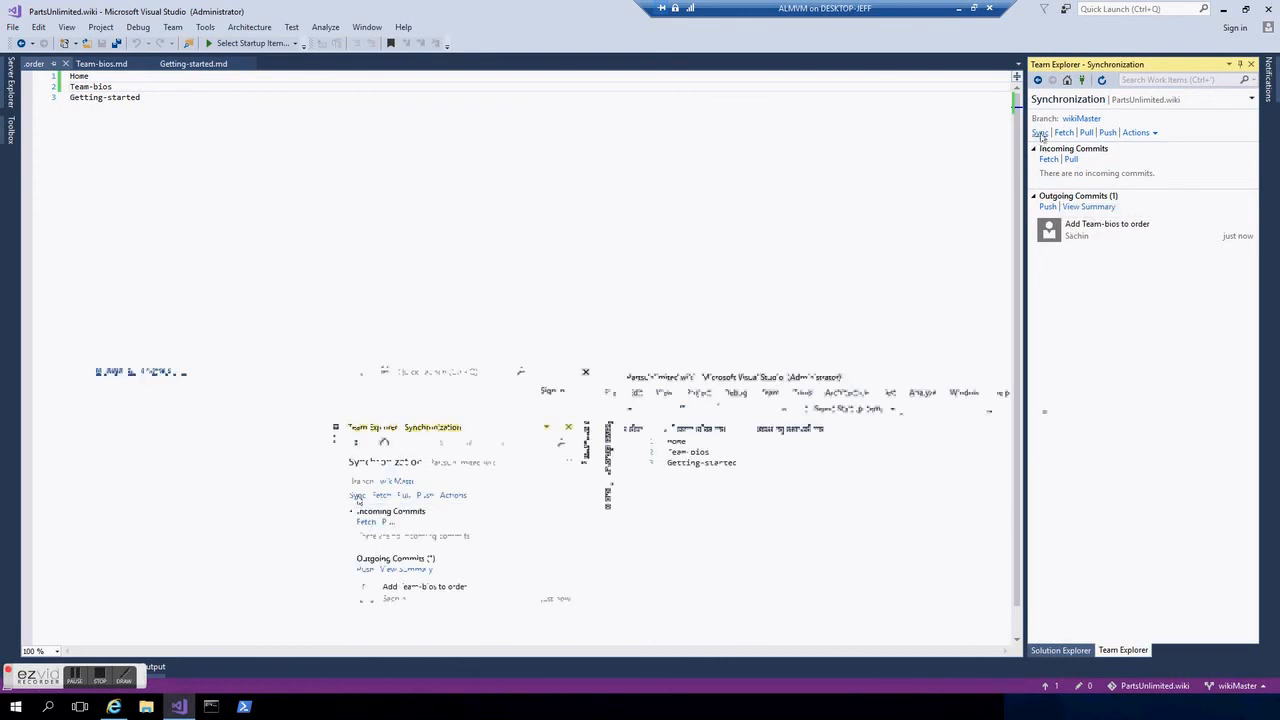
pyautogui.click(1034, 132)
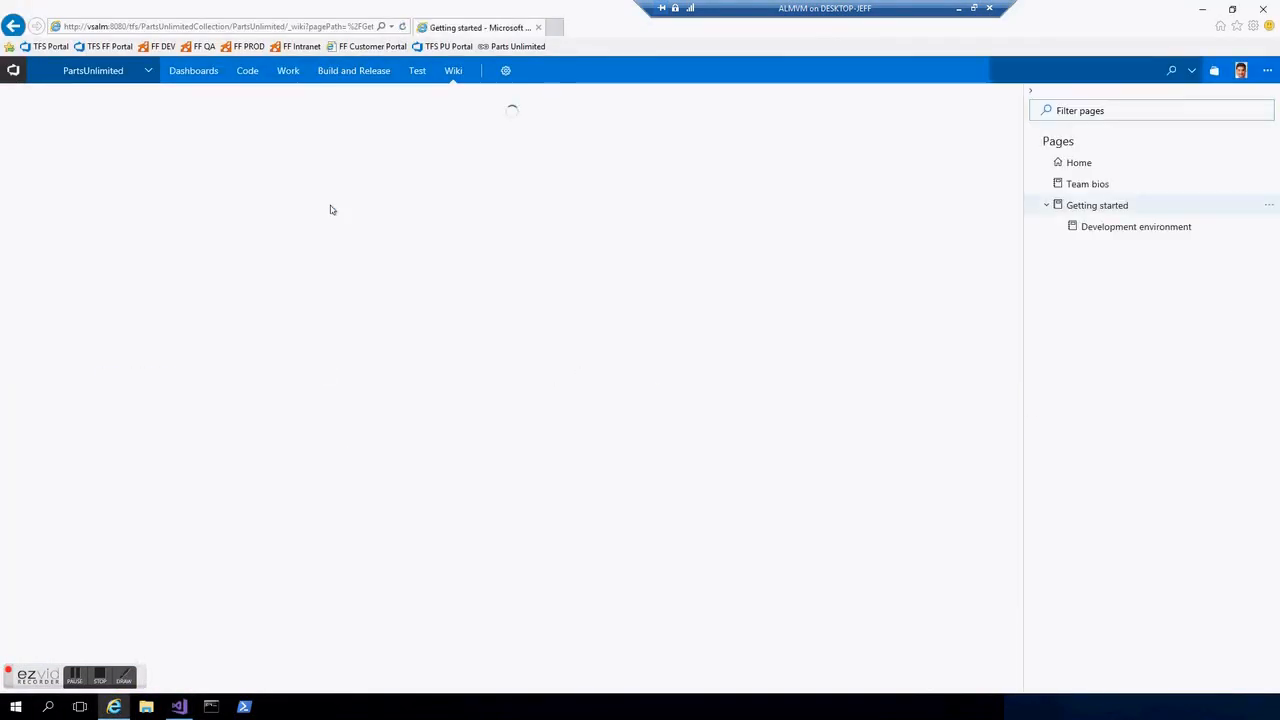
pyautogui.click(1088, 184)
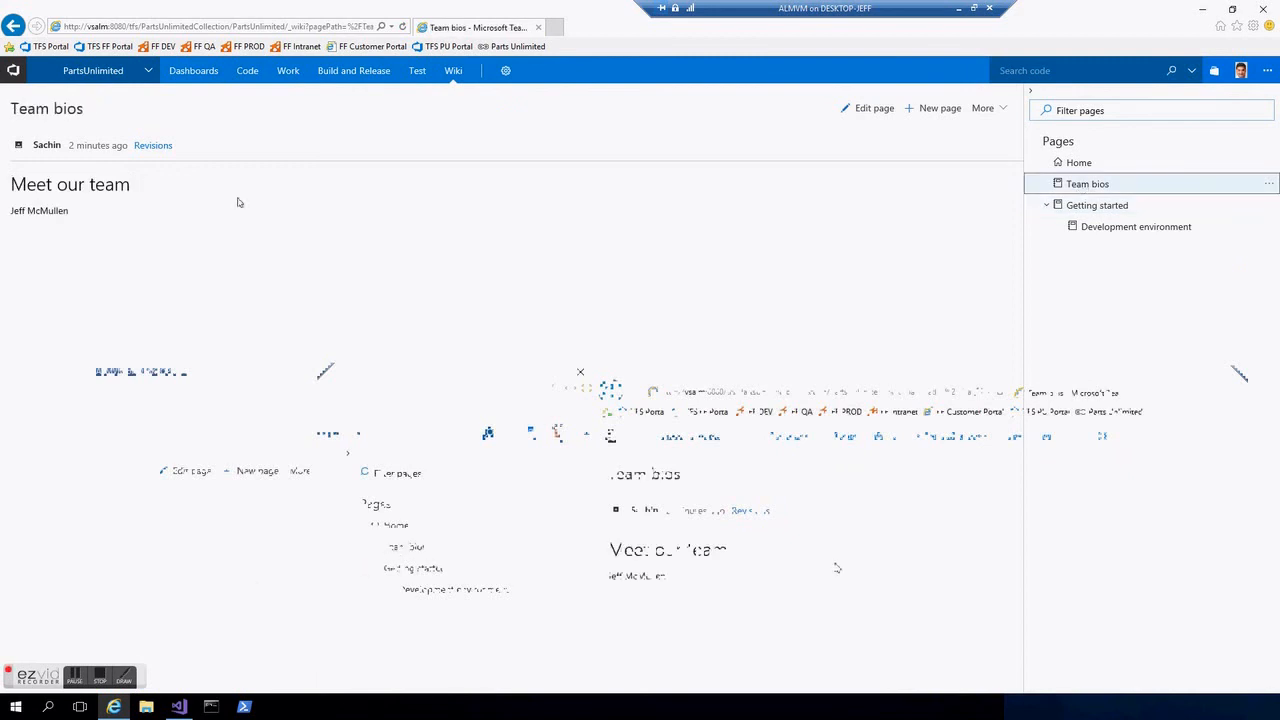